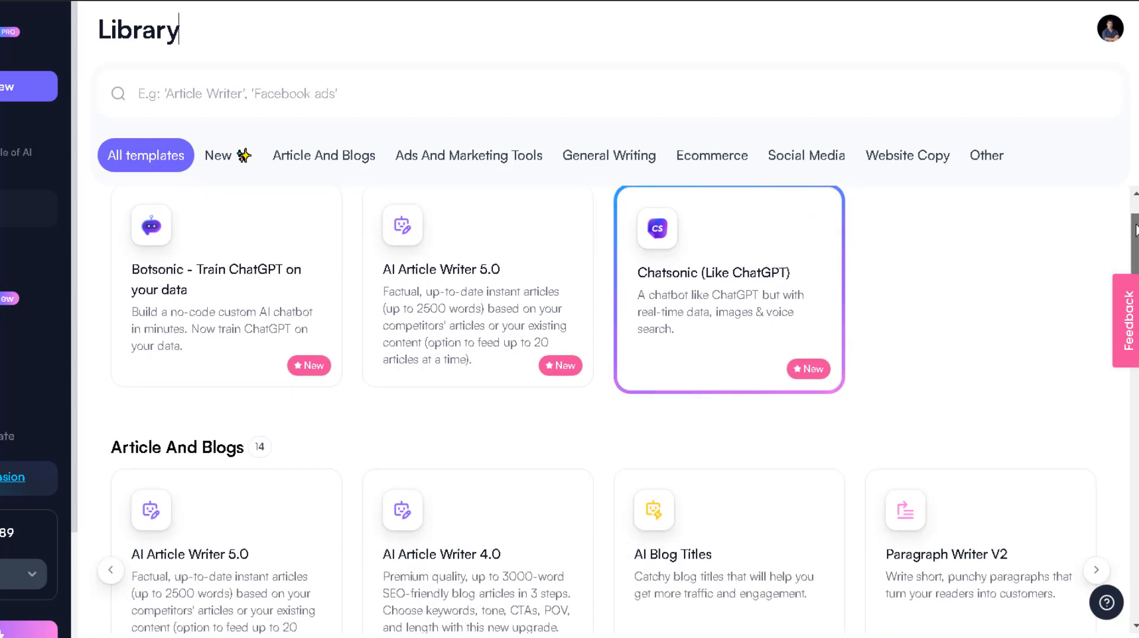
Step: Scroll the template list and open the AI Article Writer 5.0 template
scroll("down", 3)
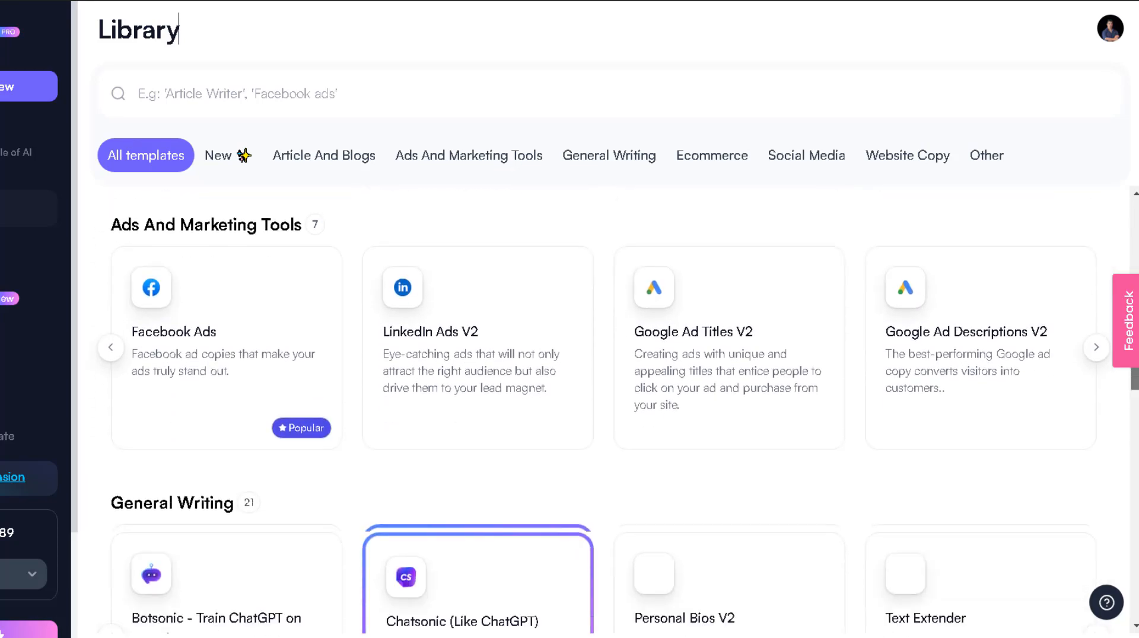
scroll("down", 3)
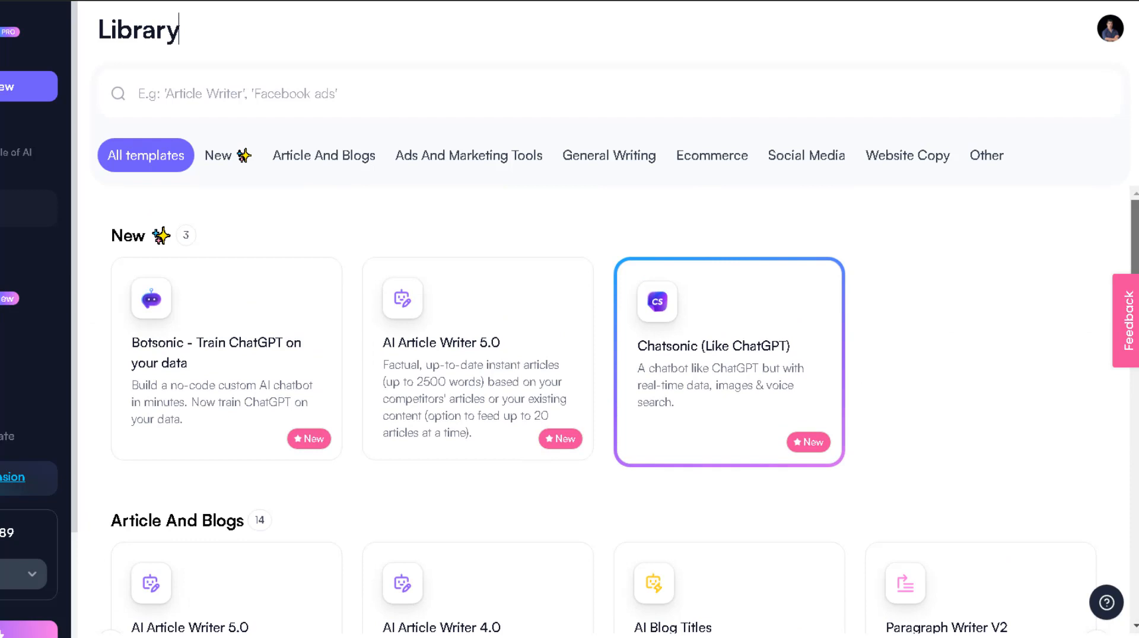
mouse_move(967, 278)
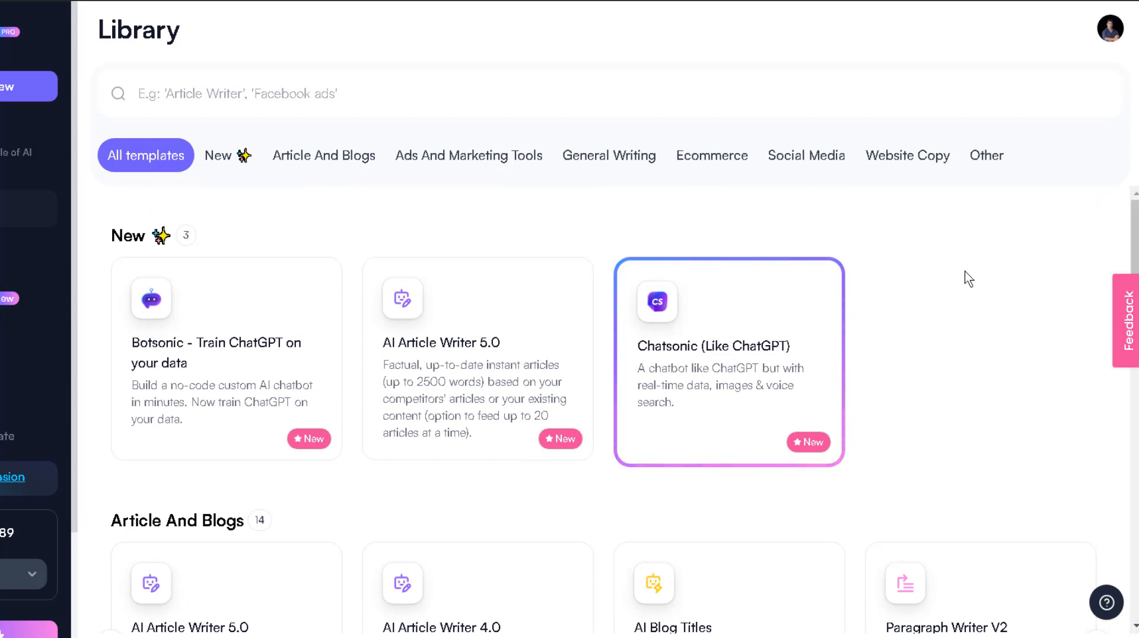
mouse_move(818, 340)
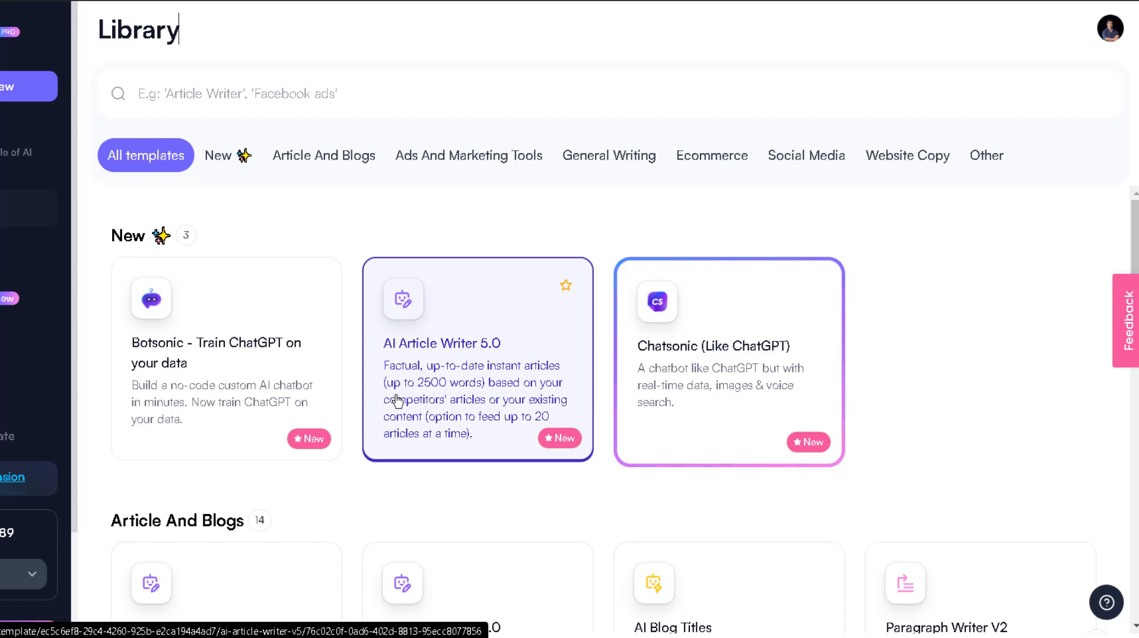
scroll("down", 3)
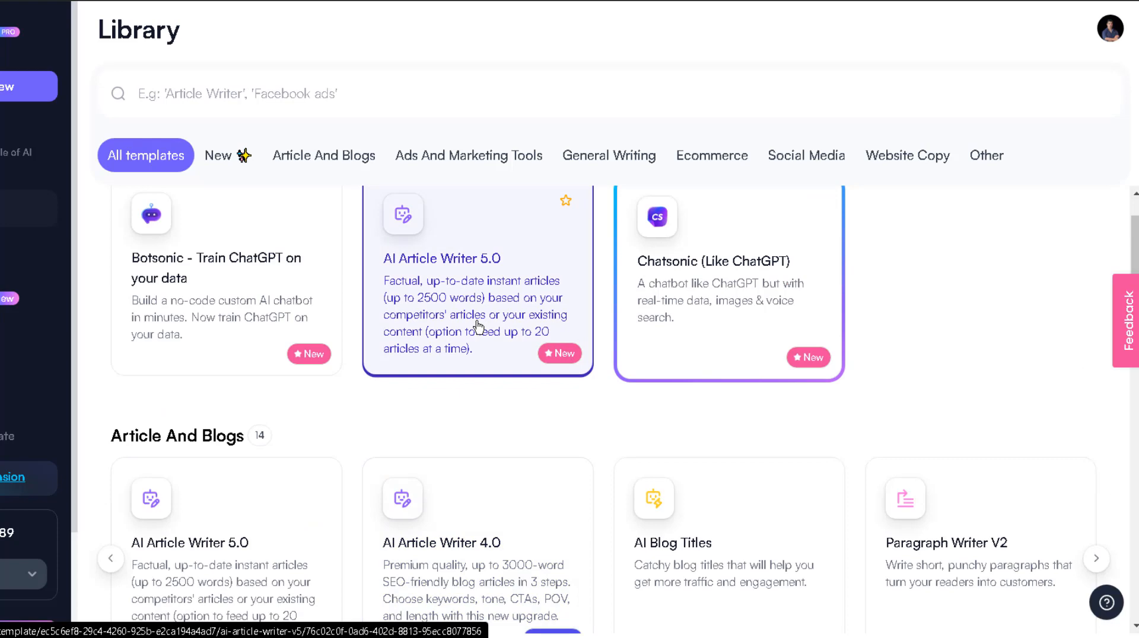
left_click(477, 258)
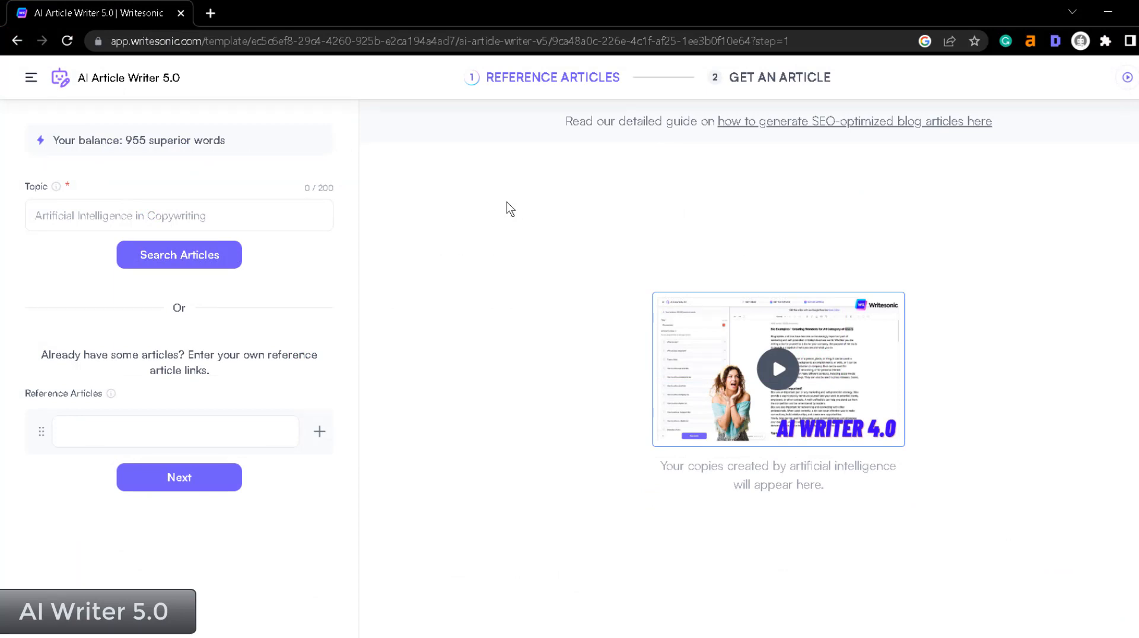
mouse_move(426, 205)
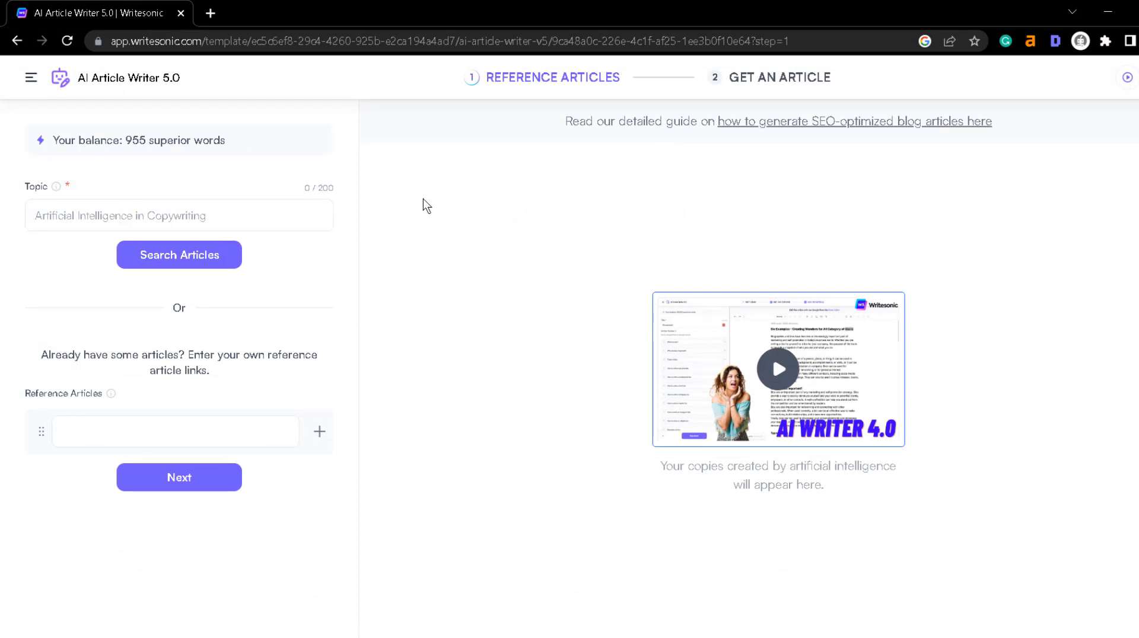
Step: Enter the topic 'What is the best blog post length' and search for reference articles
left_click(179, 214)
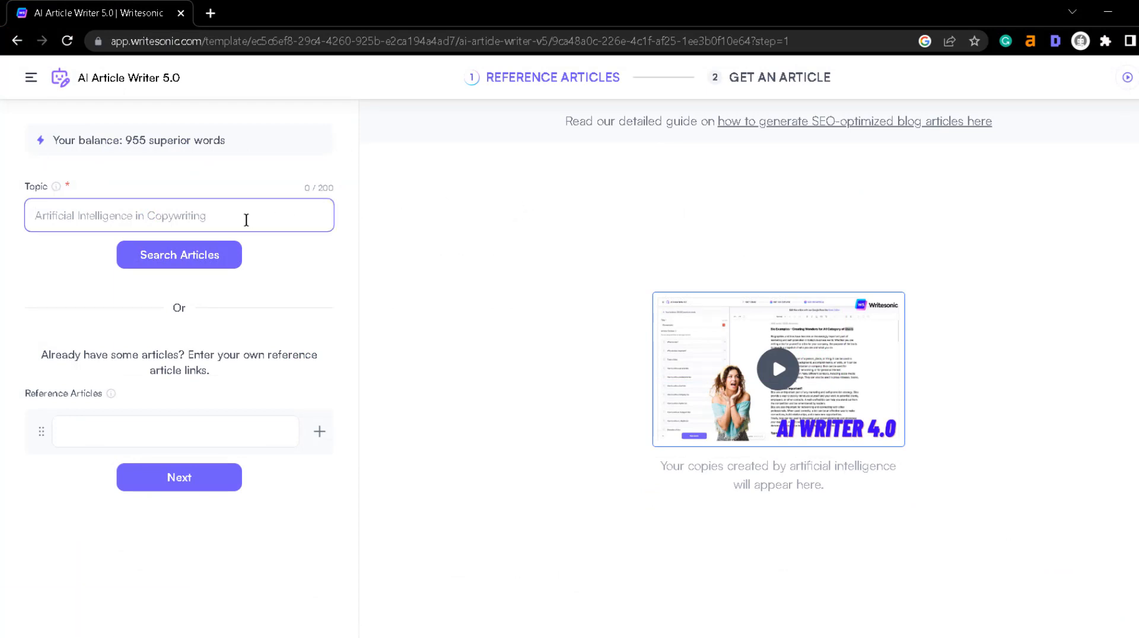
type("W")
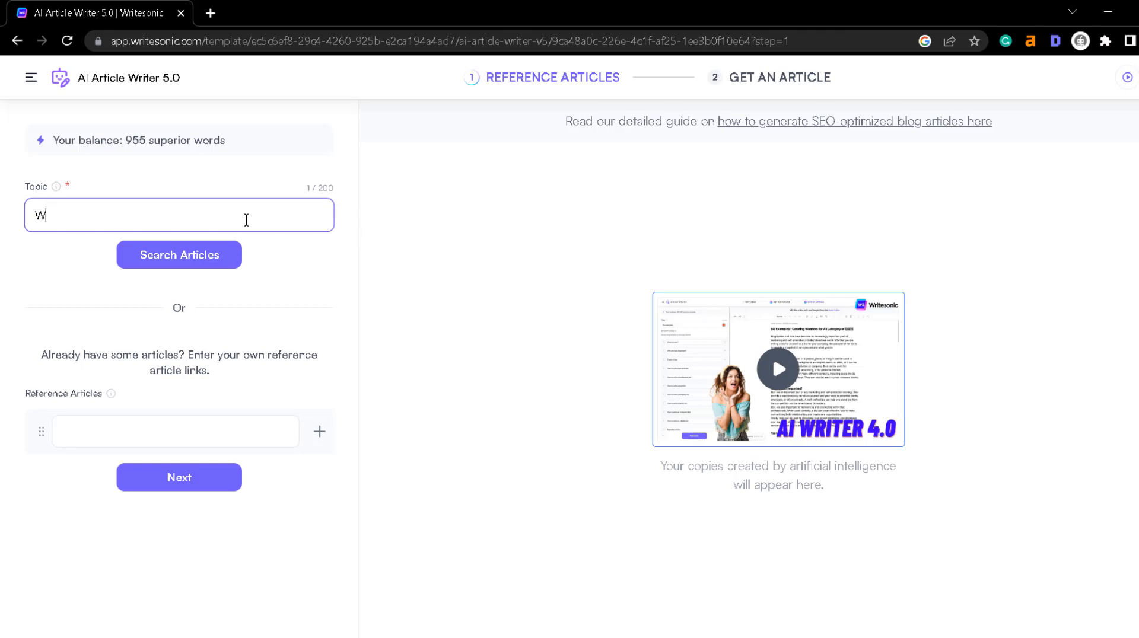
type("hat is the best blog post length")
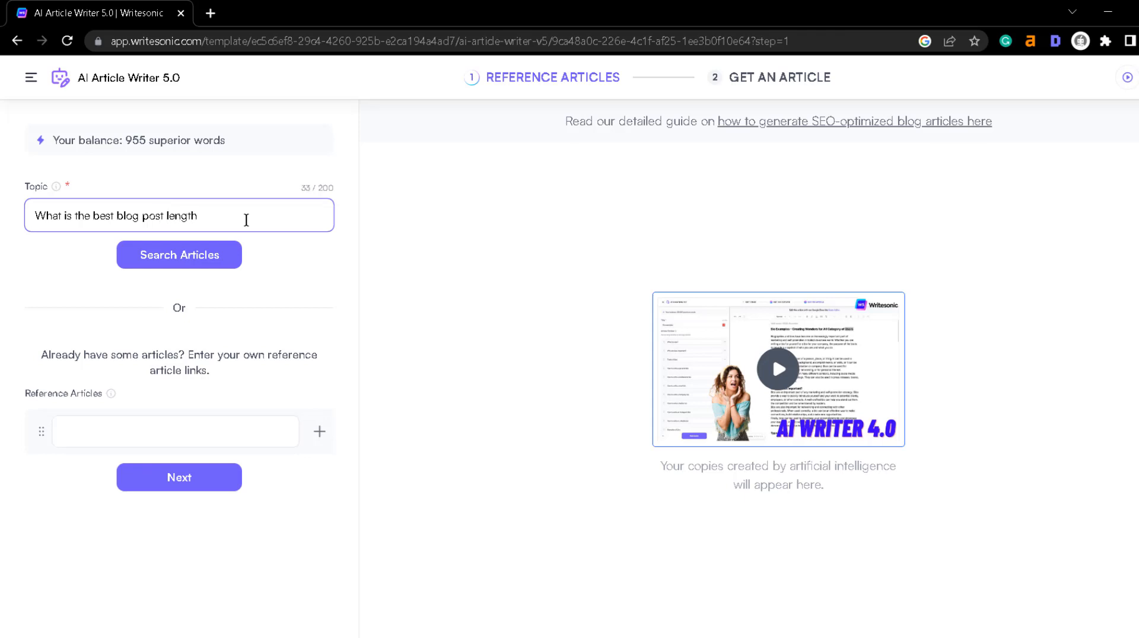
mouse_move(178, 255)
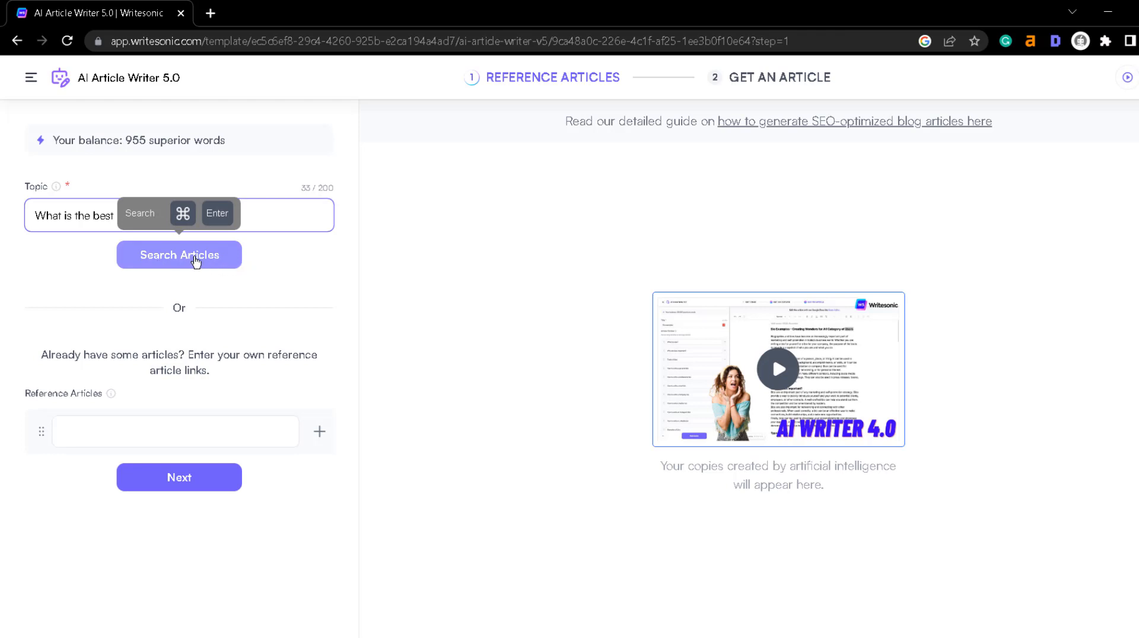
left_click(178, 255)
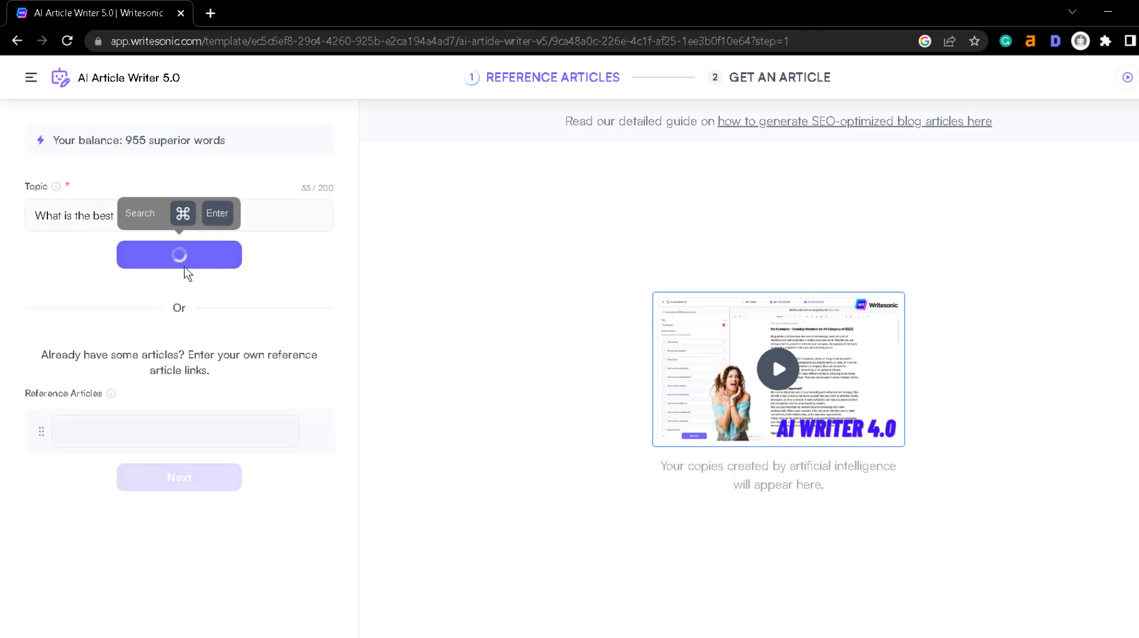
Step: Select the first three blog-post-length results as Reference Articles links
left_click(178, 254)
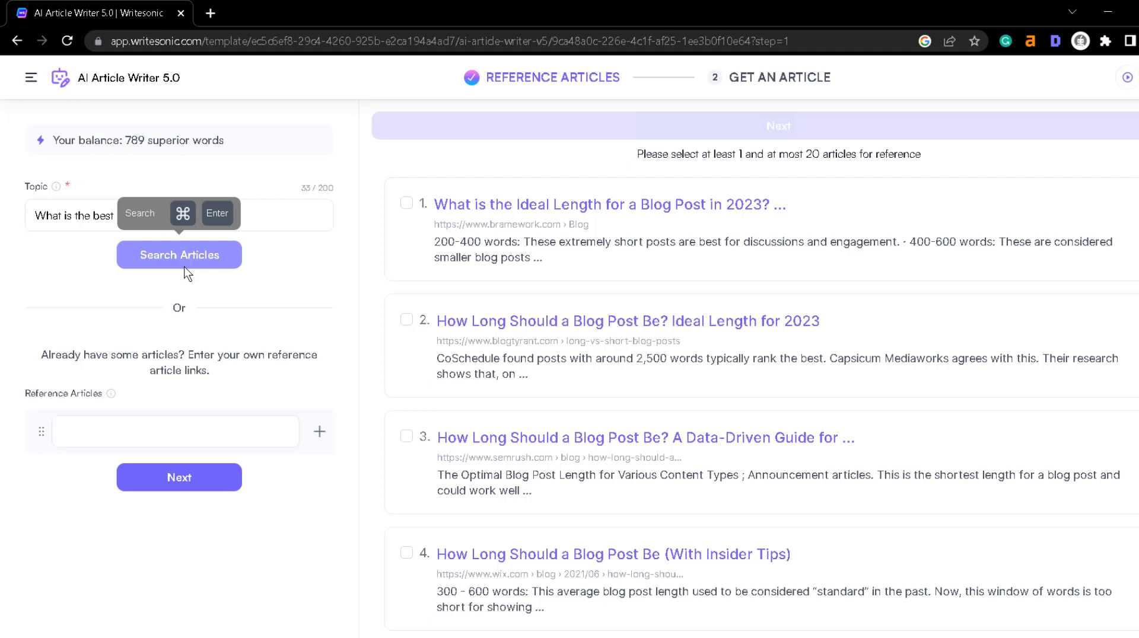
mouse_move(193, 268)
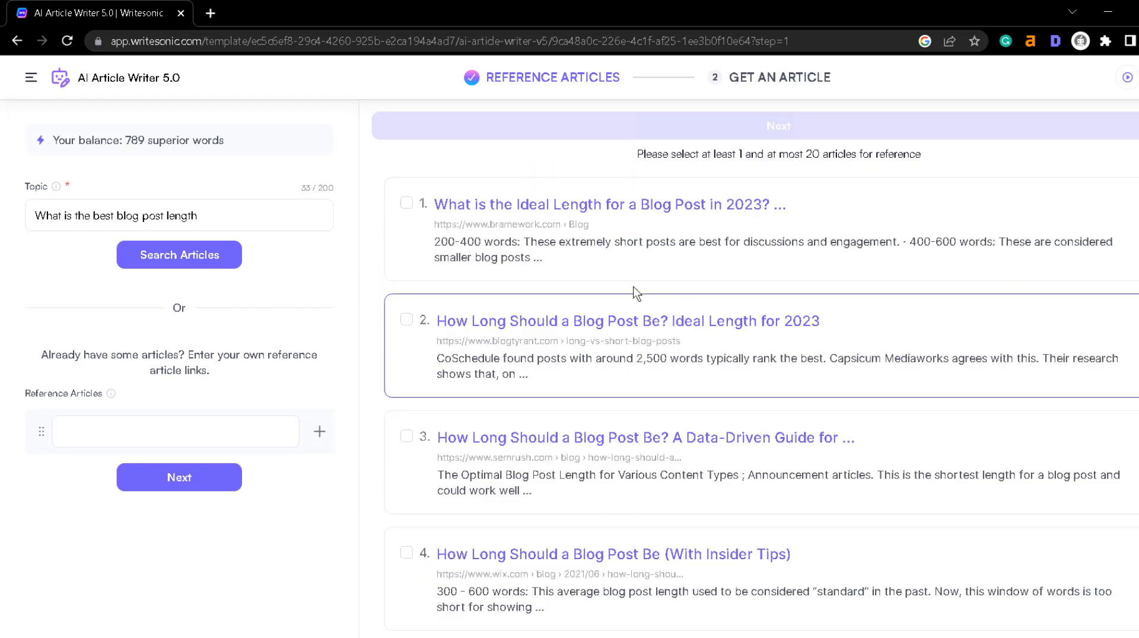
left_click(405, 203)
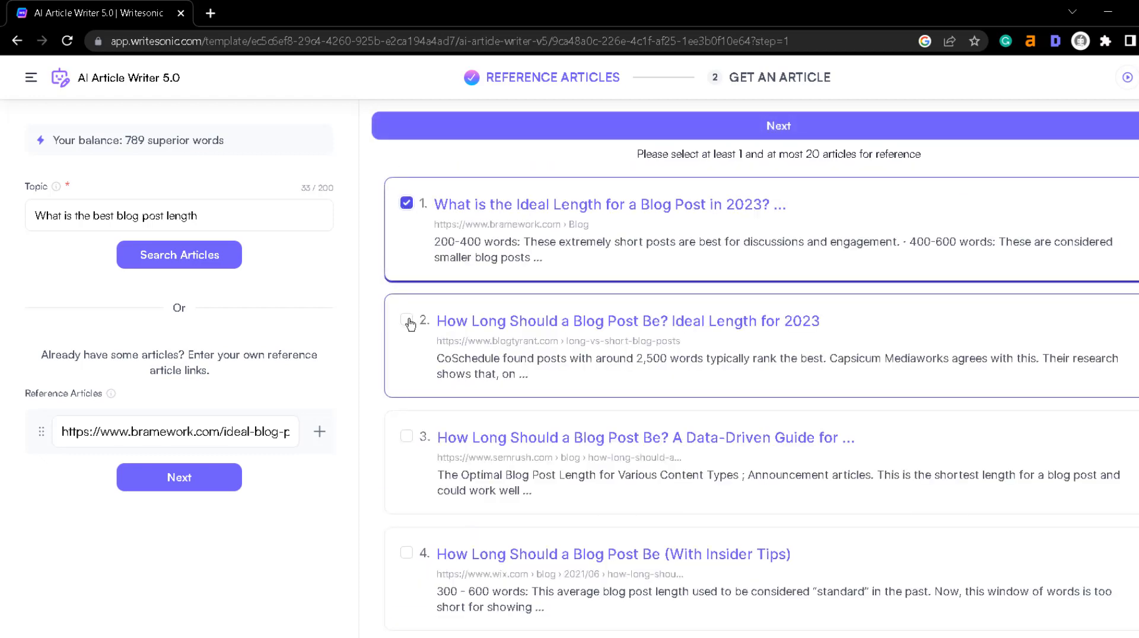
left_click(406, 320)
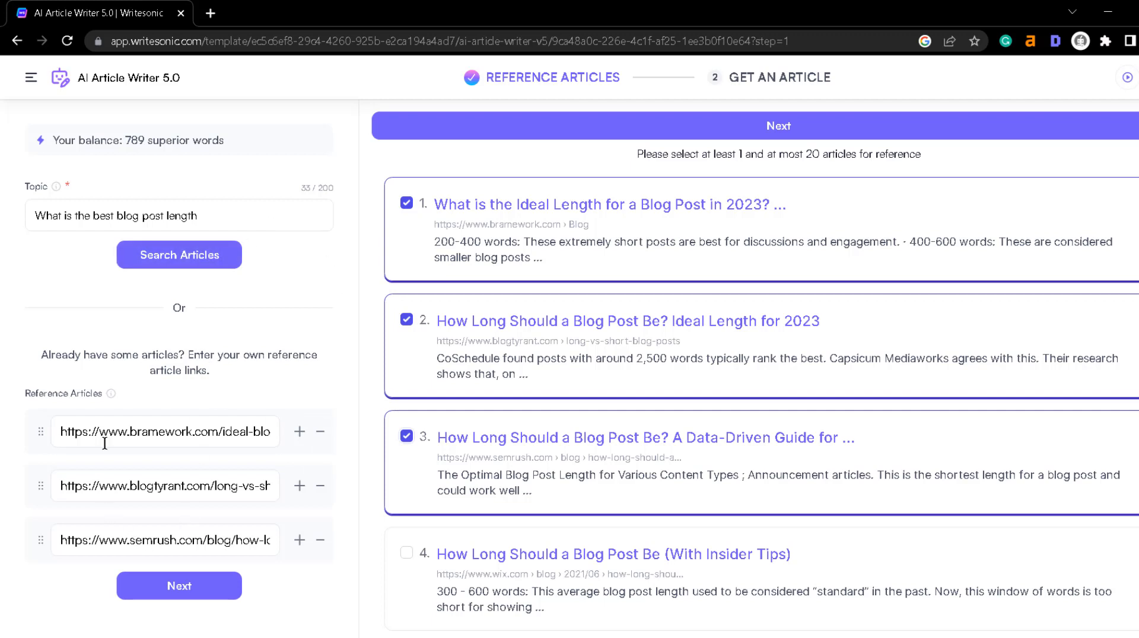
mouse_move(199, 512)
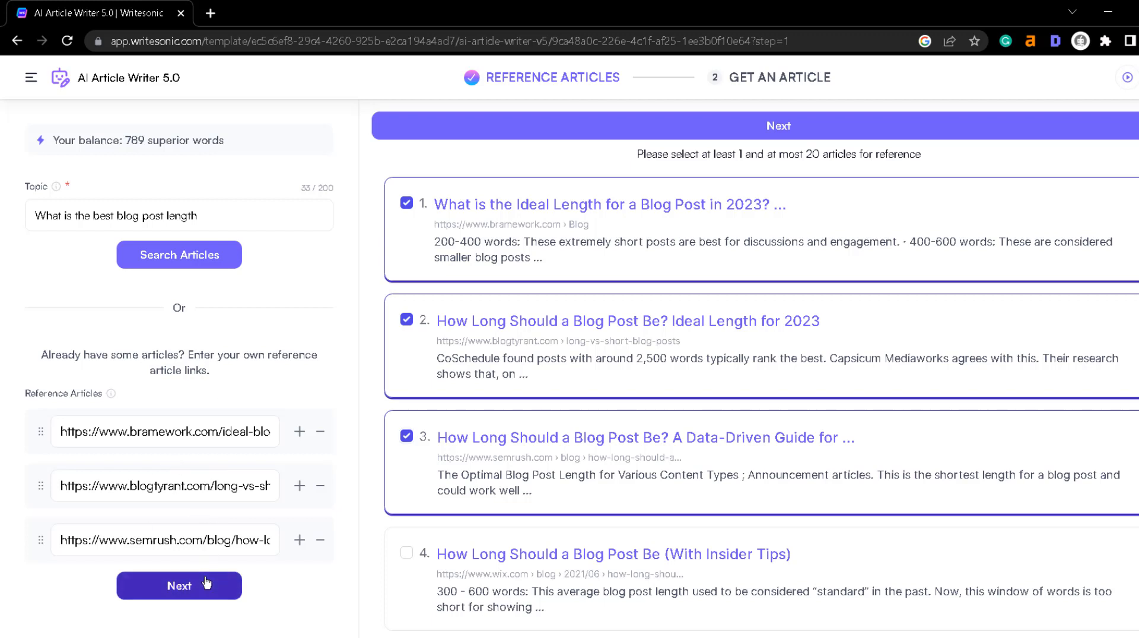
Step: Advance to Get an Article, keeping Professional tone, Superior quality and English language
left_click(178, 586)
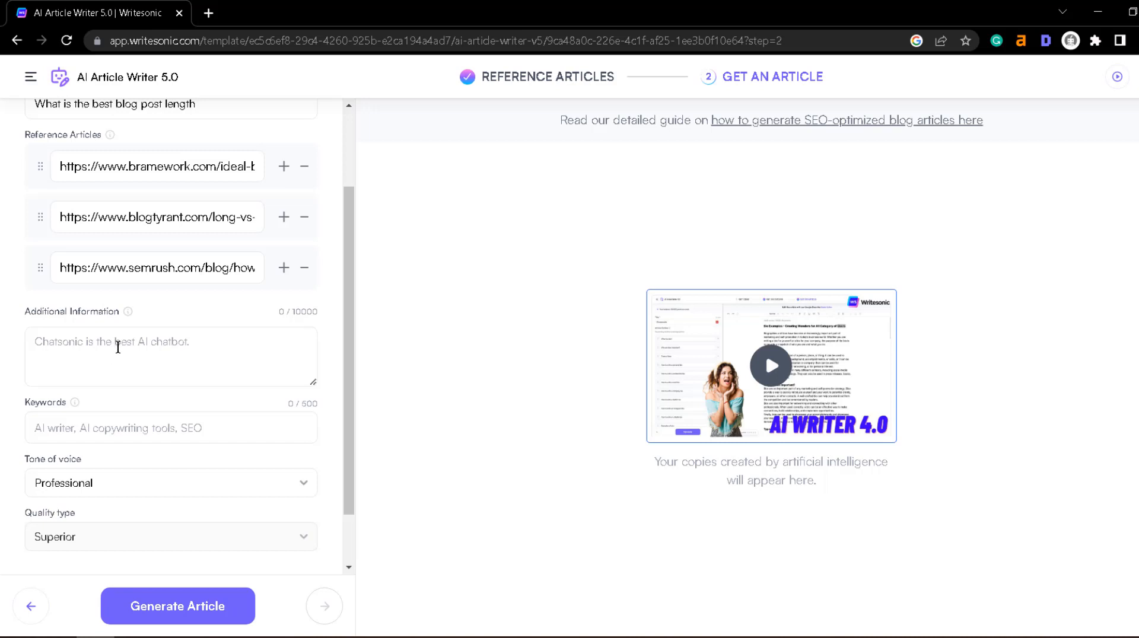
mouse_move(71, 443)
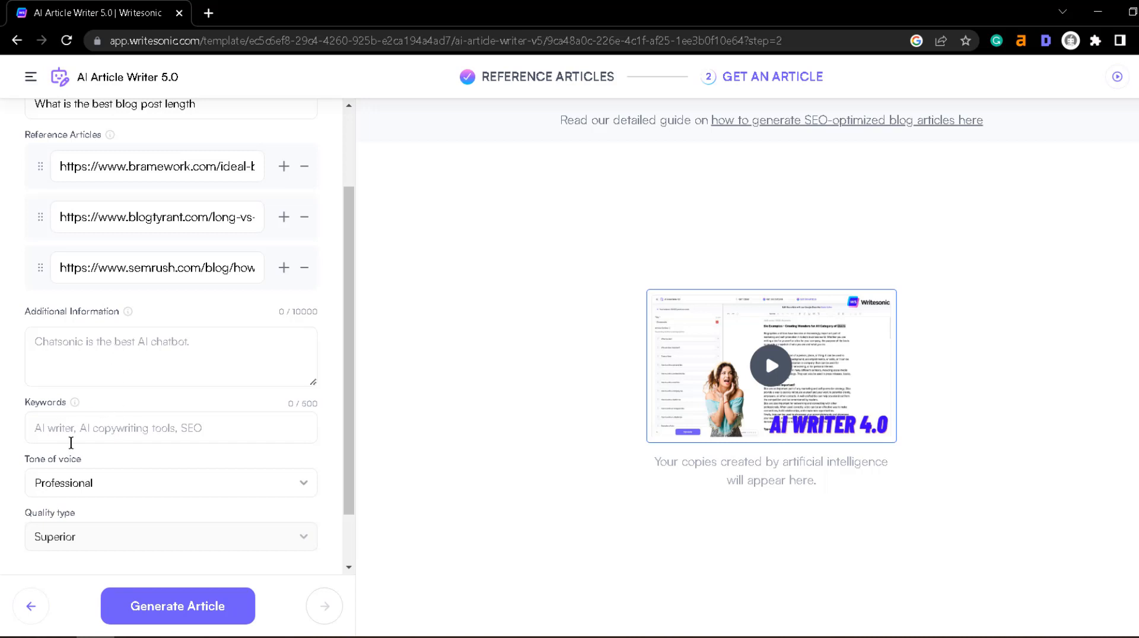
scroll("down", 3)
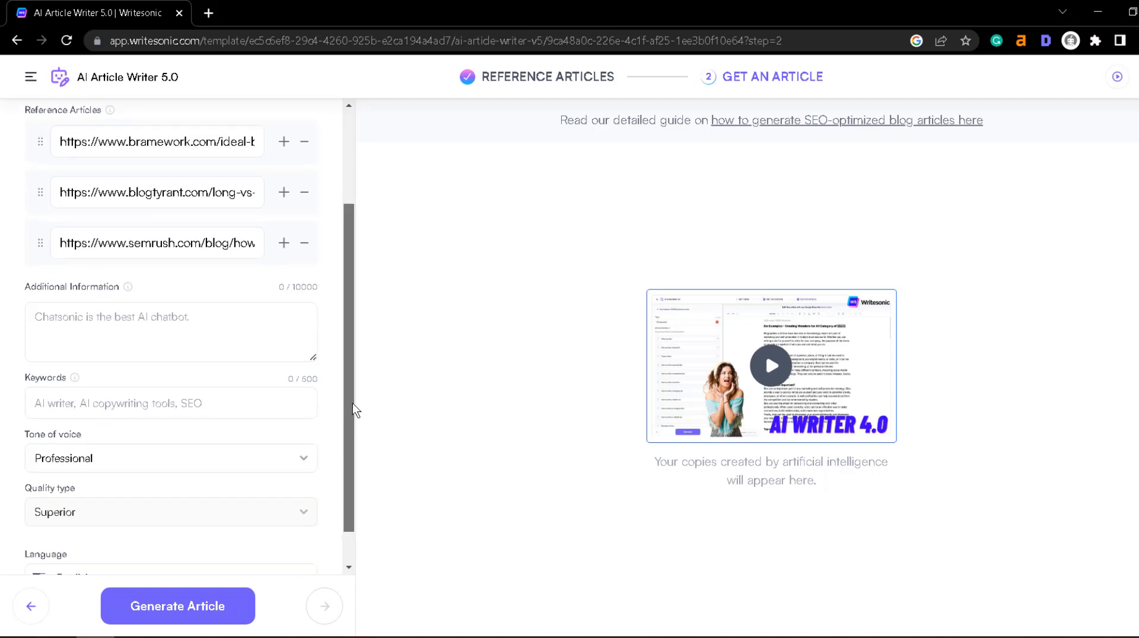
scroll("down", 3)
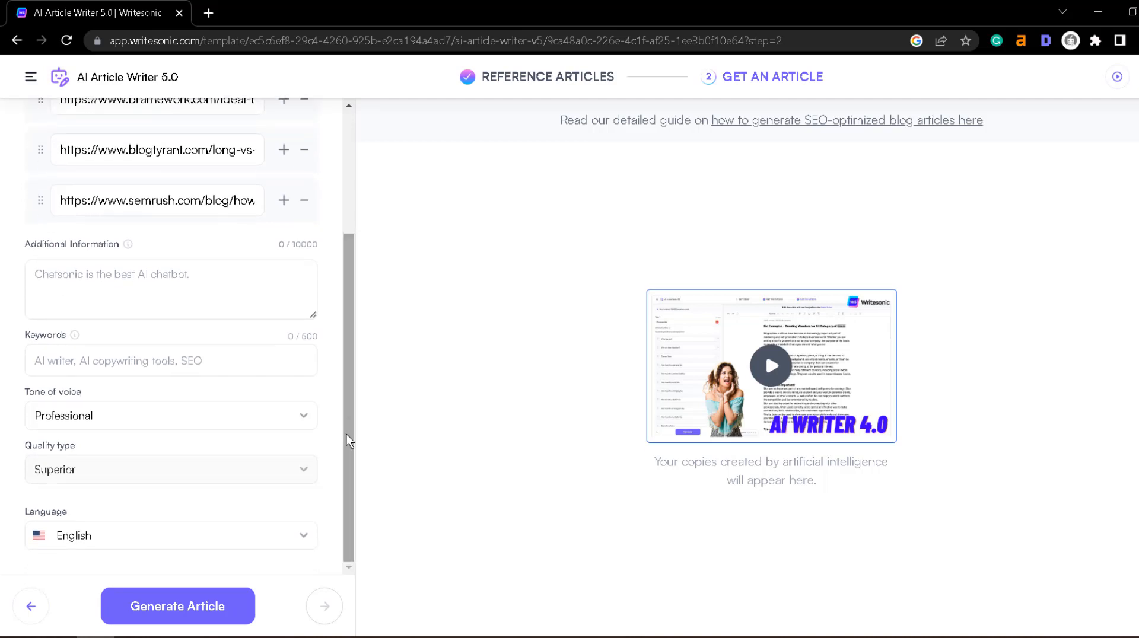
mouse_move(345, 438)
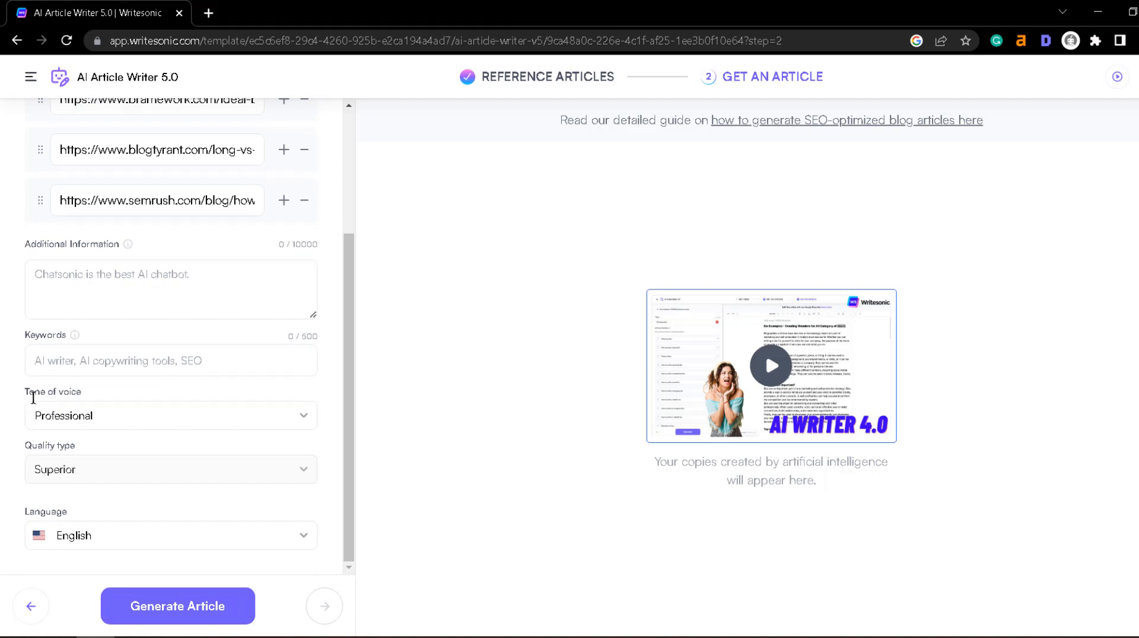
left_click(171, 415)
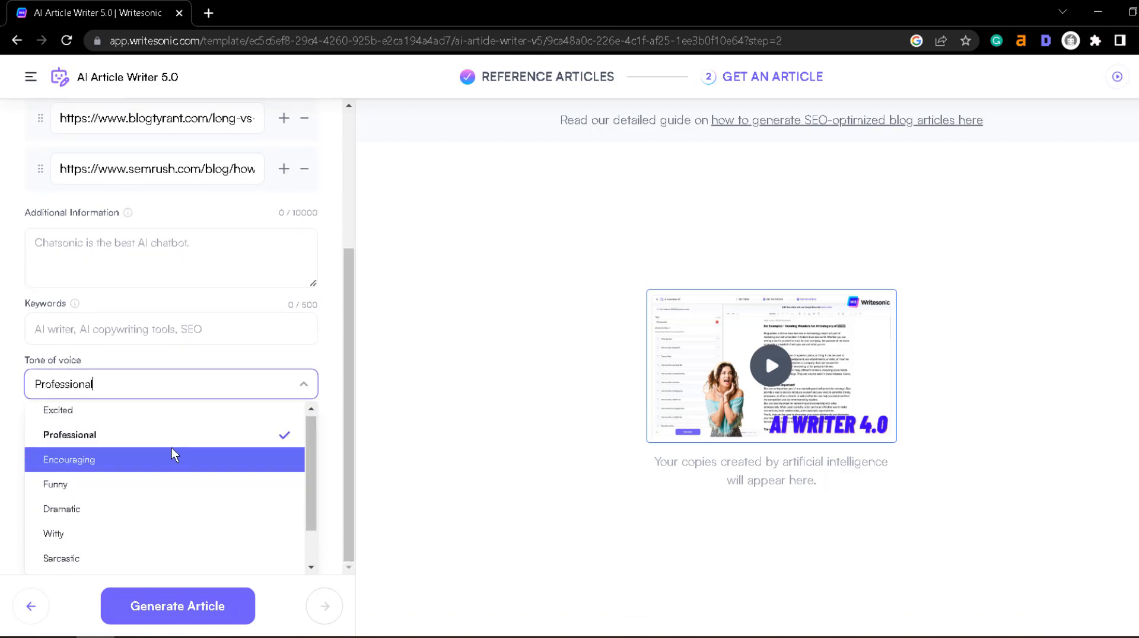
scroll("down", 3)
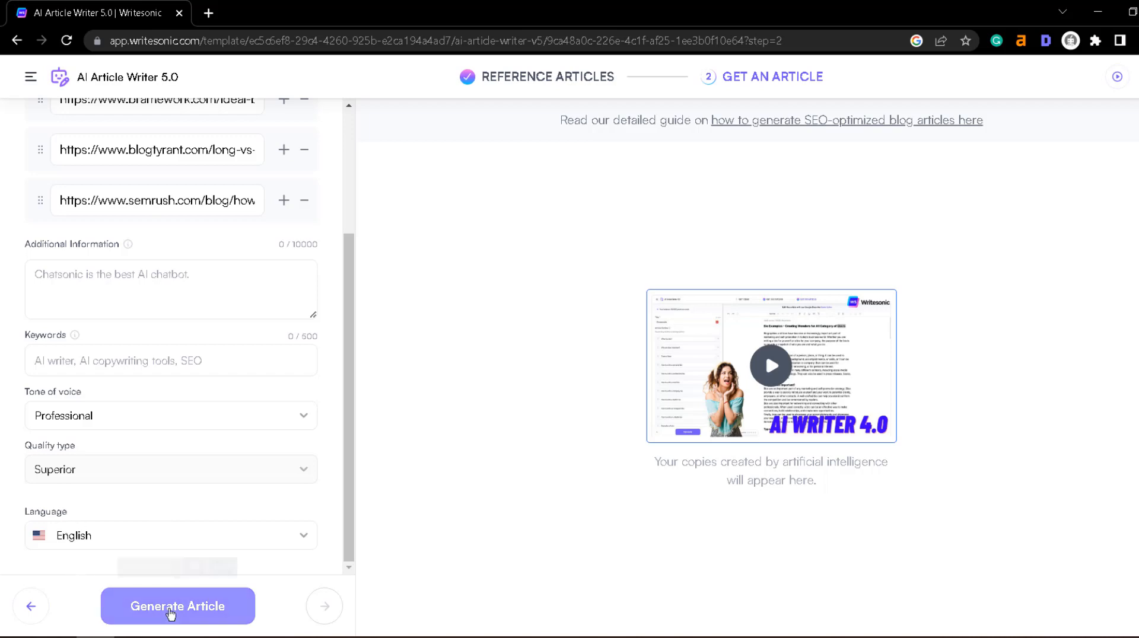
mouse_move(177, 606)
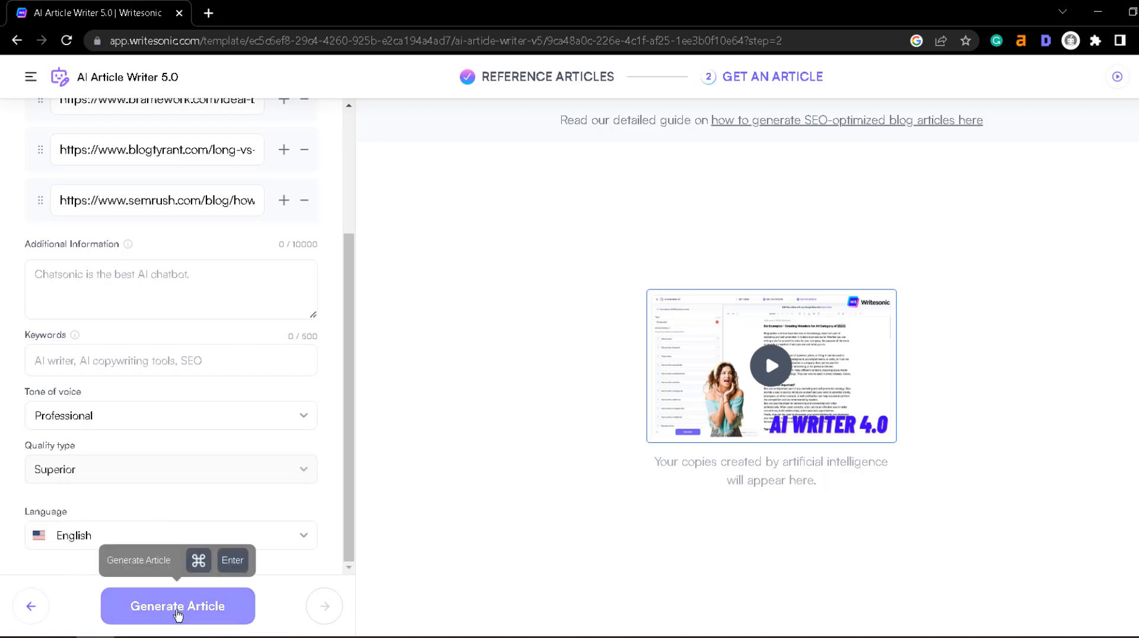
Step: Generate the article and confirm the 7,251 premium-word estimate
left_click(178, 606)
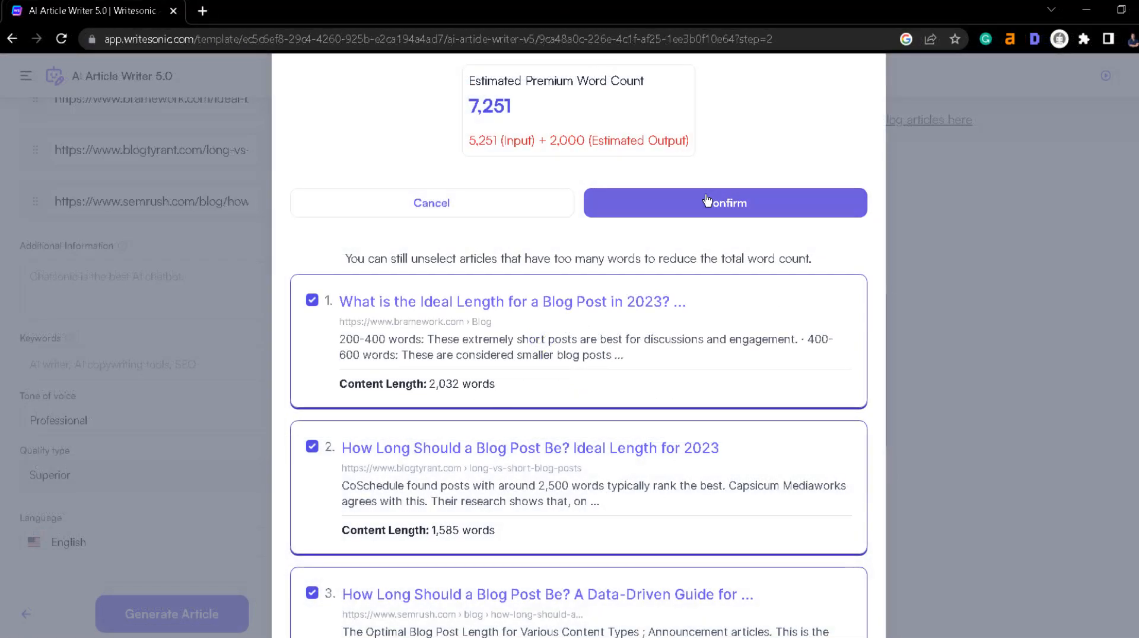
left_click(724, 203)
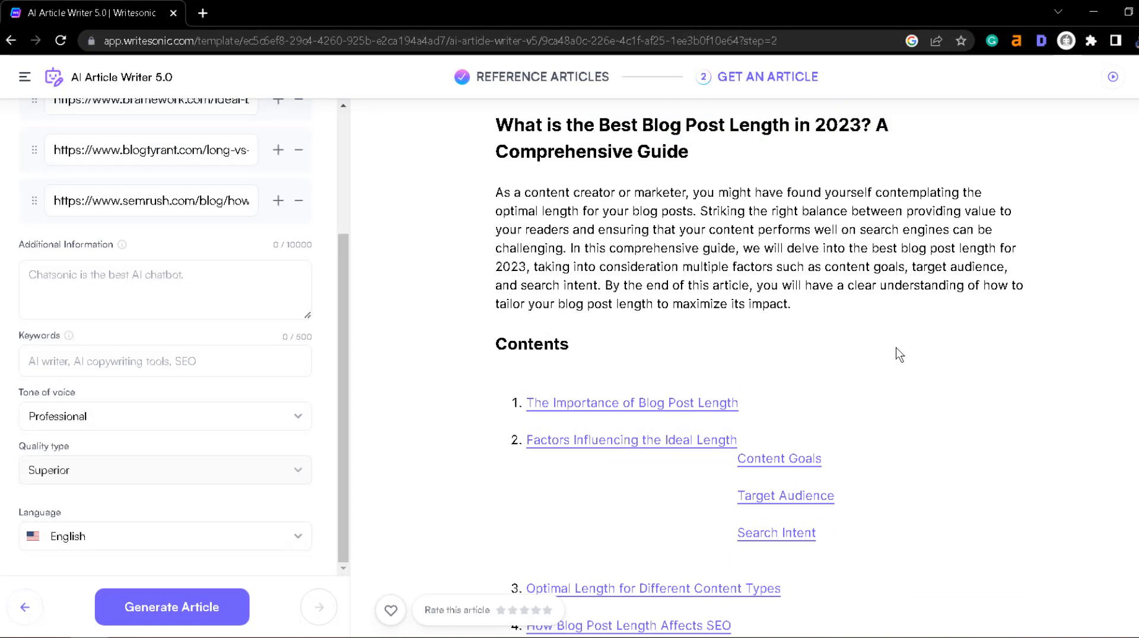
mouse_move(924, 427)
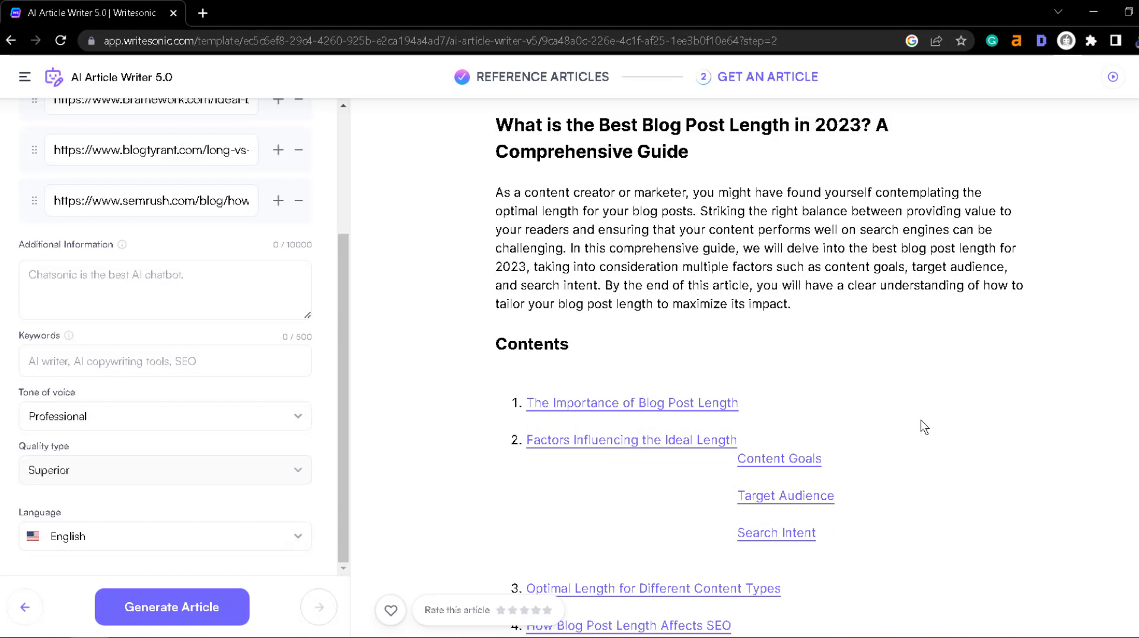
mouse_move(1014, 322)
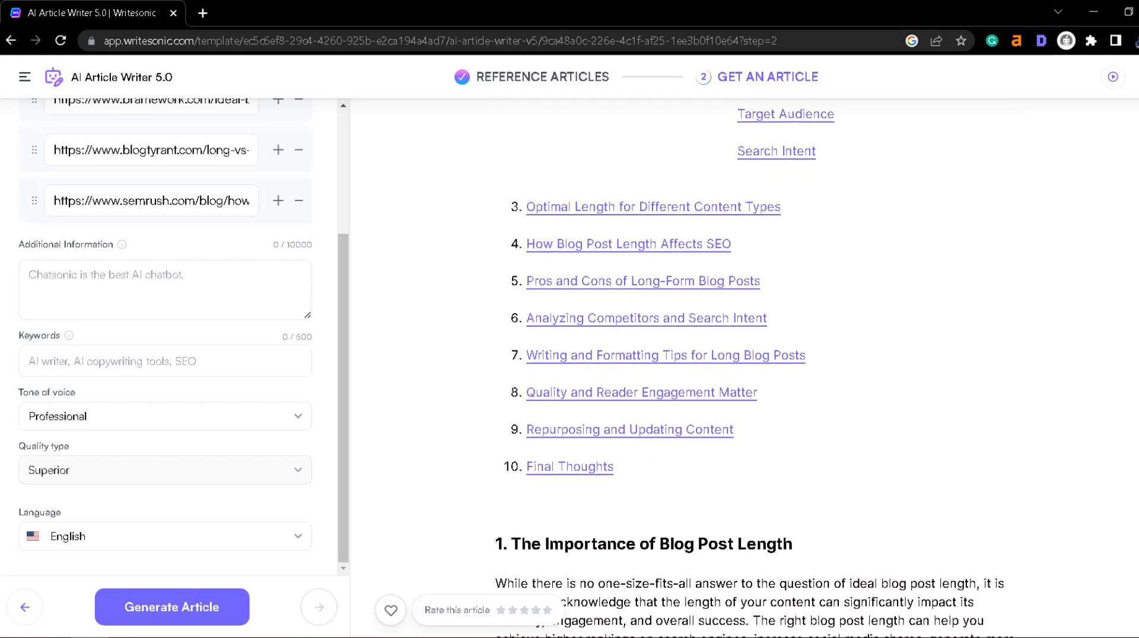
scroll("down", 3)
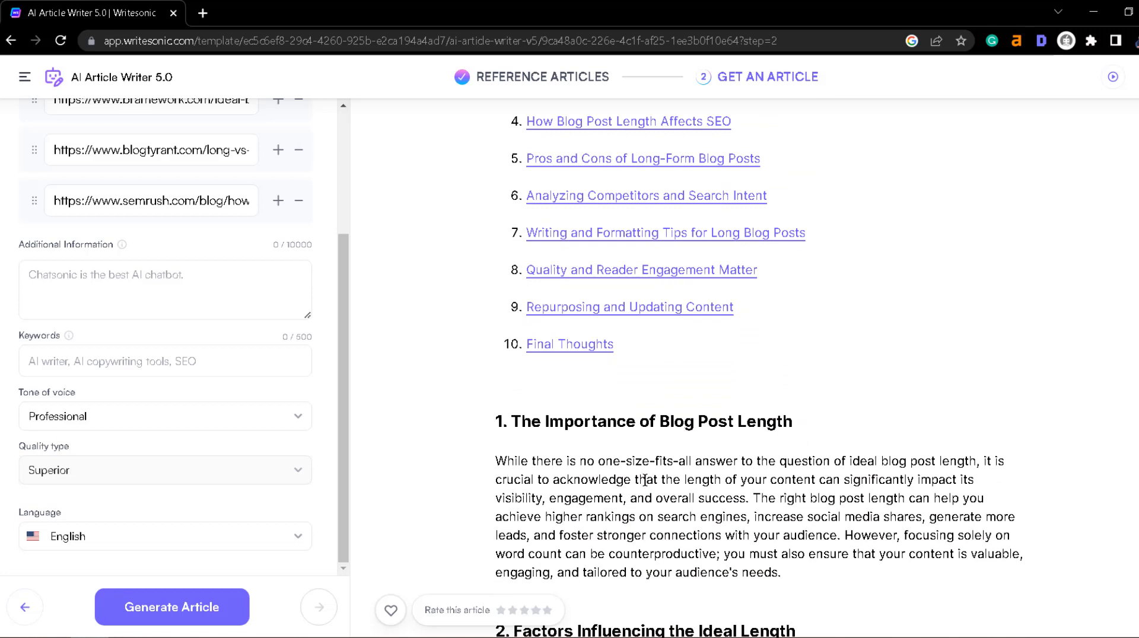
mouse_move(707, 530)
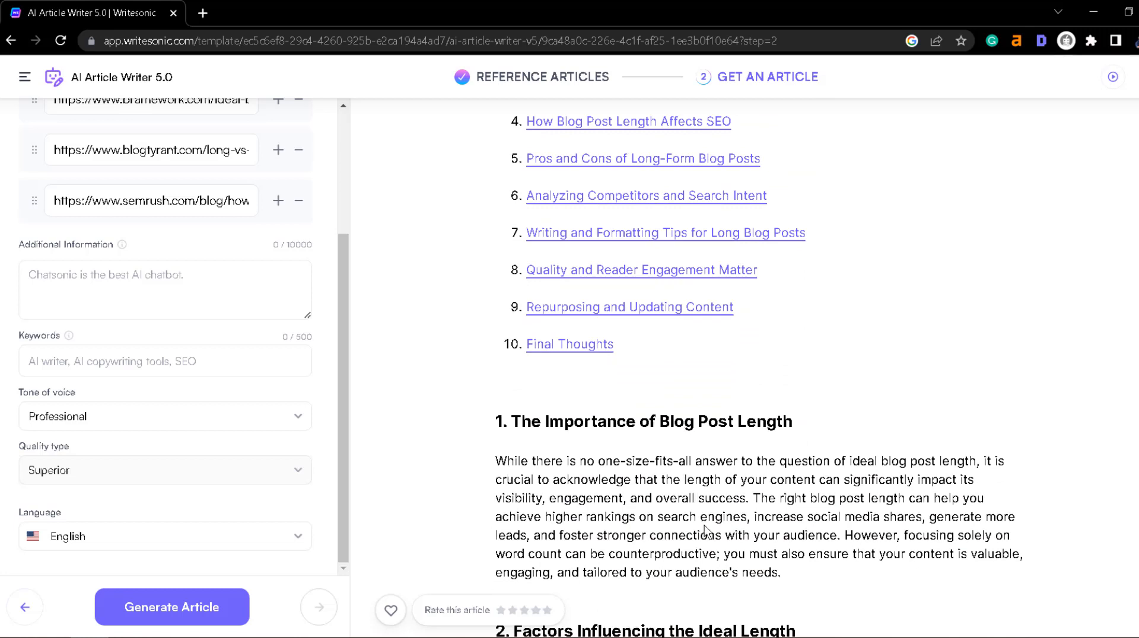
mouse_move(637, 453)
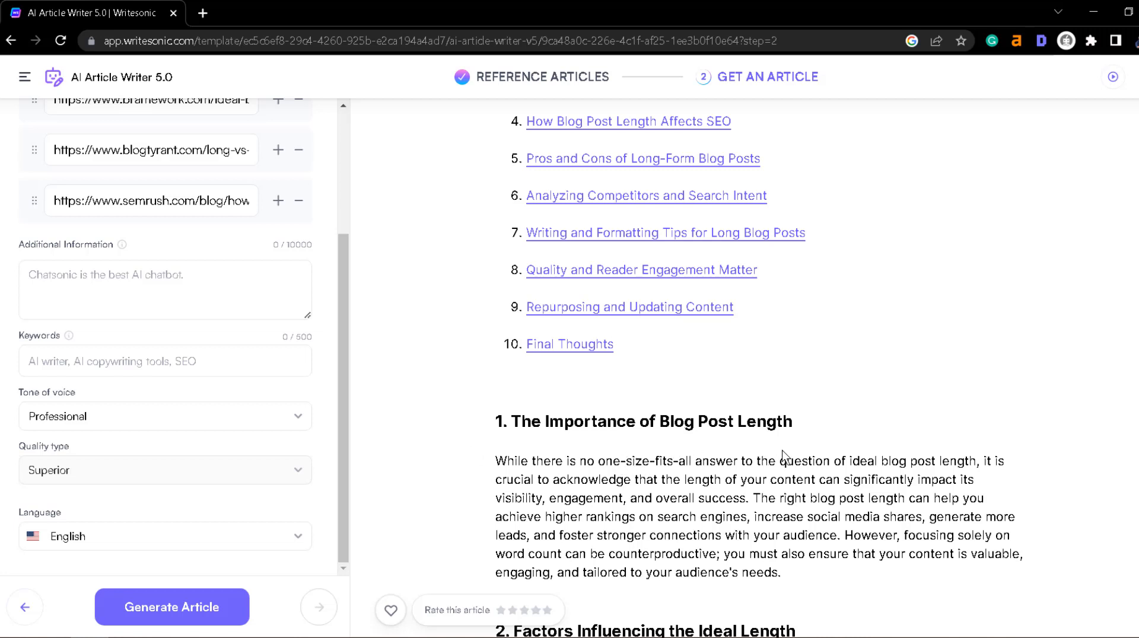
mouse_move(614, 482)
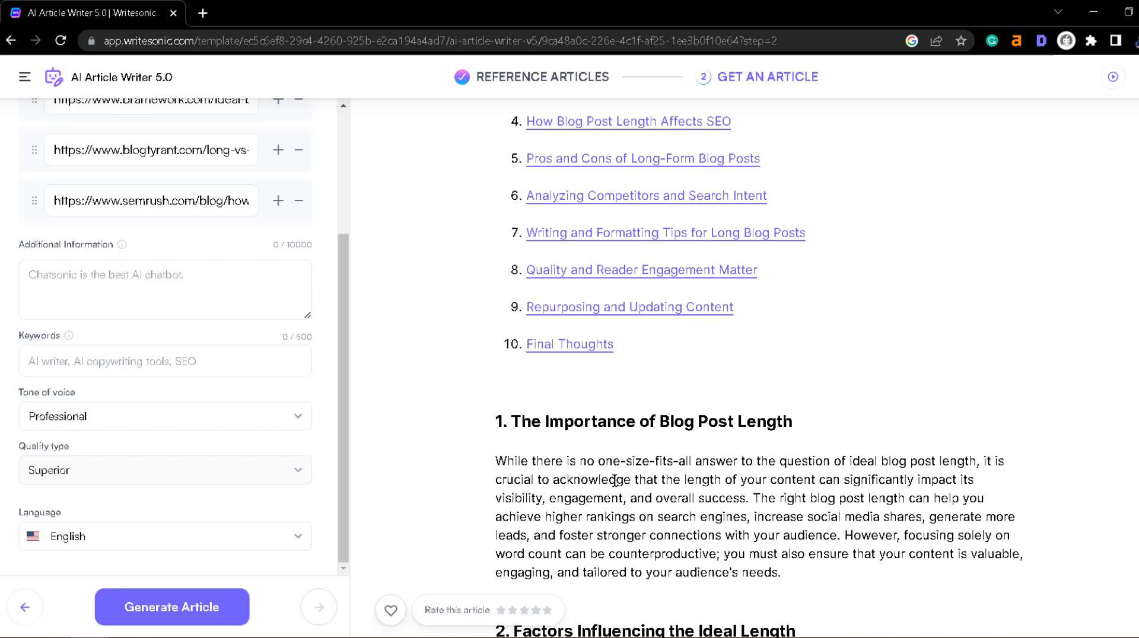
mouse_move(768, 493)
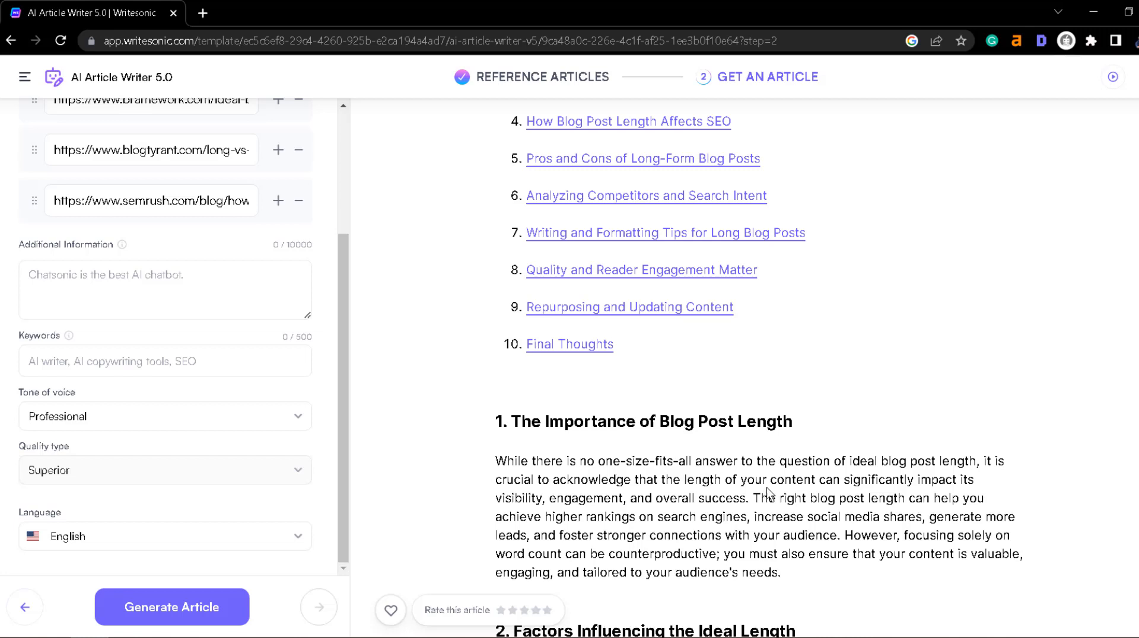
mouse_move(993, 486)
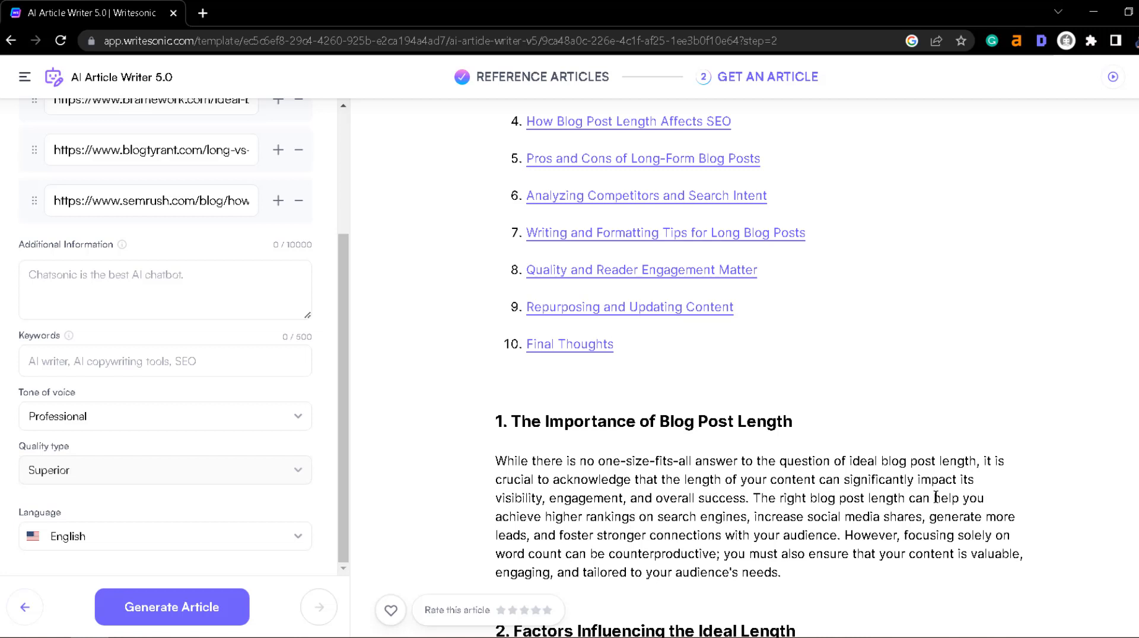
mouse_move(541, 501)
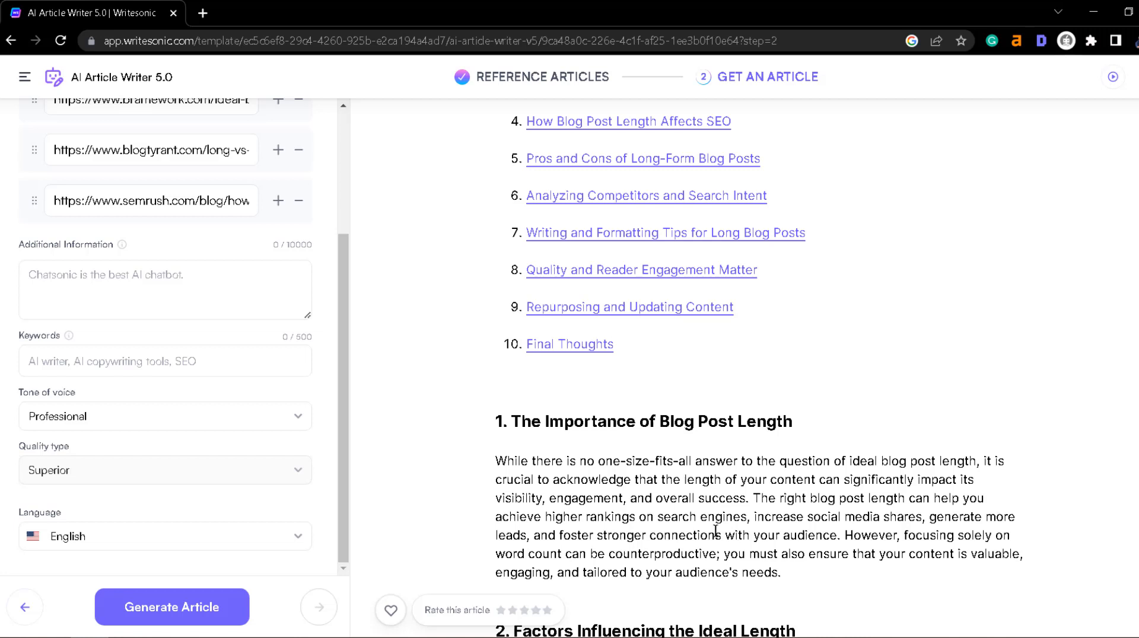
mouse_move(919, 522)
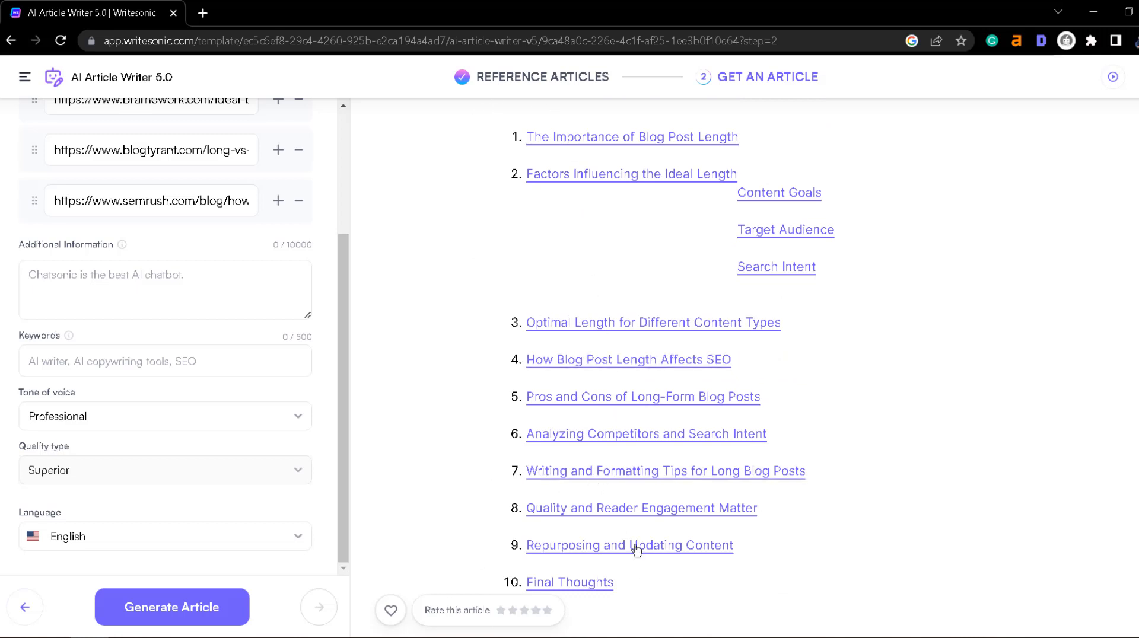
mouse_move(671, 454)
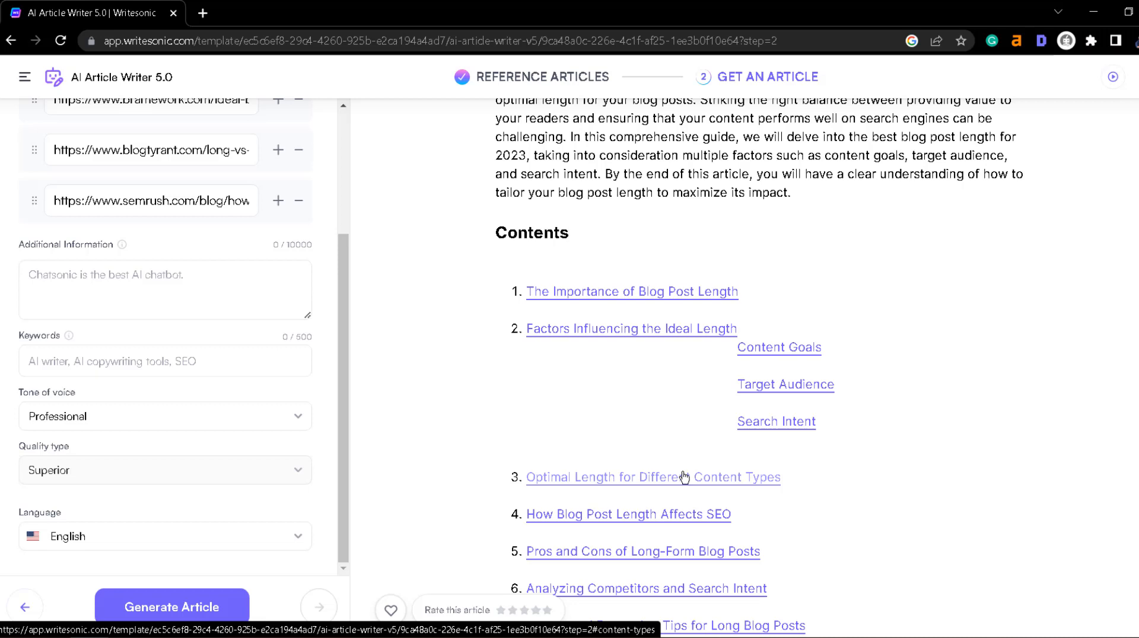
left_click(570, 232)
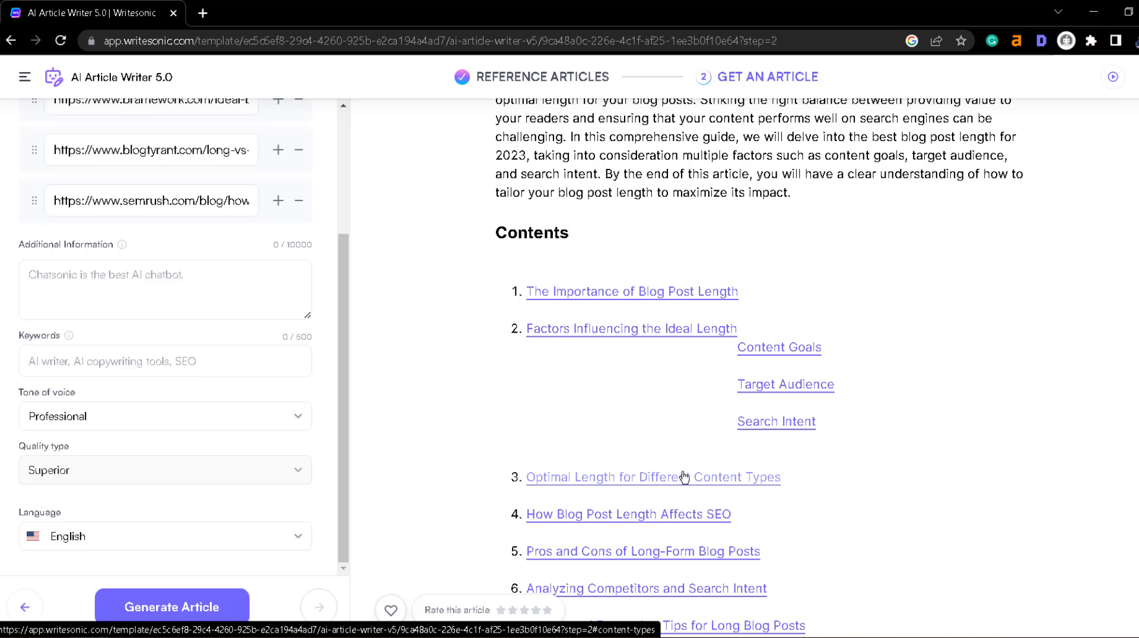
left_click(568, 232)
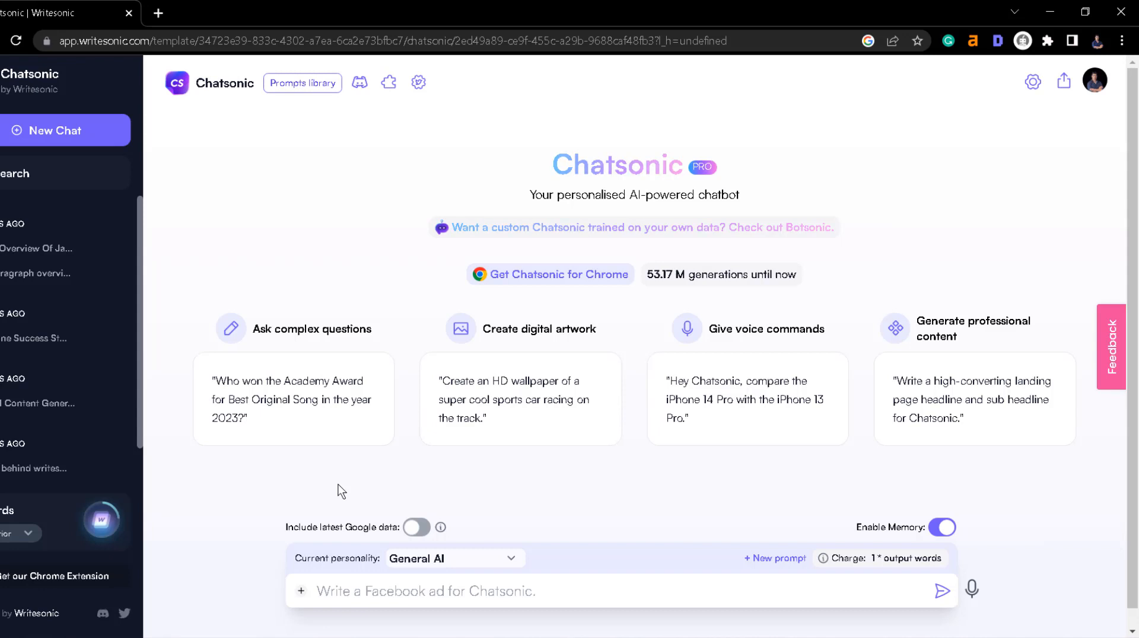
Step: Open the 'Quick Overview Of Jasper AI...' chat from the Chatsonic history
left_click(293, 417)
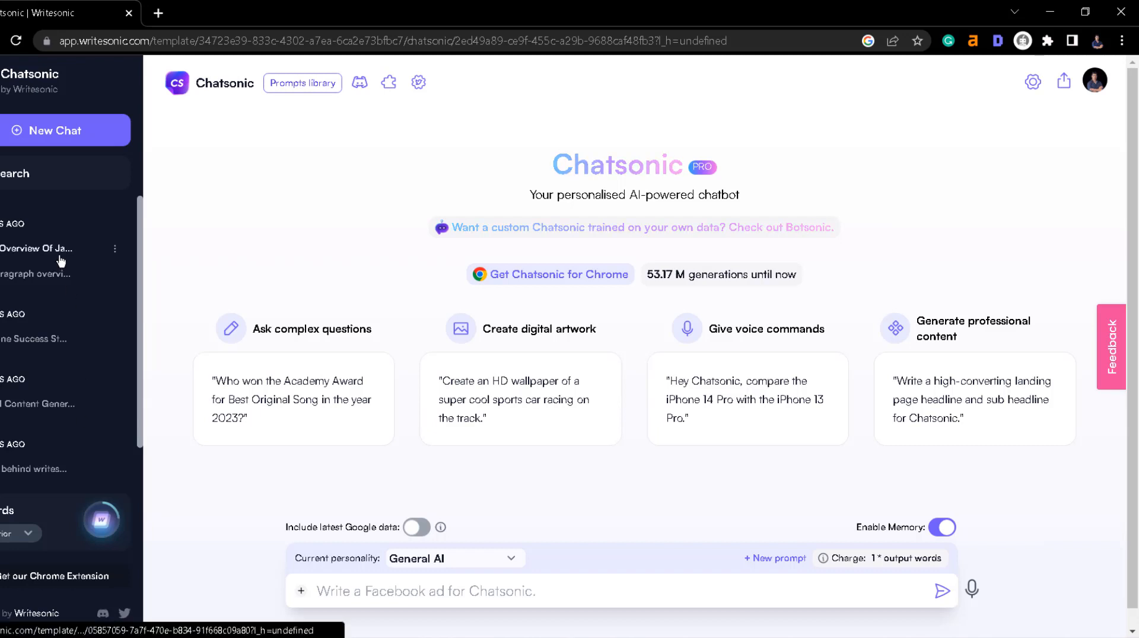
left_click(36, 249)
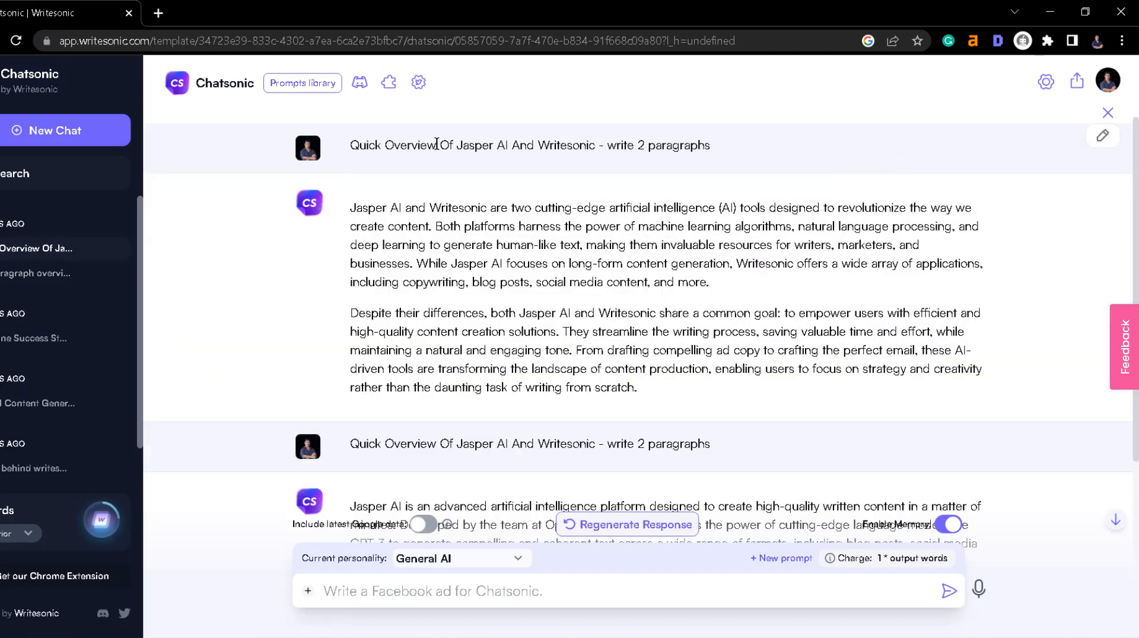
mouse_move(530, 161)
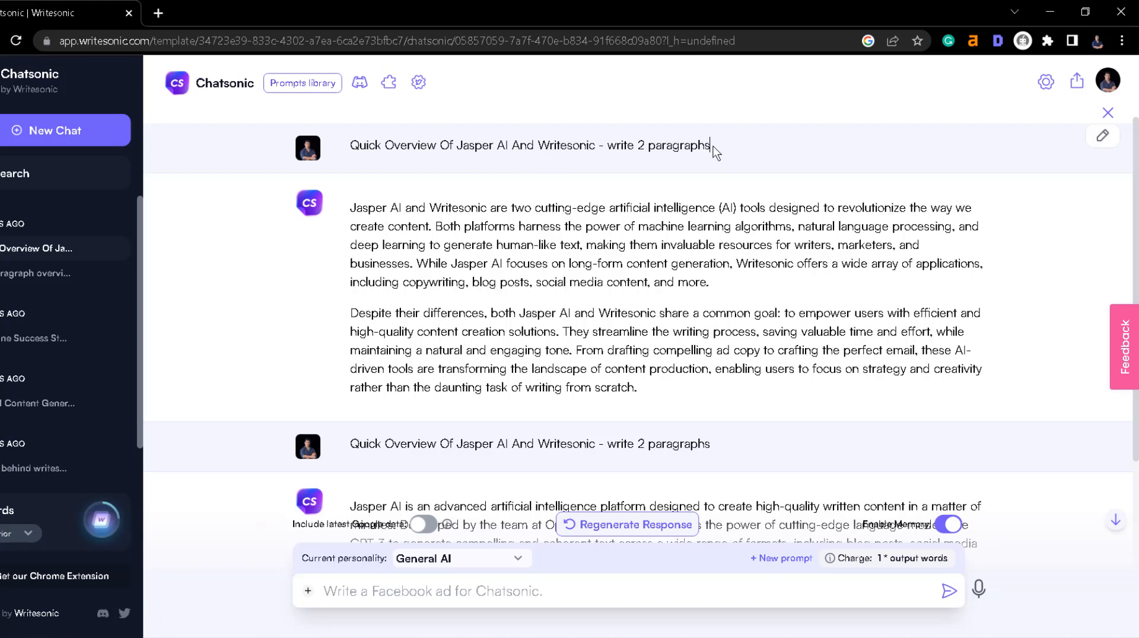
Step: Select the overview reply text, then open the 'who is behind writesonic' chat
triple_click(529, 145)
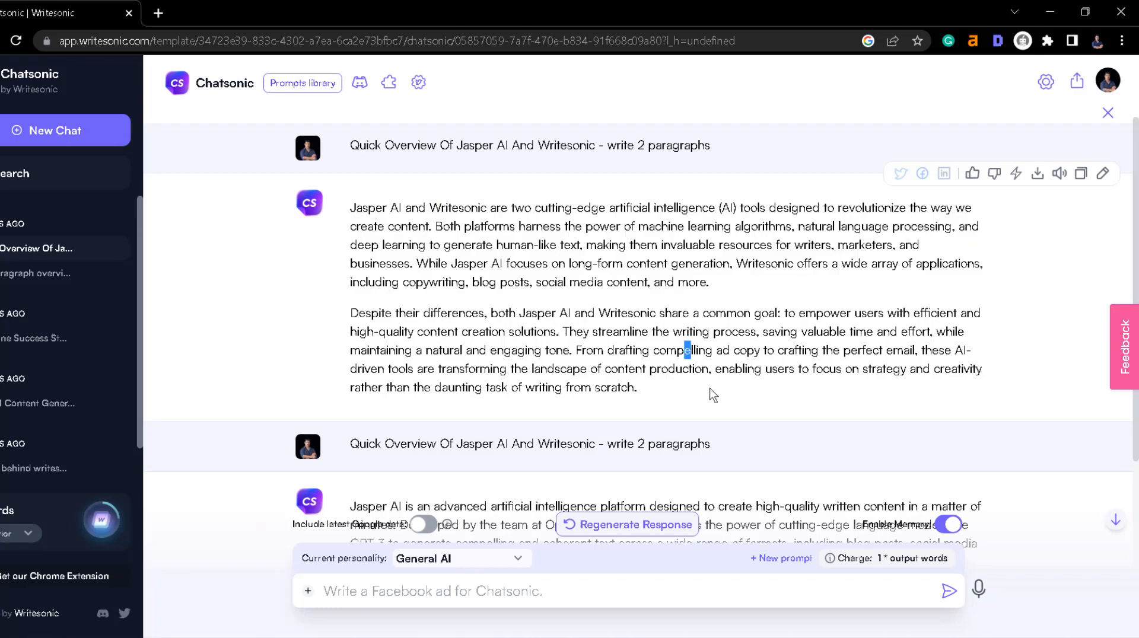
mouse_move(695, 391)
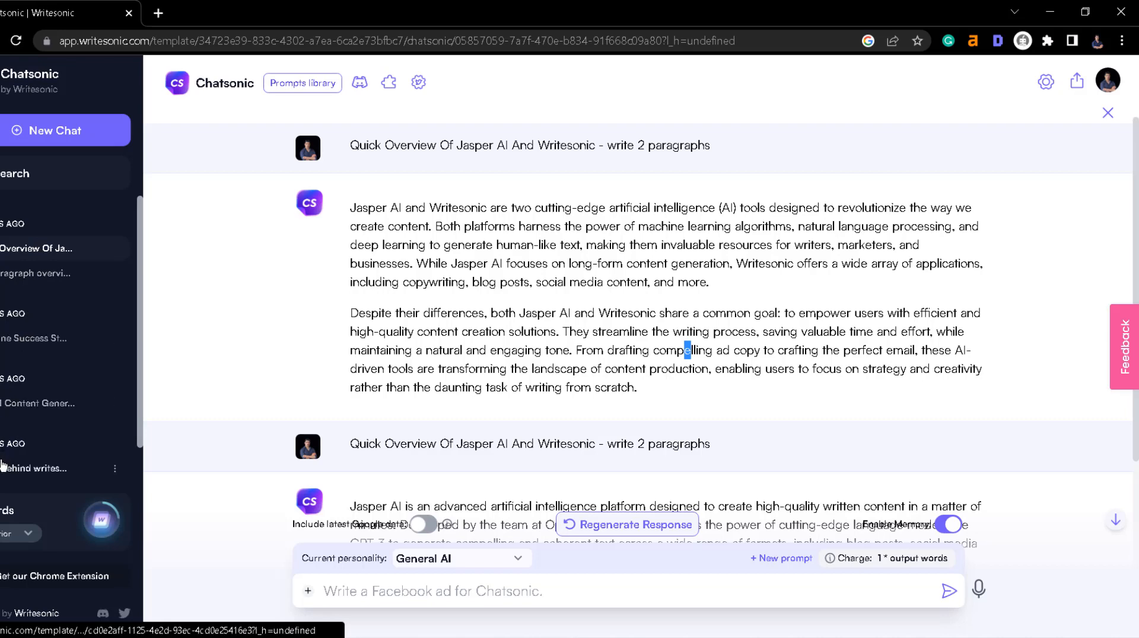
left_click(34, 469)
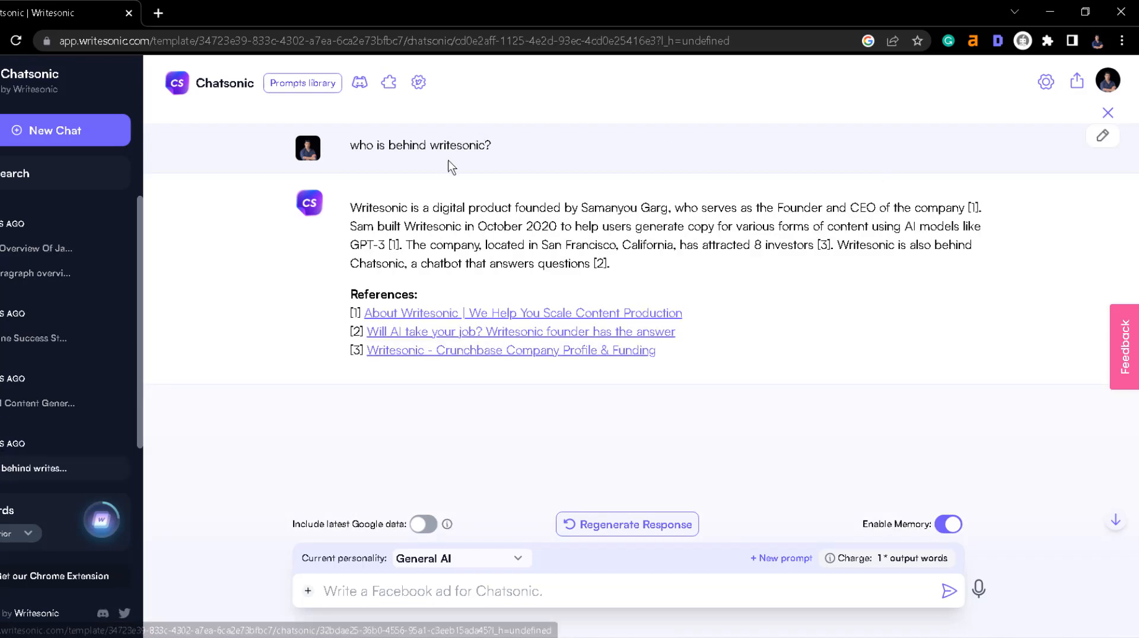
Step: Highlight the founder answer, then switch to the Photosonic image generator
left_click_drag(350, 207, 610, 262)
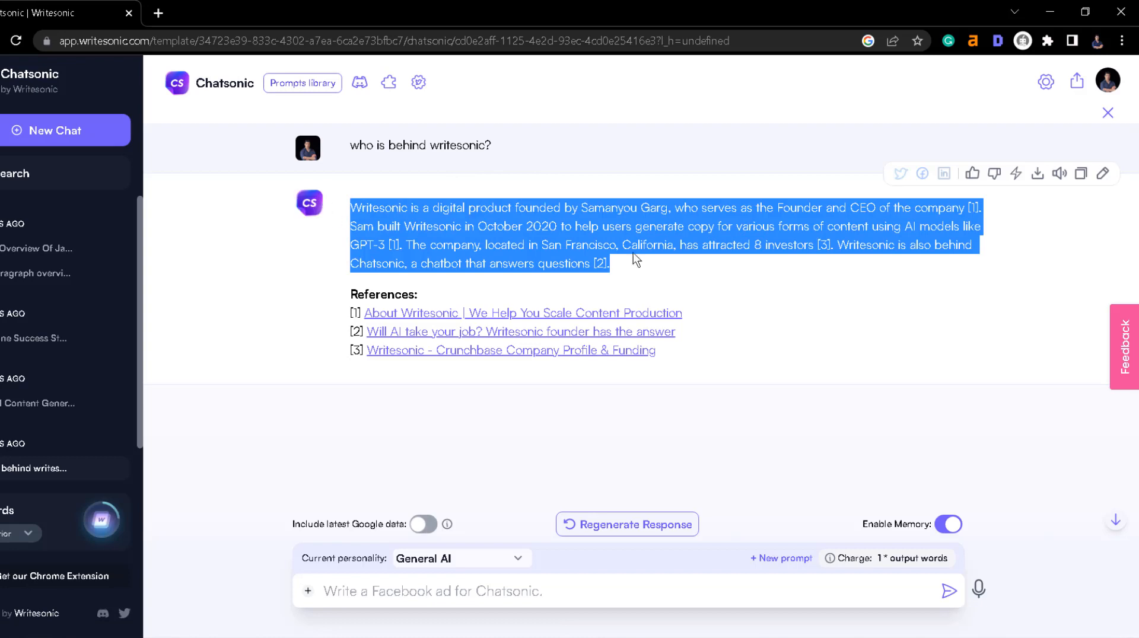
mouse_move(421, 320)
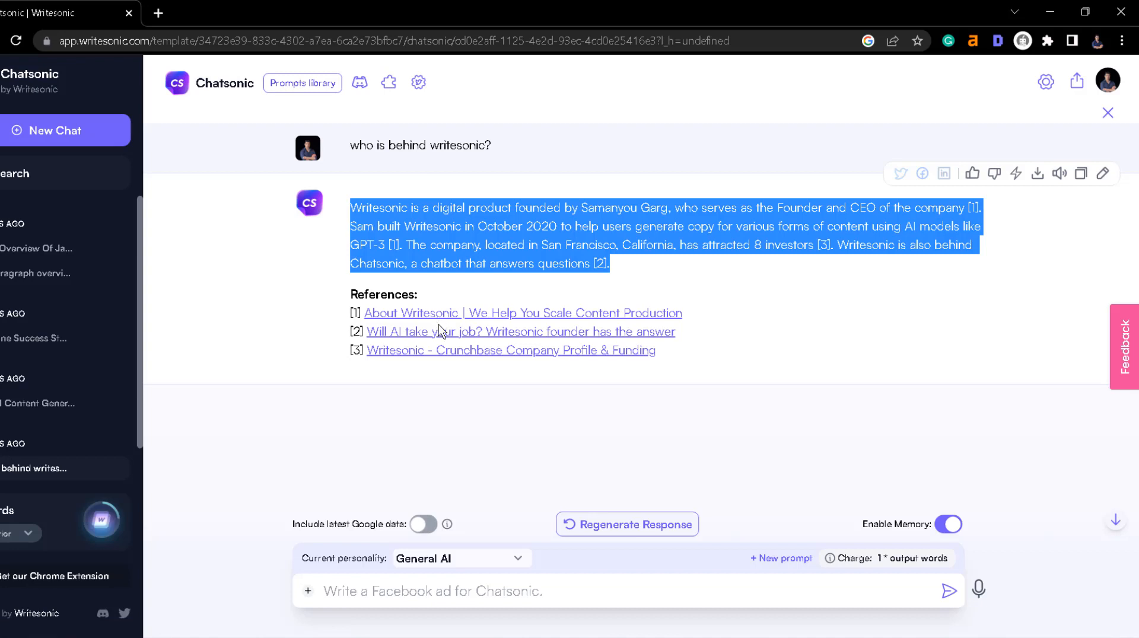
mouse_move(457, 319)
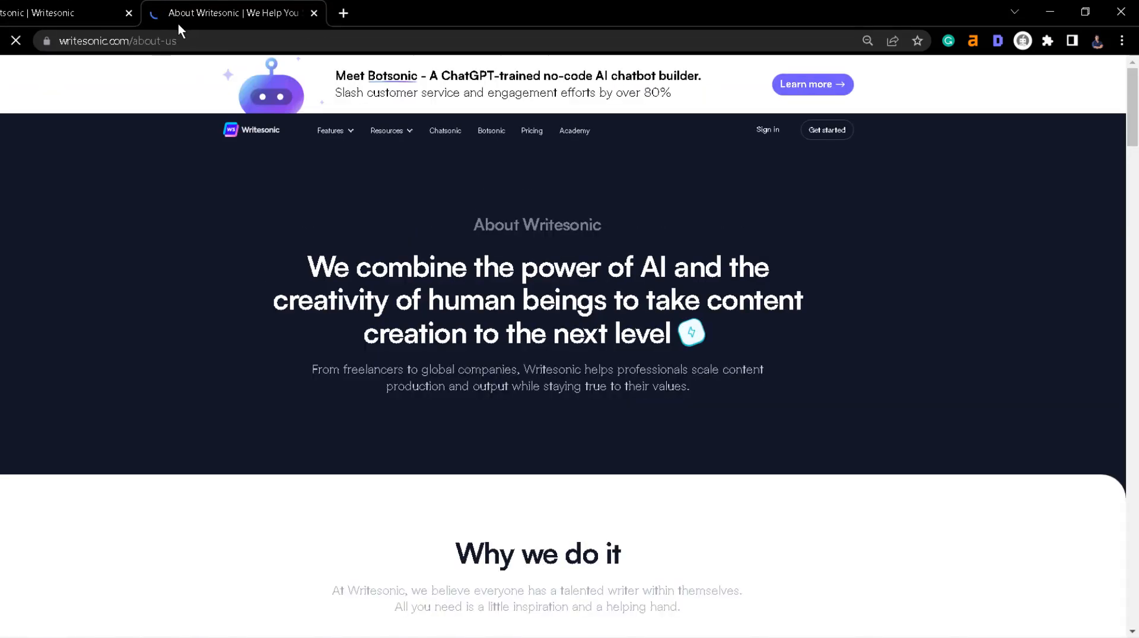
scroll("down", 3)
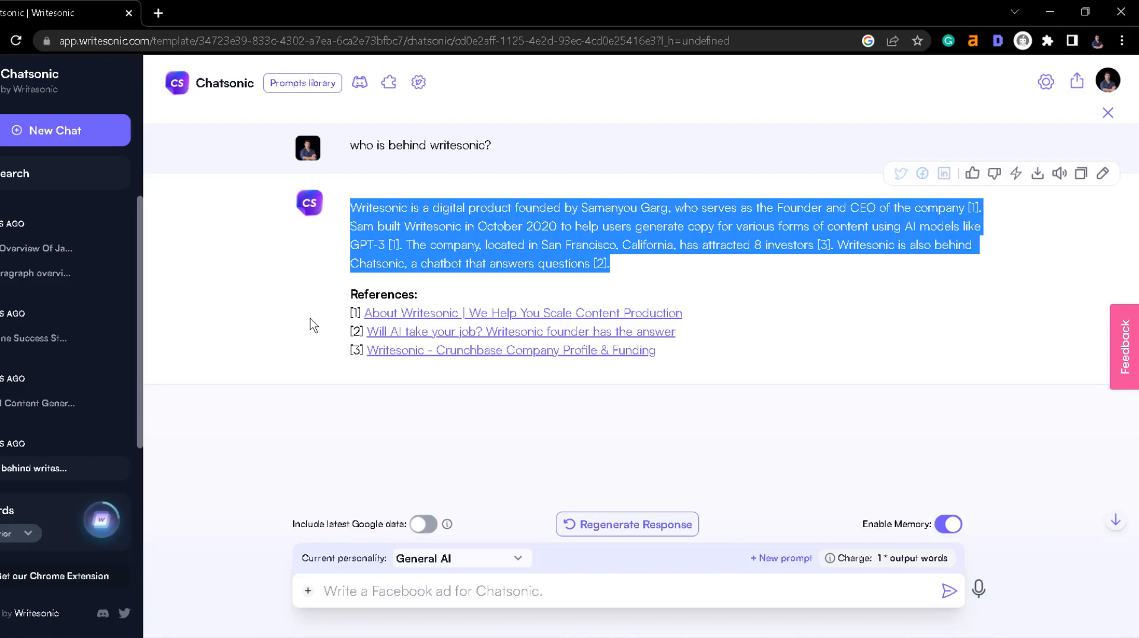
mouse_move(307, 327)
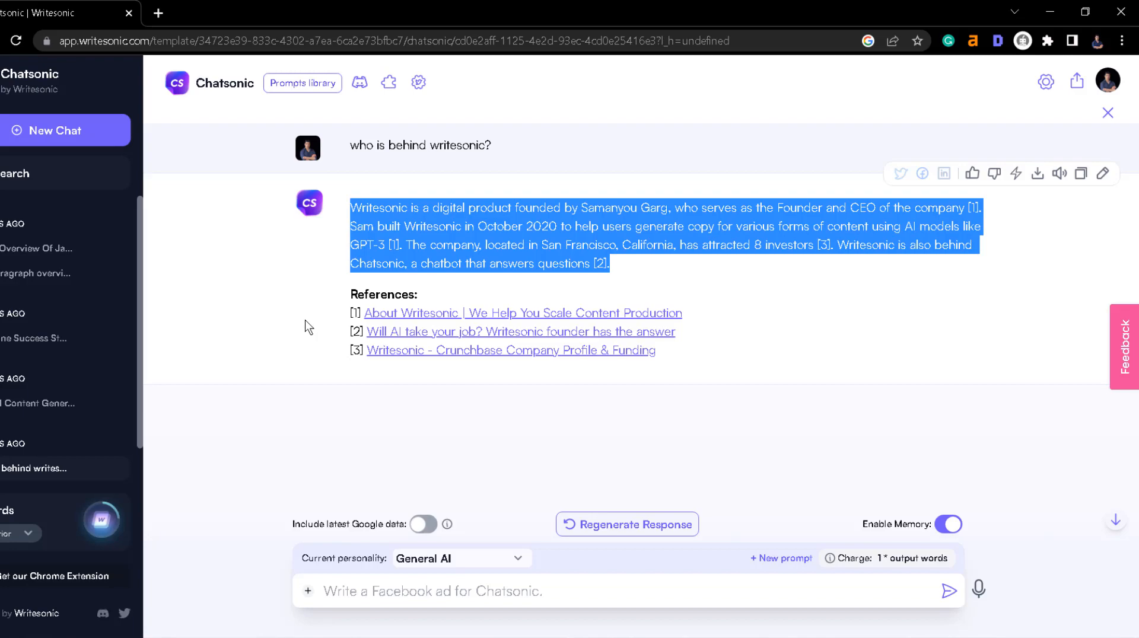
left_click(25, 404)
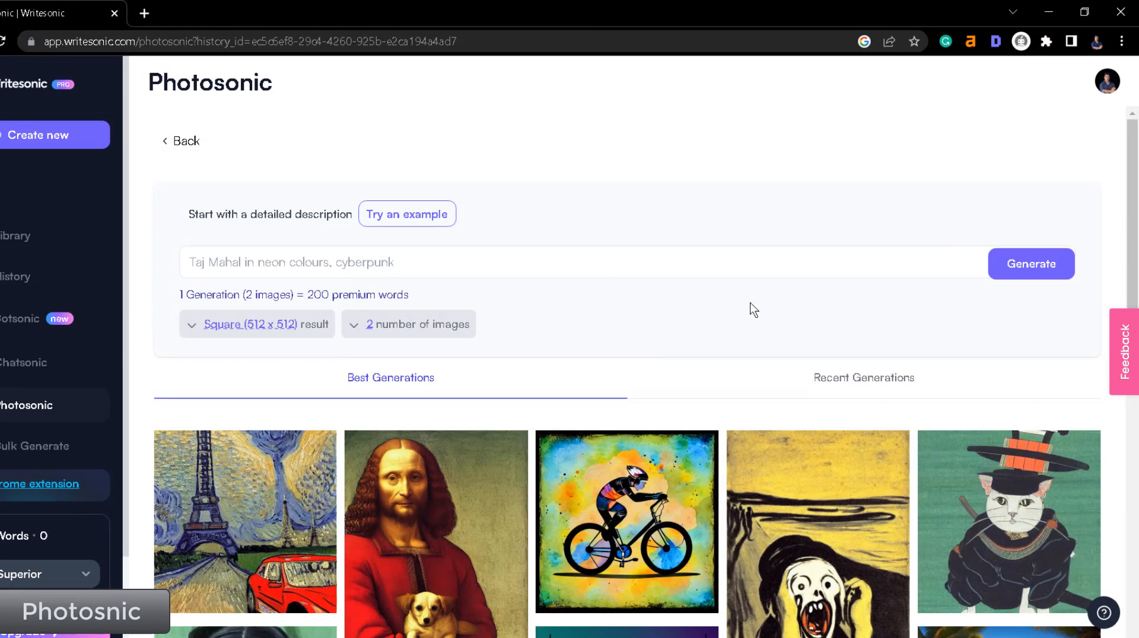
mouse_move(748, 315)
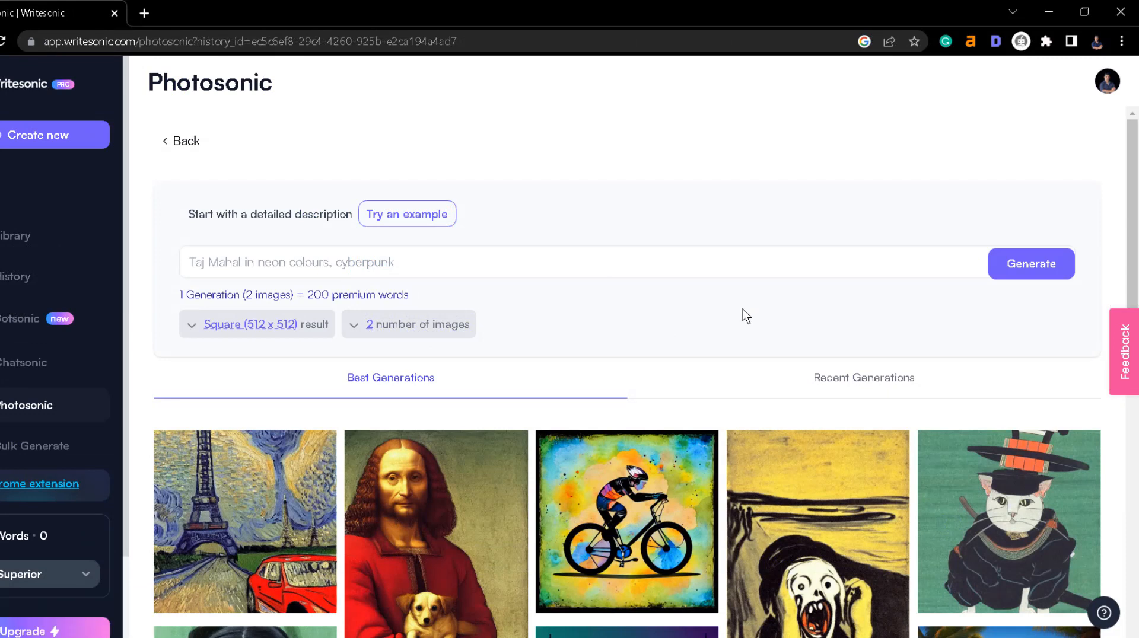
mouse_move(704, 318)
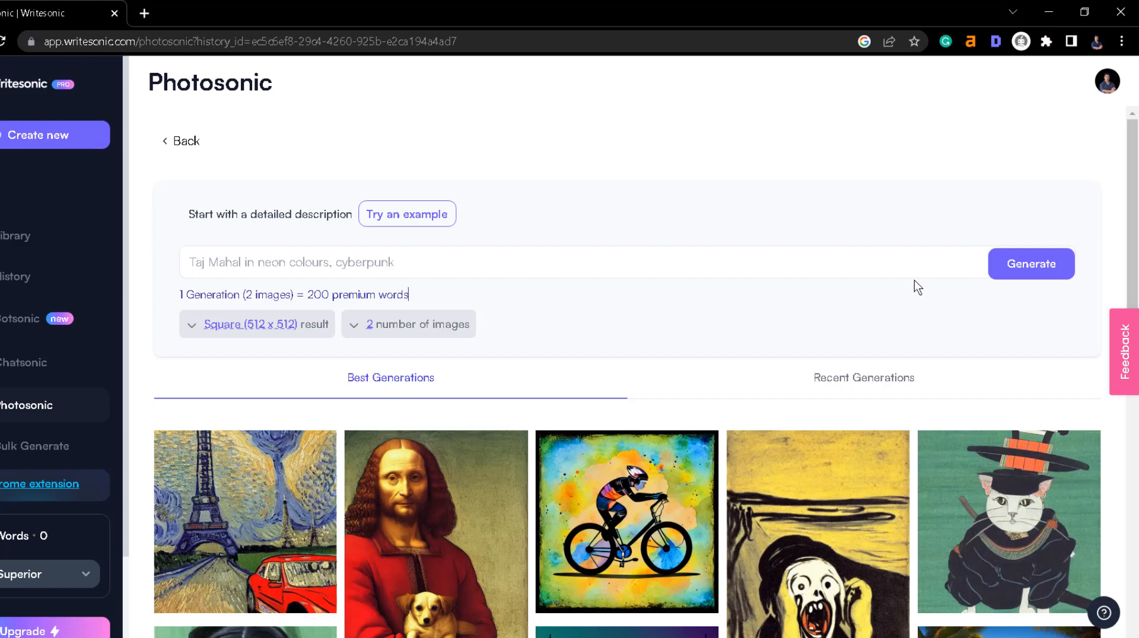
mouse_move(1131, 231)
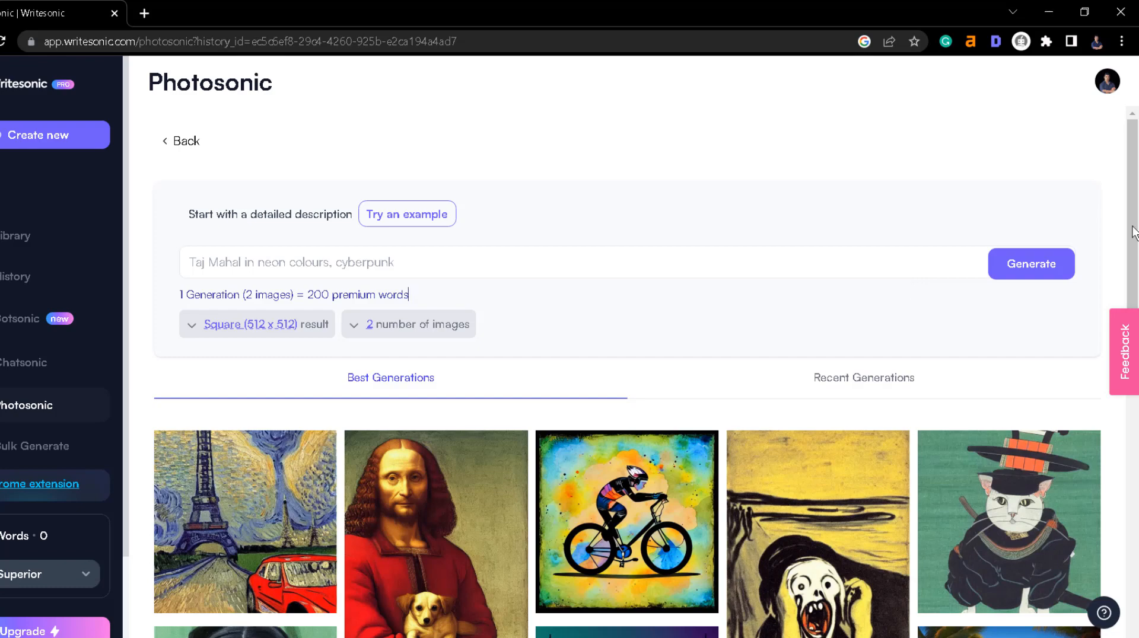
Step: Scroll down Photosonic to the Recent Generations gallery
scroll("down", 3)
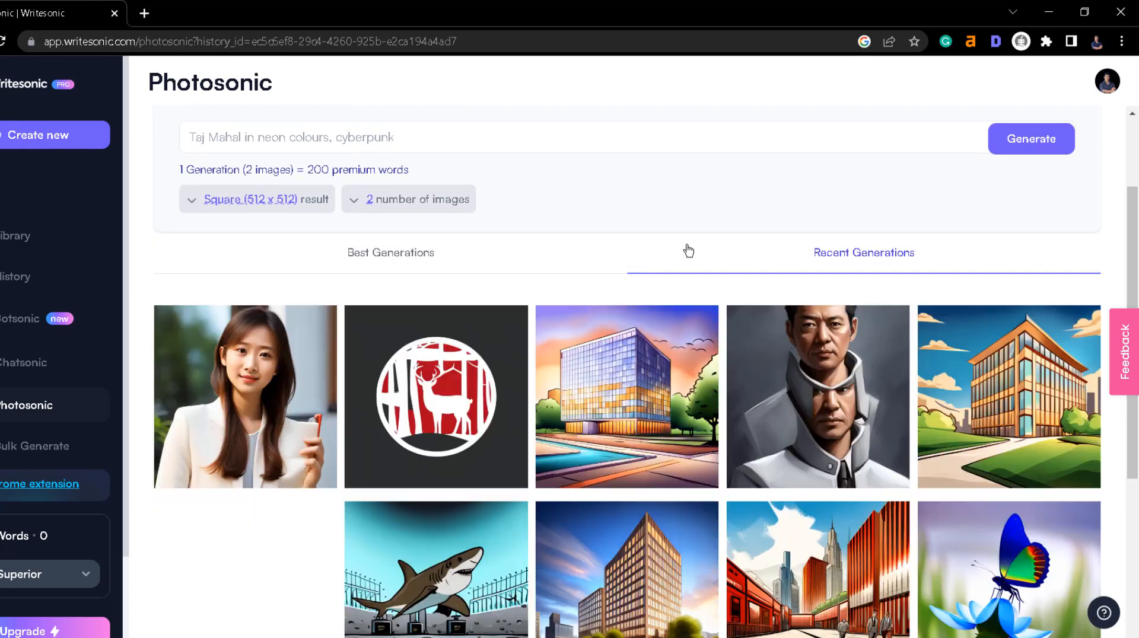
Step: Scroll through the Recent Generations images, then go to the template Library
scroll("down", 3)
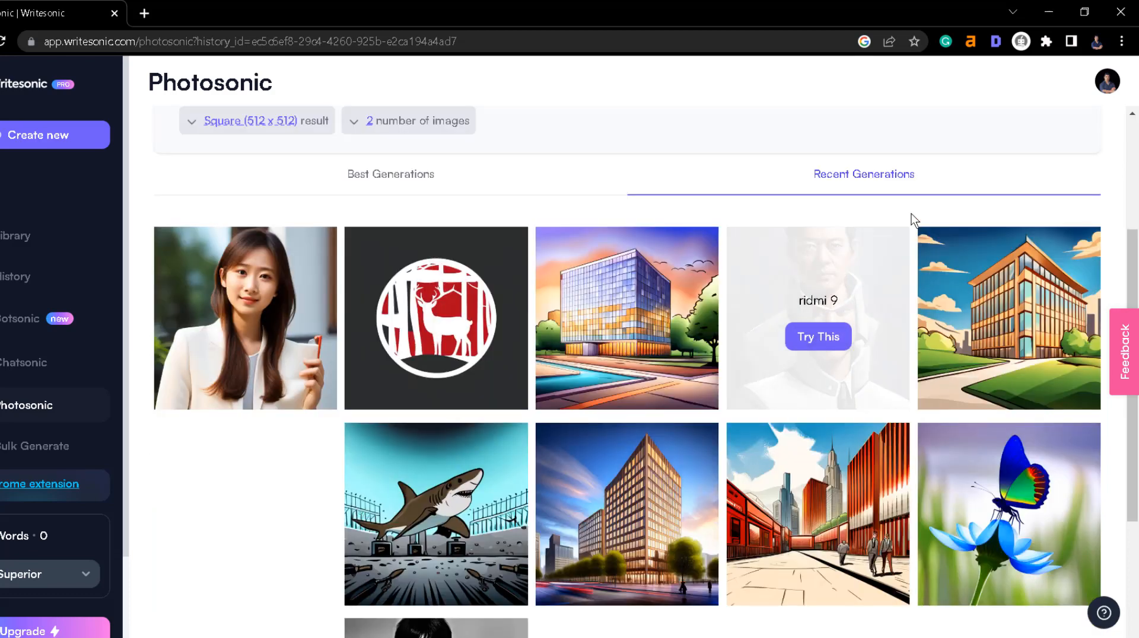
scroll("down", 3)
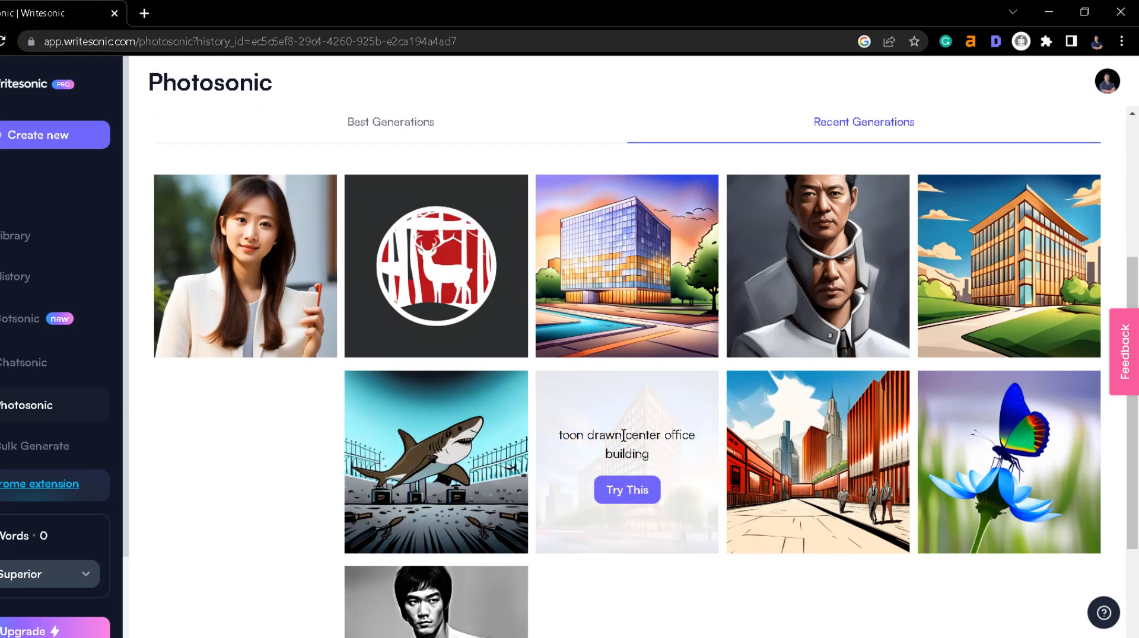
mouse_move(621, 431)
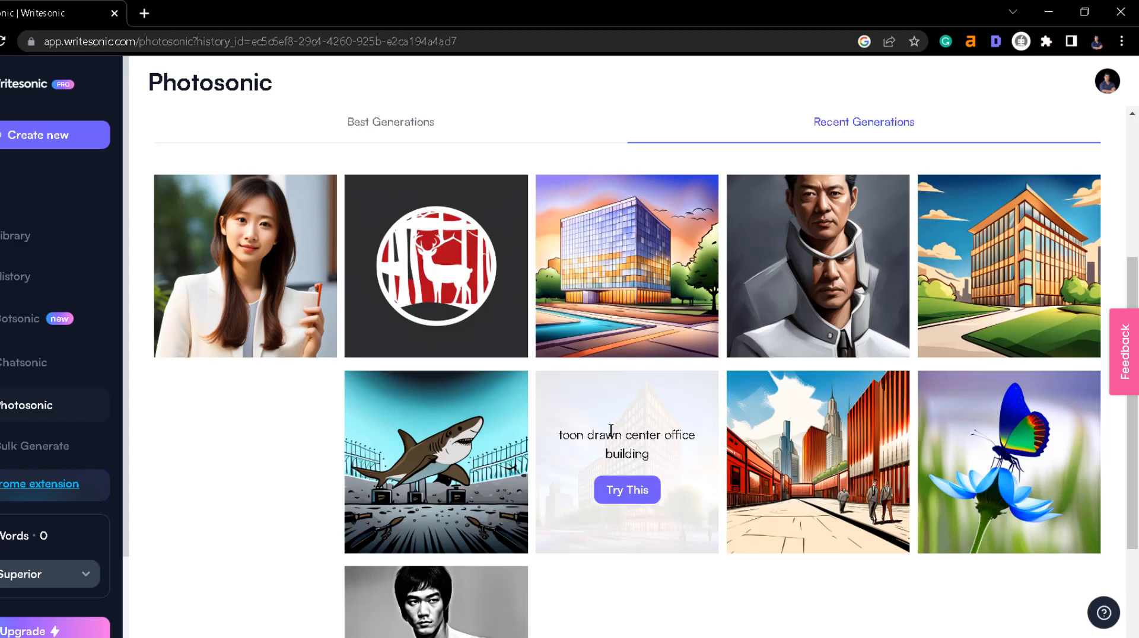
mouse_move(585, 460)
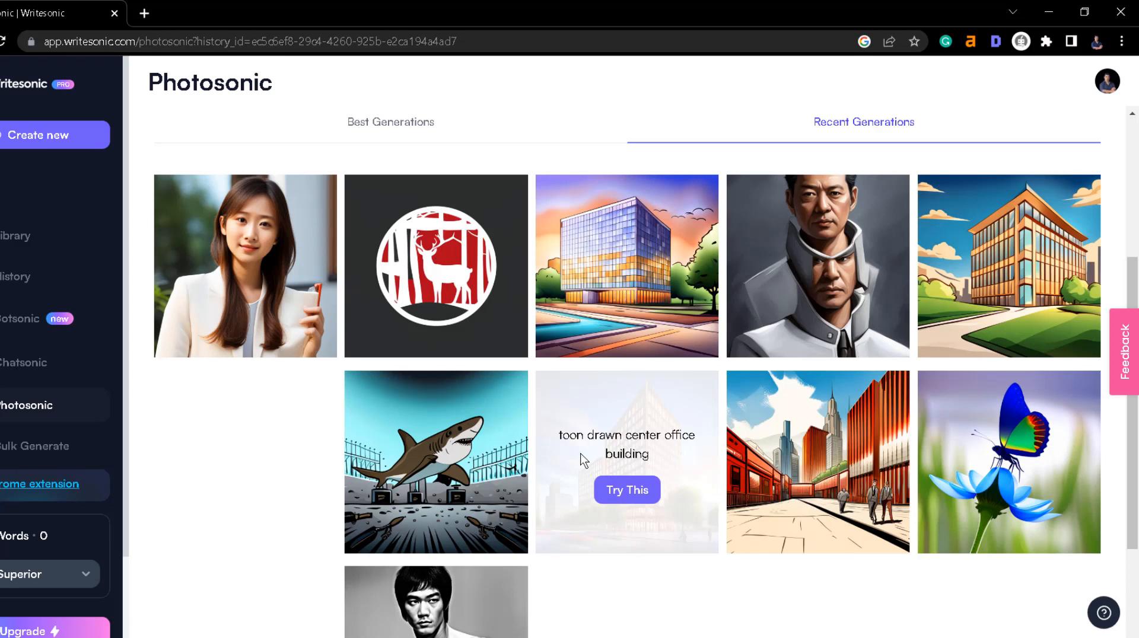
mouse_move(579, 458)
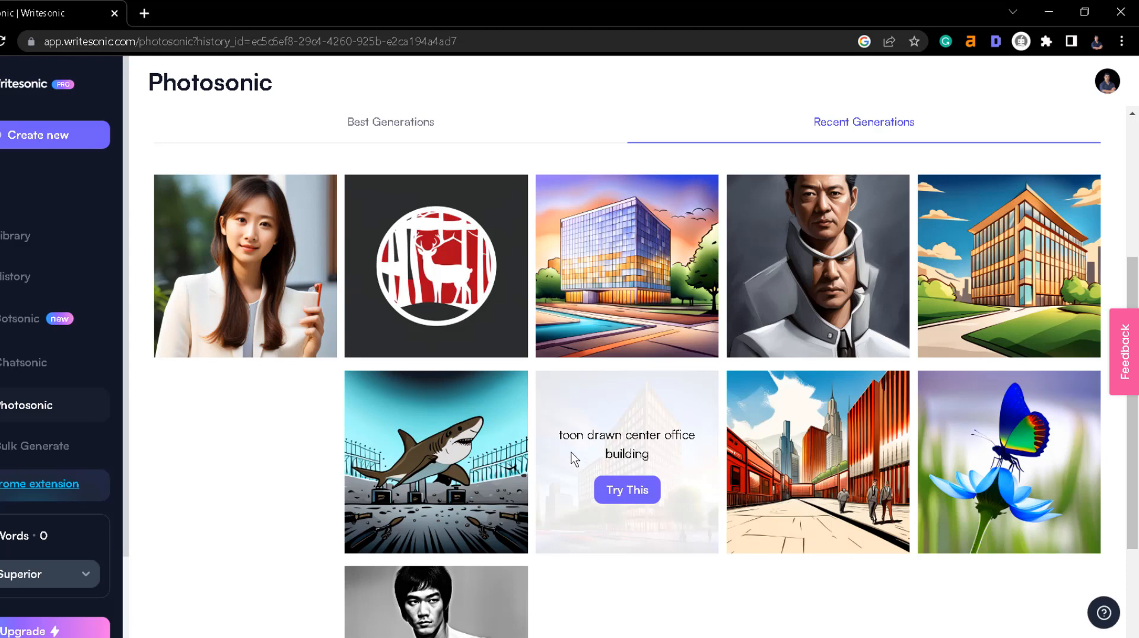
mouse_move(556, 449)
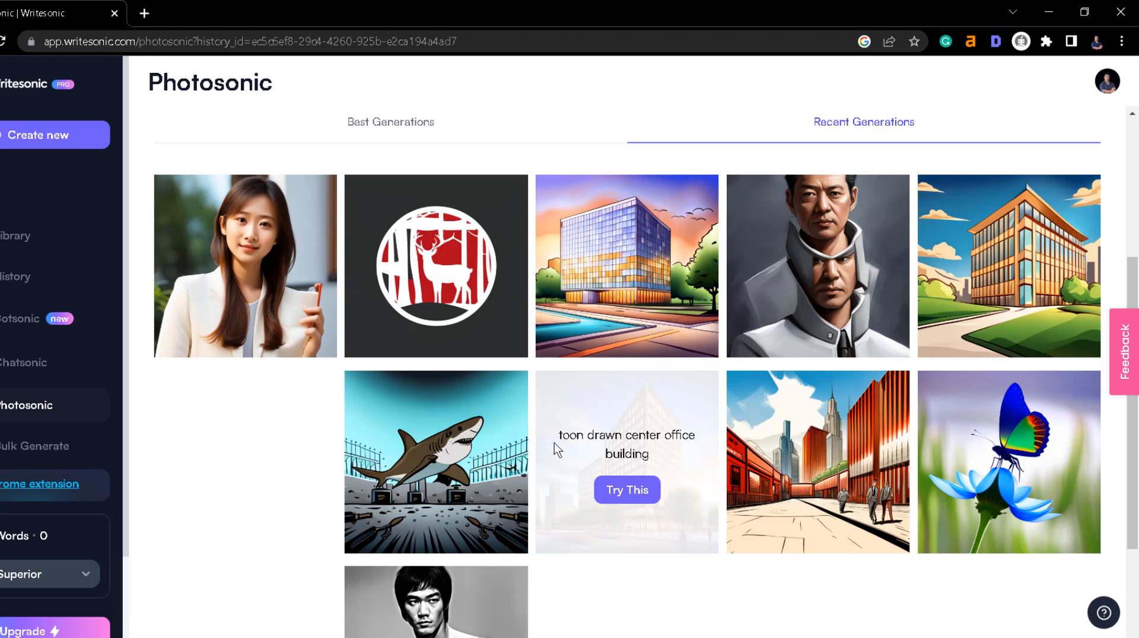
mouse_move(555, 441)
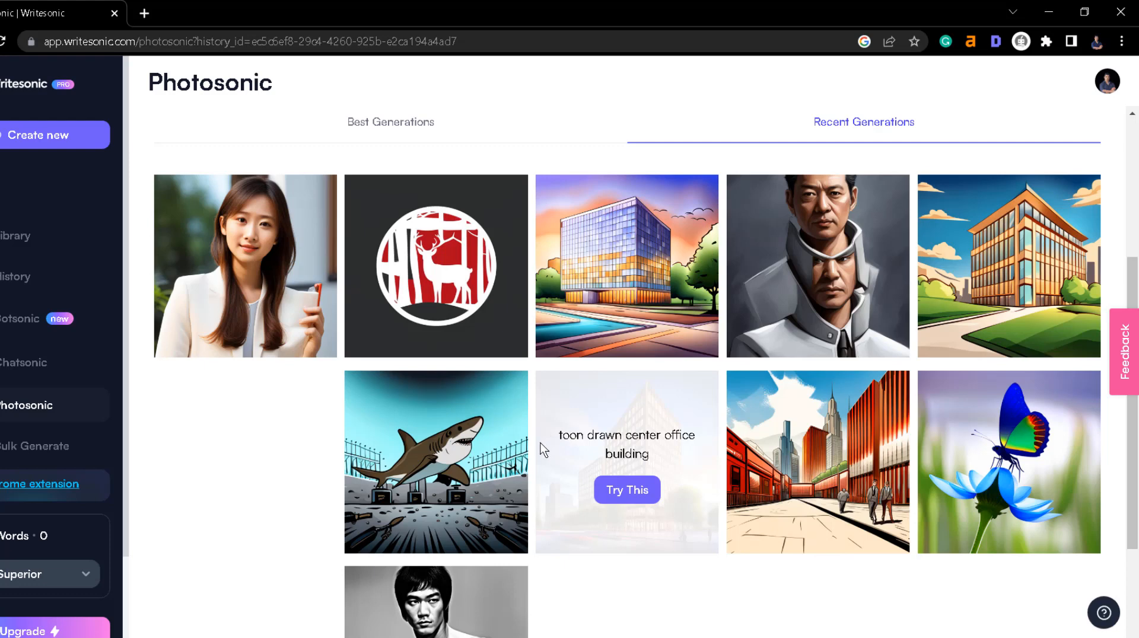
left_click(38, 135)
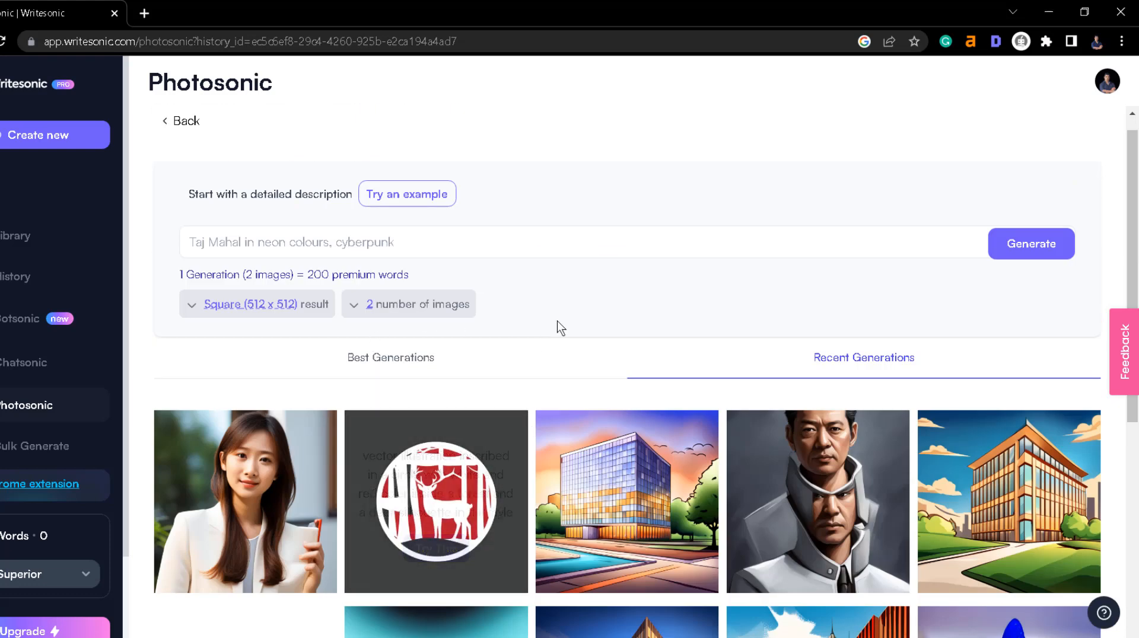
mouse_move(626, 501)
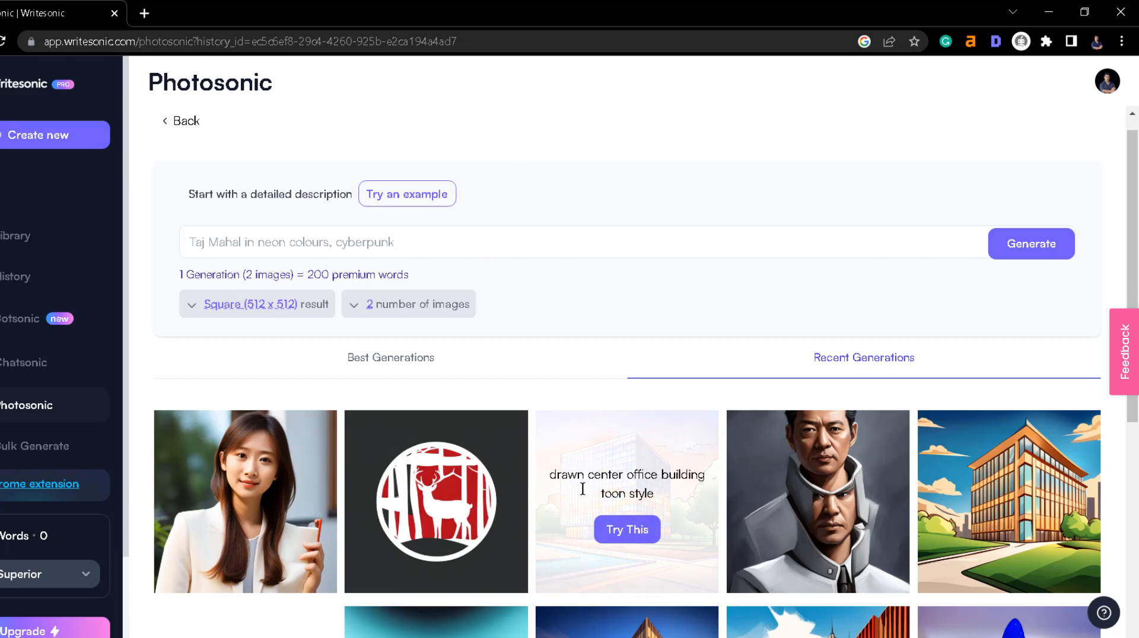
mouse_move(1049, 399)
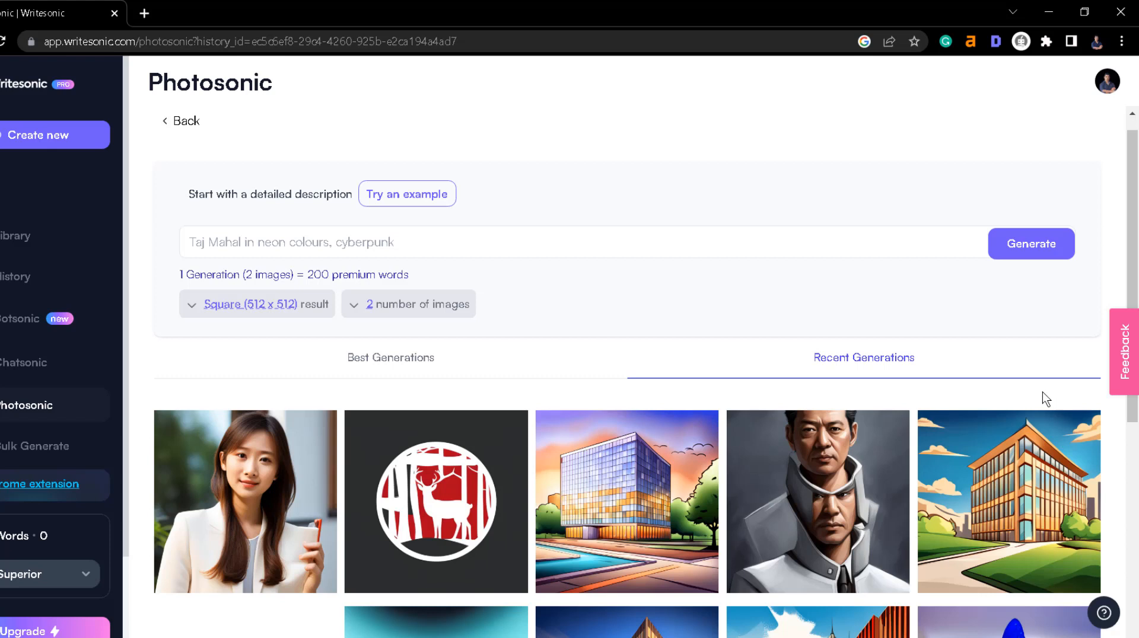
mouse_move(1044, 397)
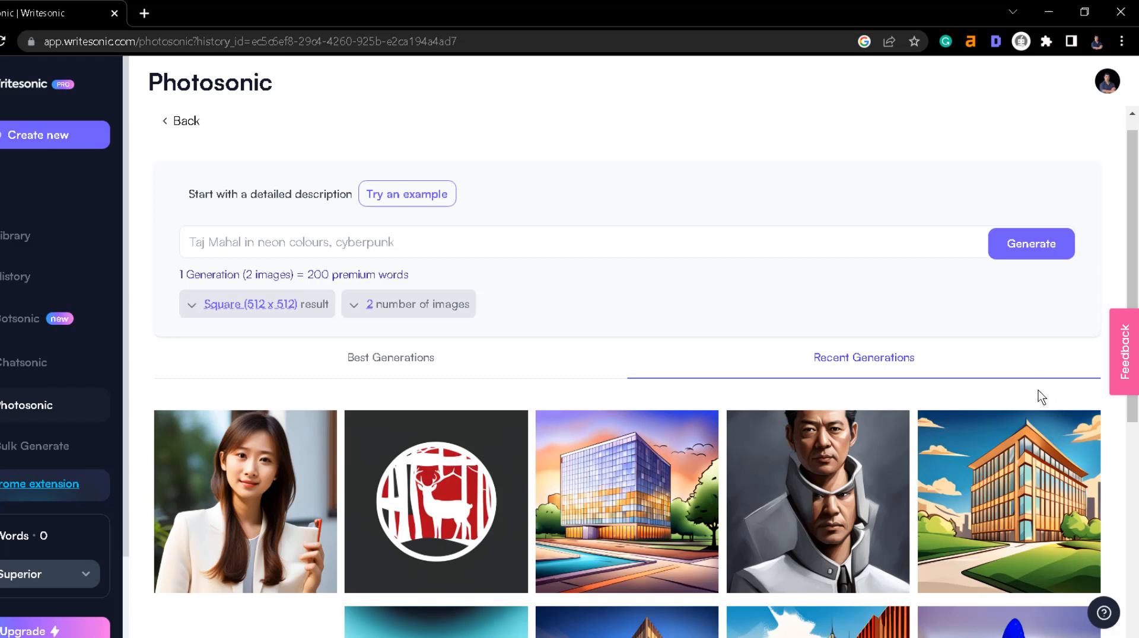
mouse_move(1037, 400)
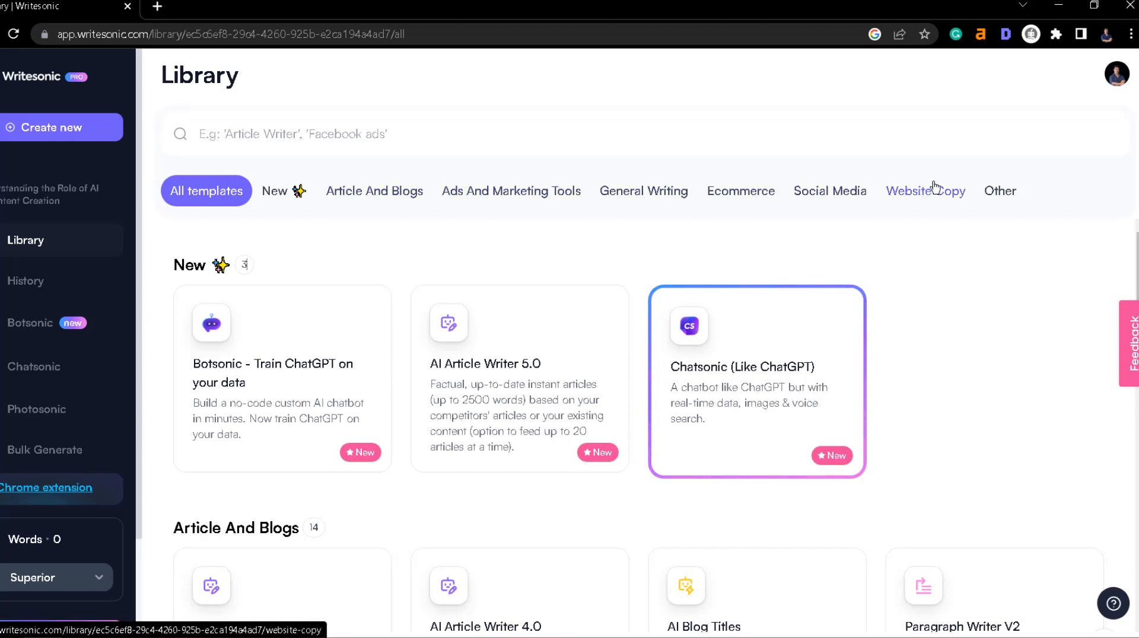
Step: Browse the Article And Blogs and Ads And Marketing Tools template categories
left_click(375, 191)
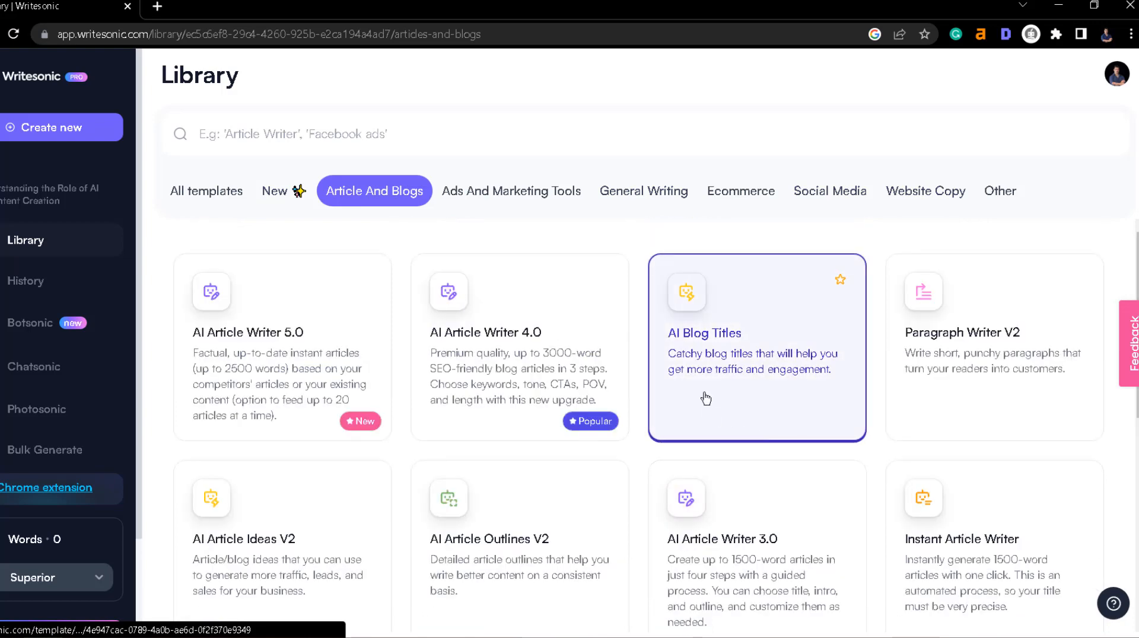
scroll("down", 3)
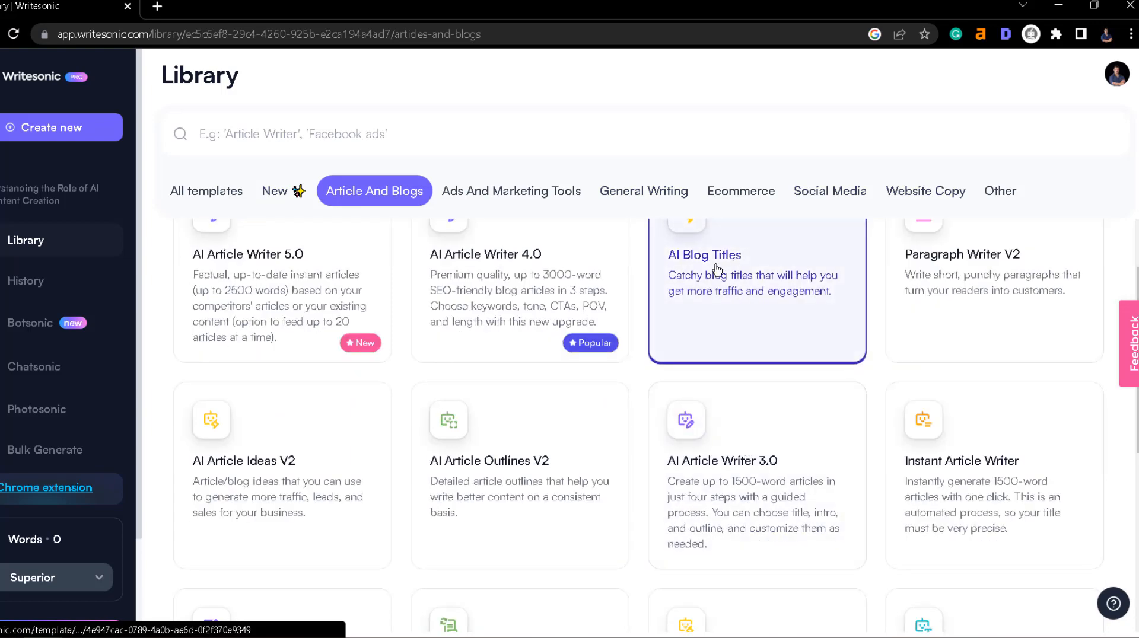
scroll("down", 3)
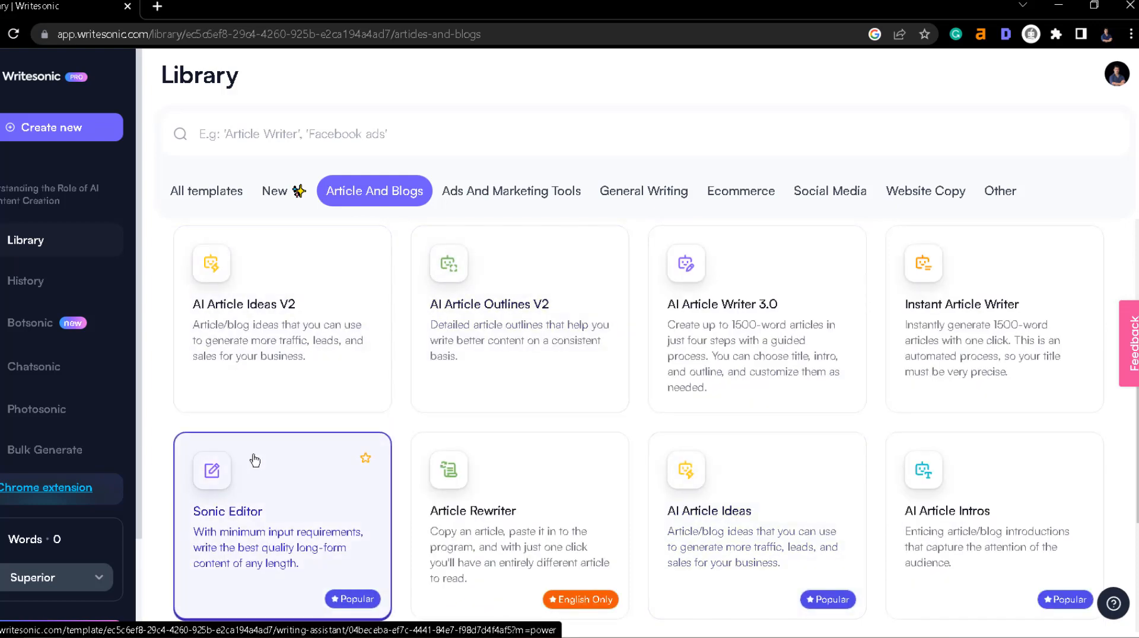
scroll("down", 3)
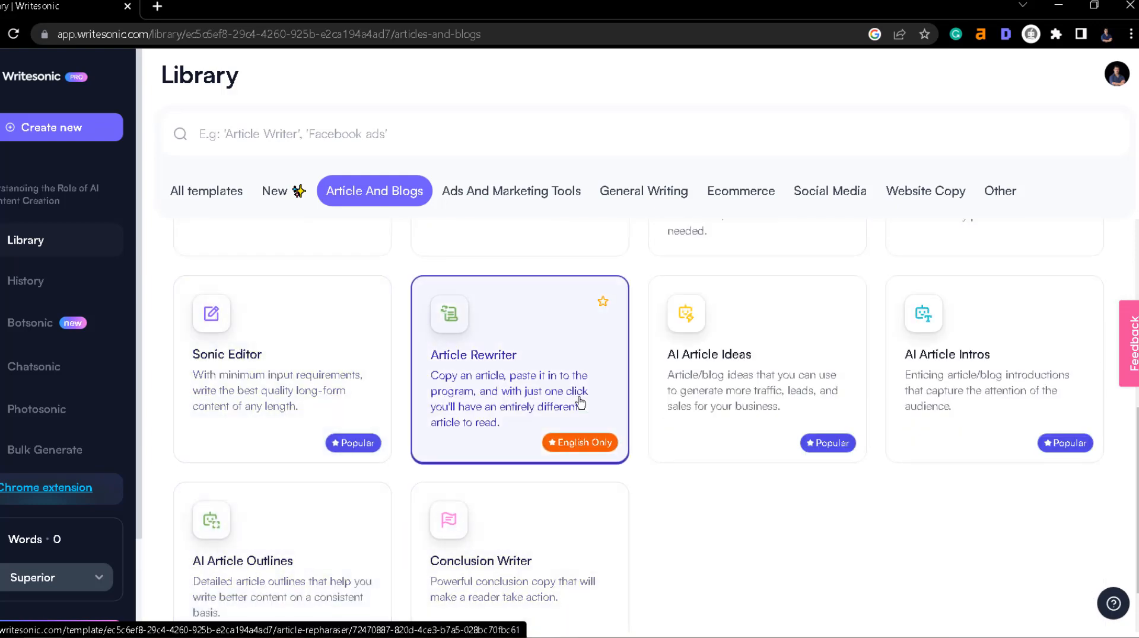
mouse_move(462, 399)
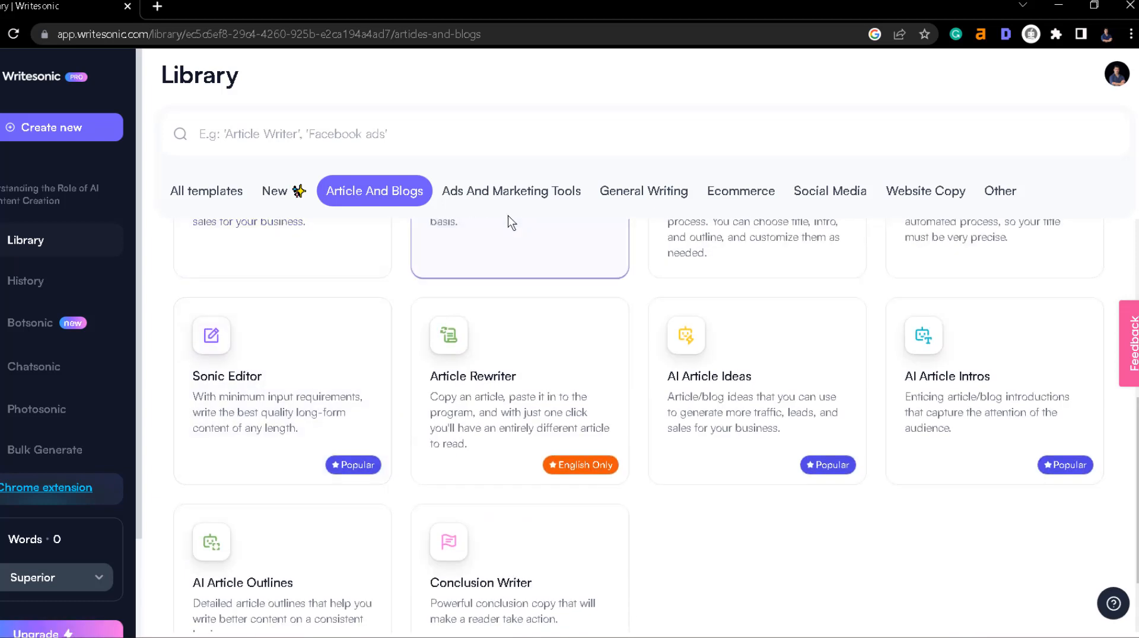
left_click(511, 191)
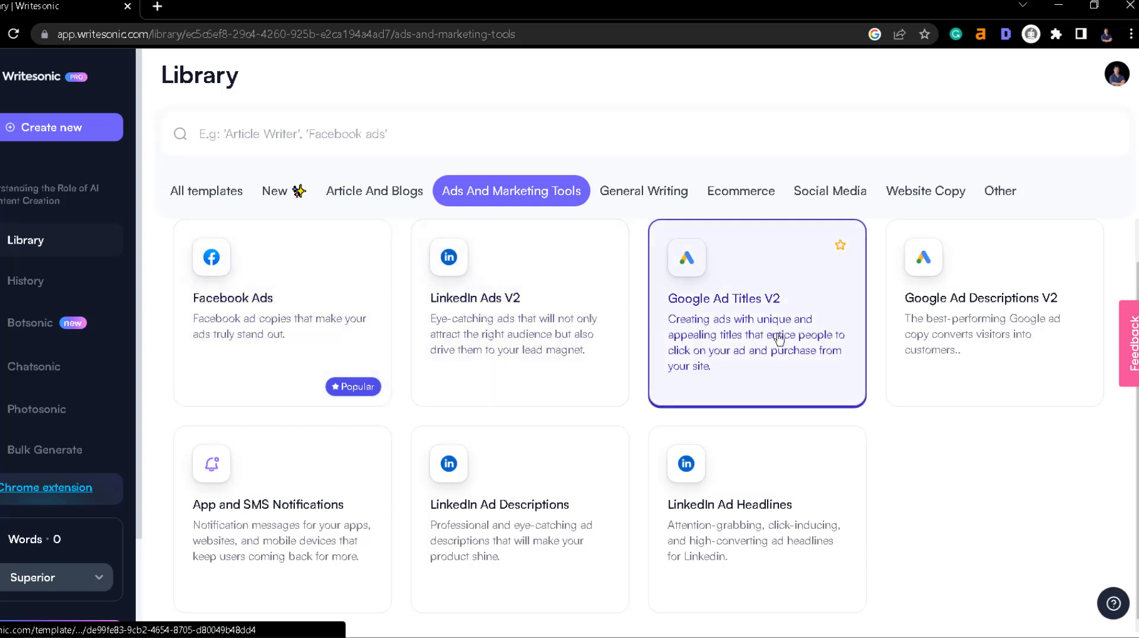
Step: Browse the General Writing, Ecommerce, Social Media and Website Copy categories
left_click(642, 191)
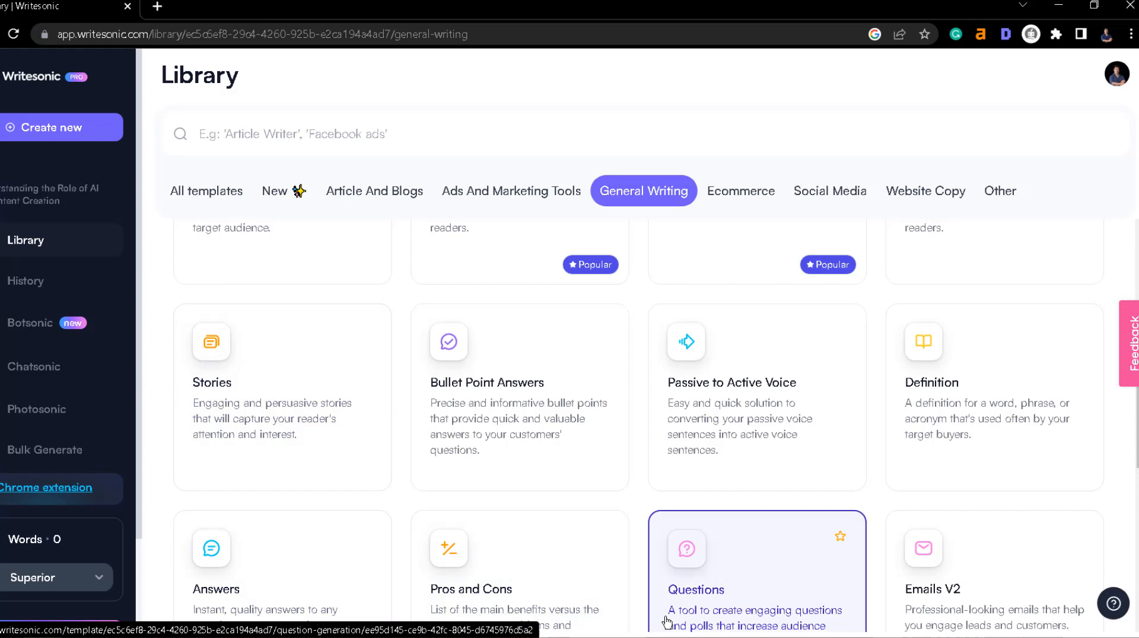
scroll("down", 3)
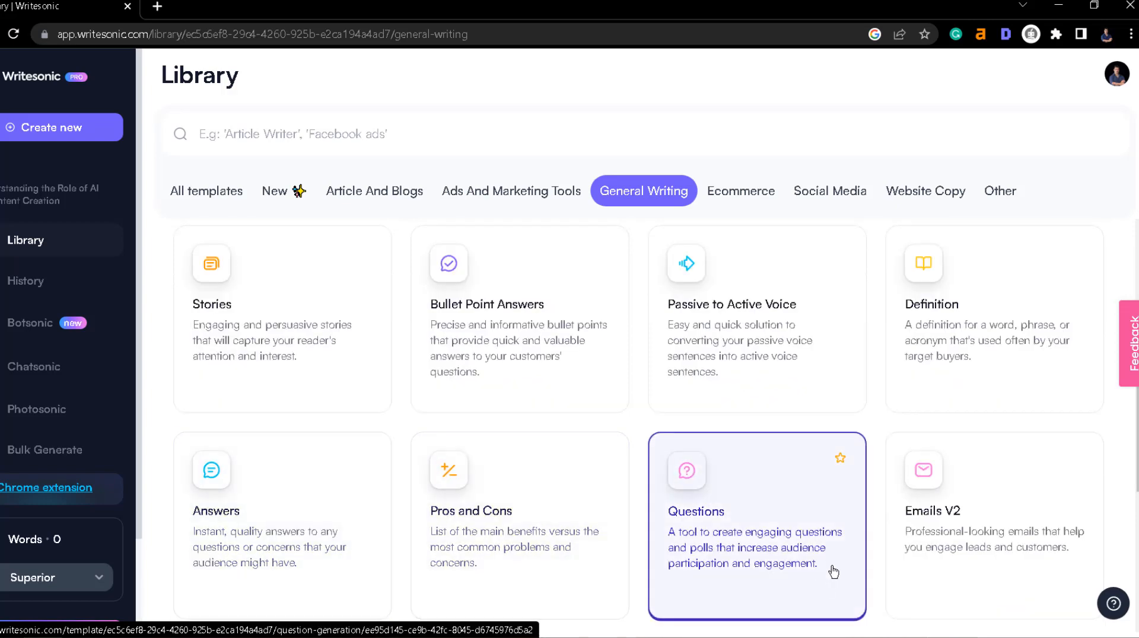
left_click(739, 190)
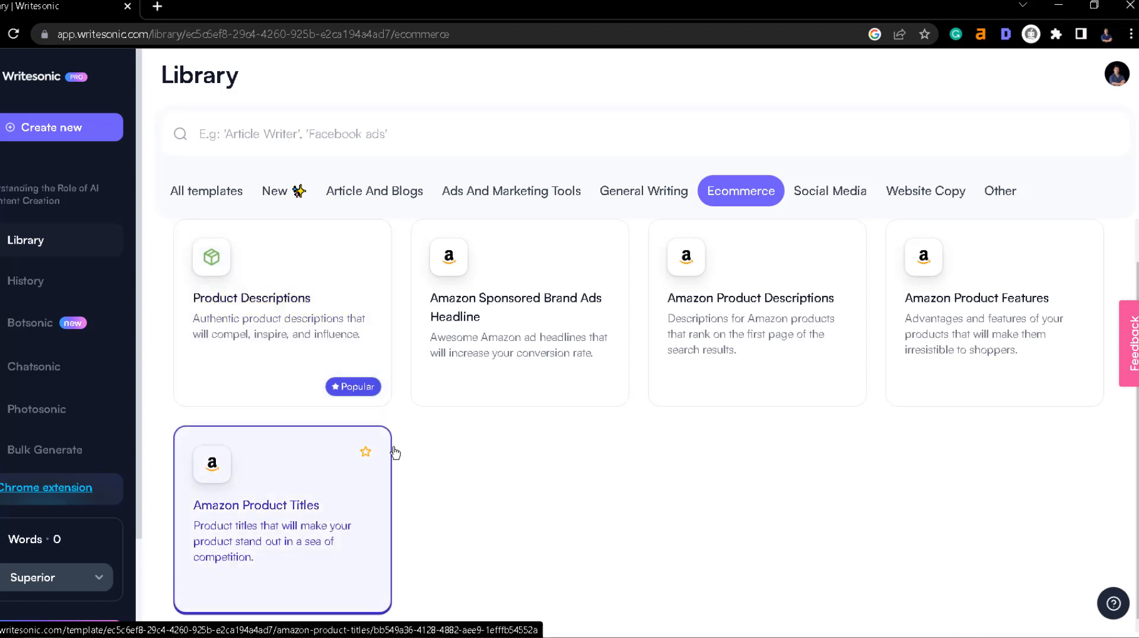
left_click(829, 191)
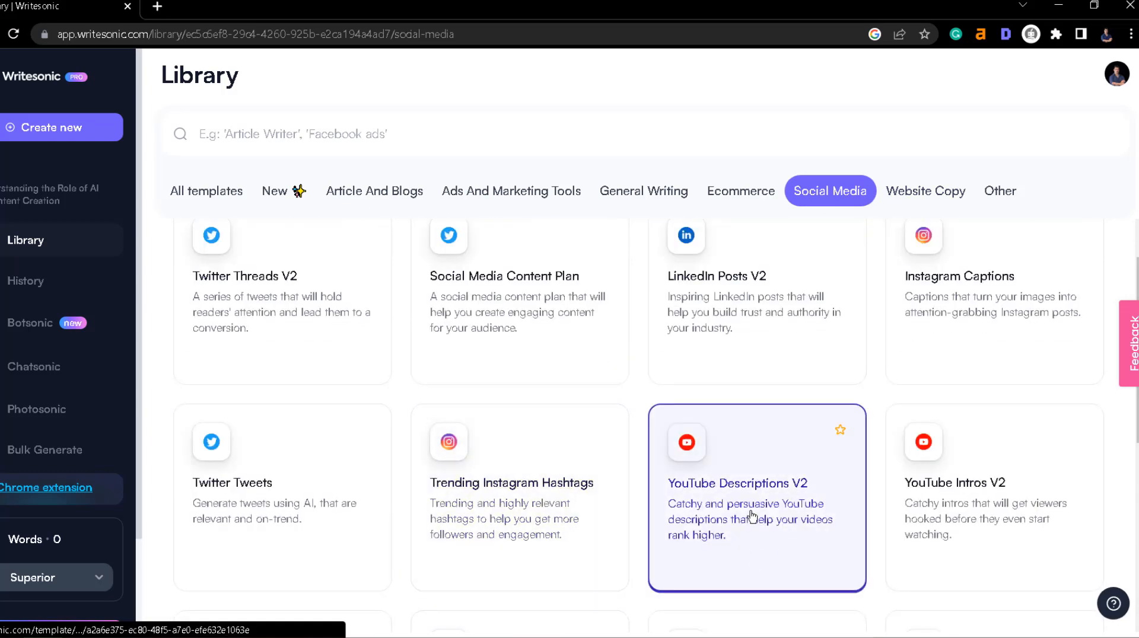
scroll("down", 3)
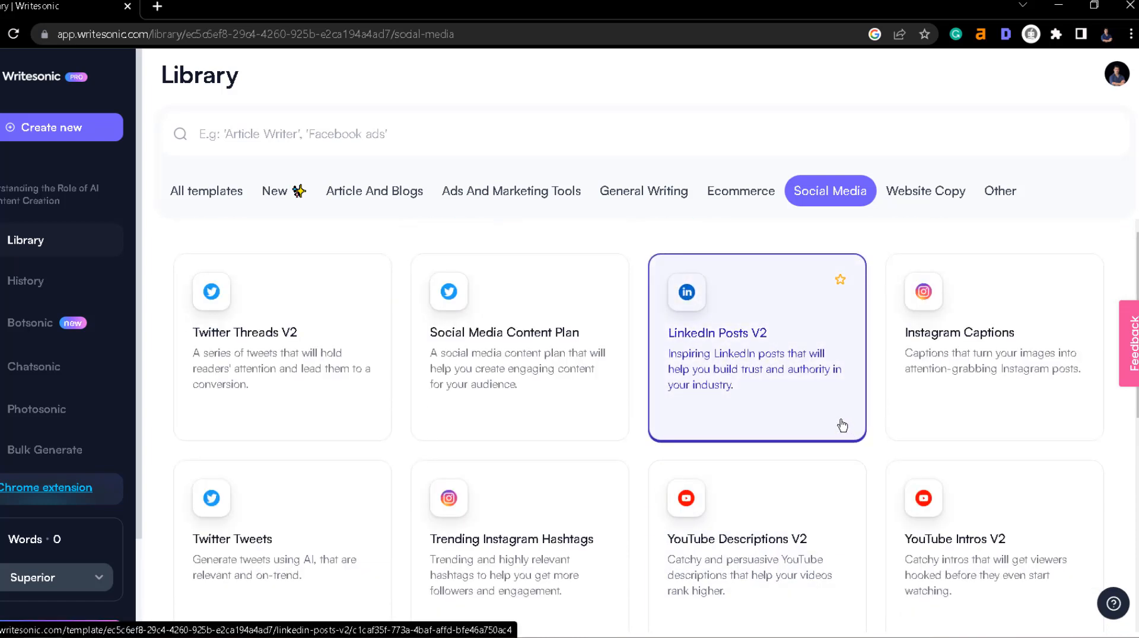
left_click(925, 191)
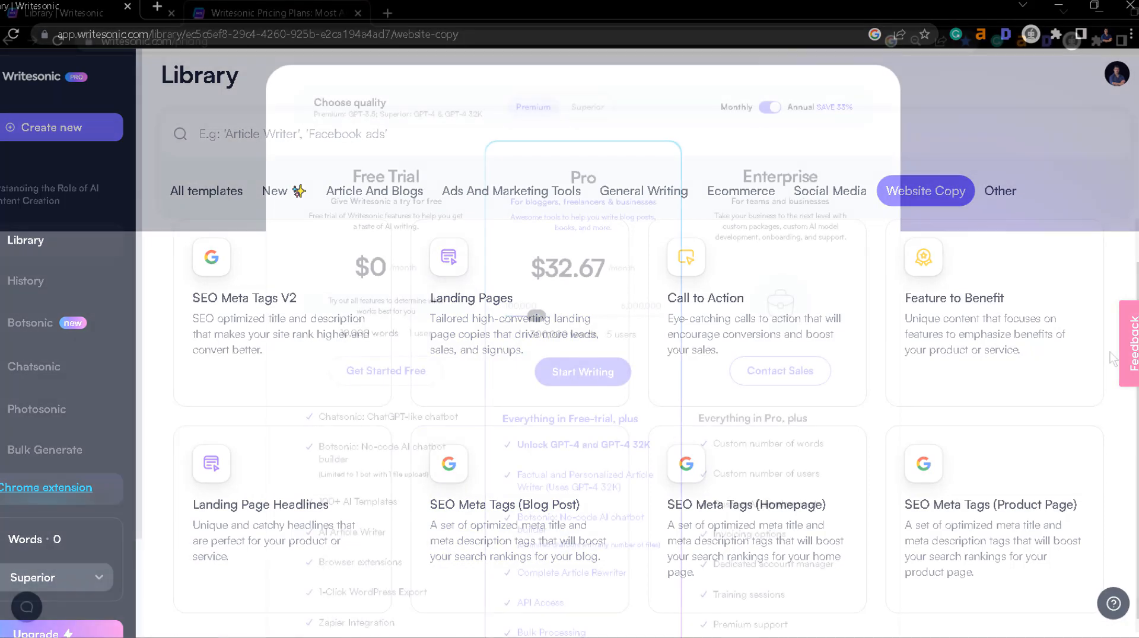
left_click(276, 13)
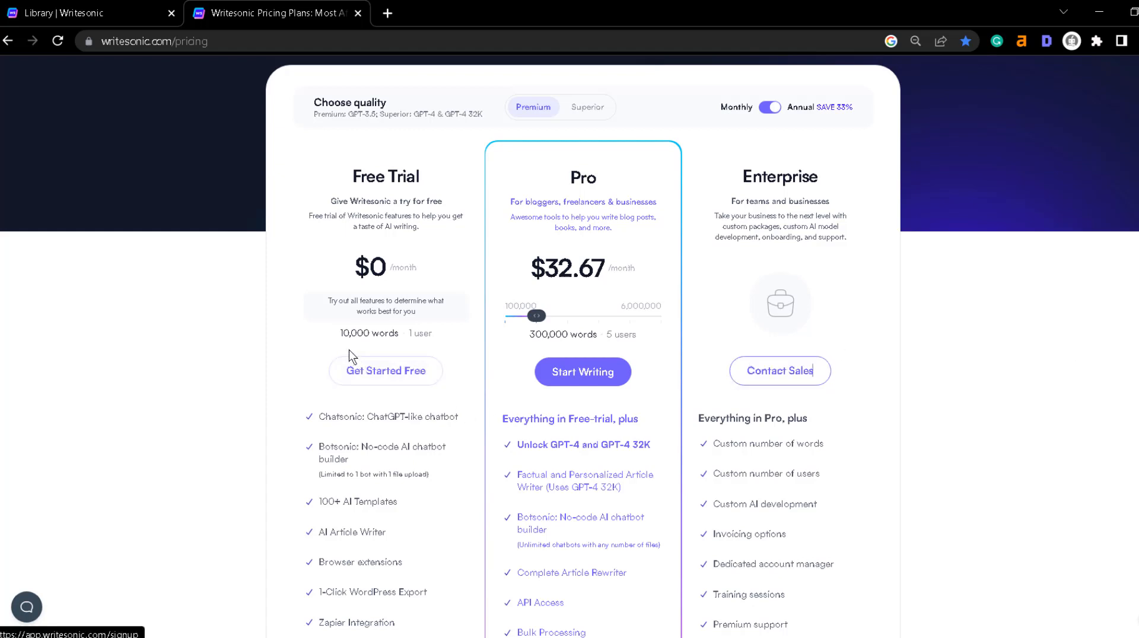
mouse_move(356, 350)
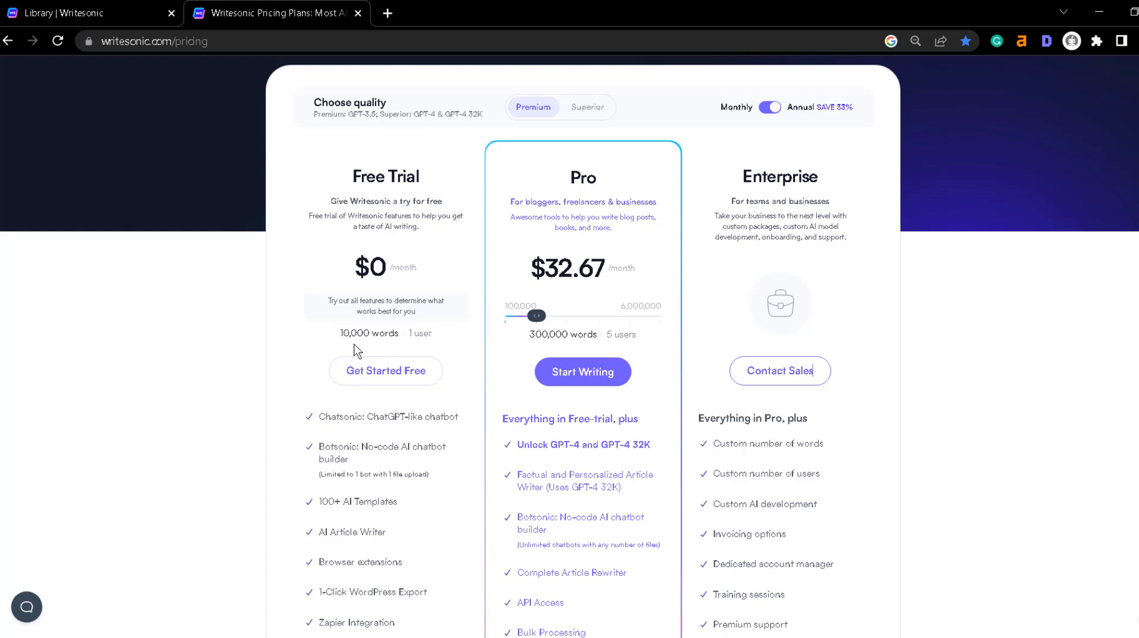
mouse_move(356, 360)
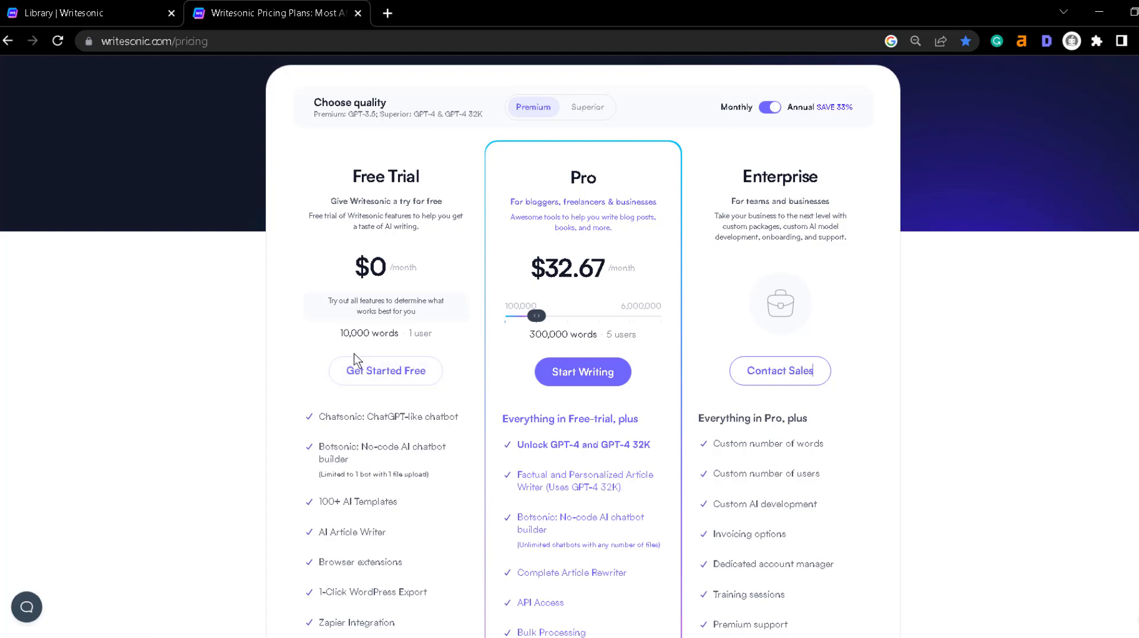
mouse_move(384, 354)
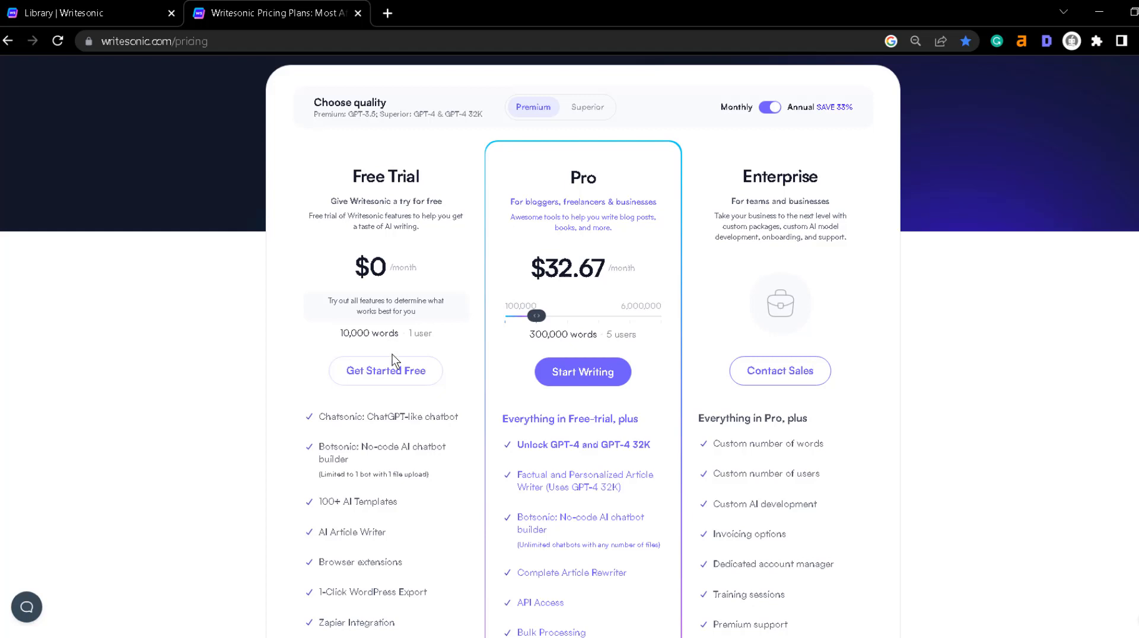
mouse_move(394, 250)
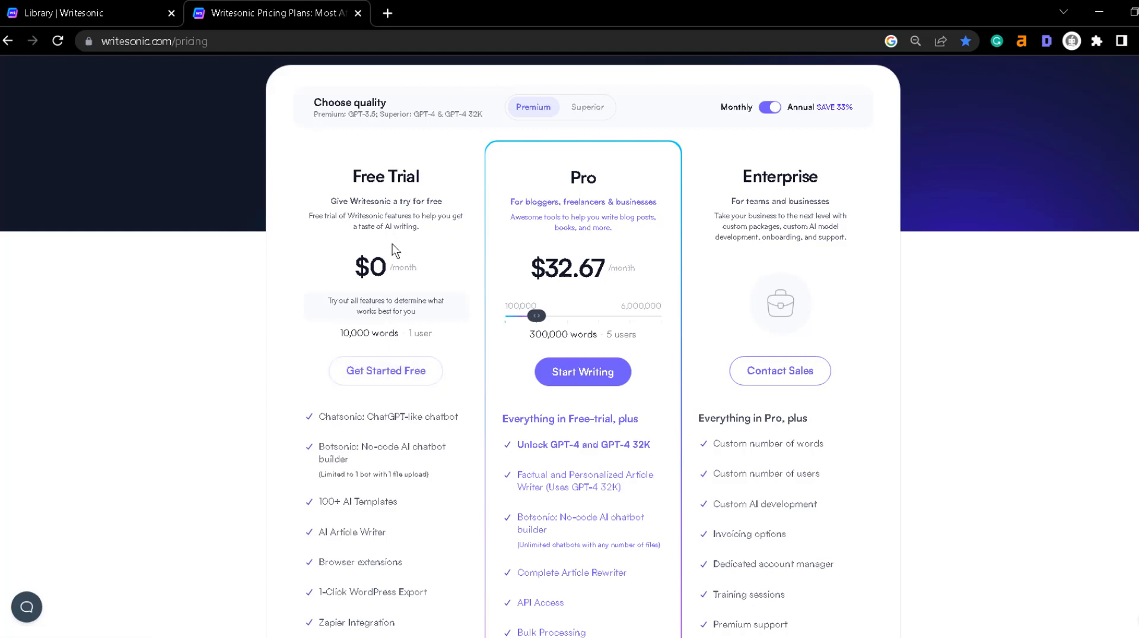
mouse_move(393, 281)
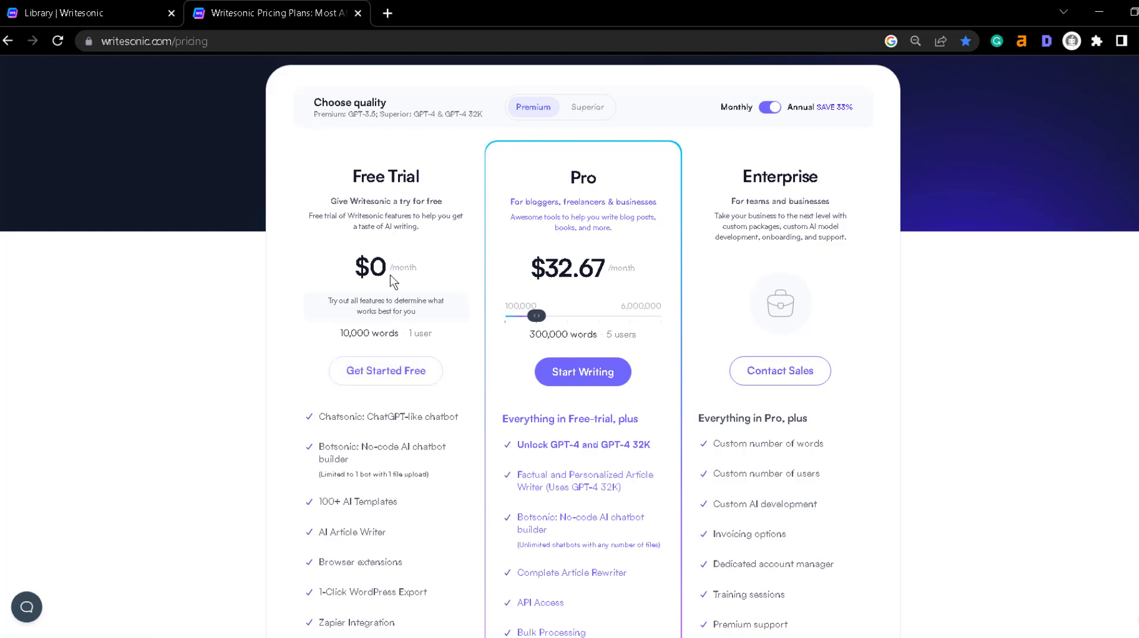
scroll("down", 3)
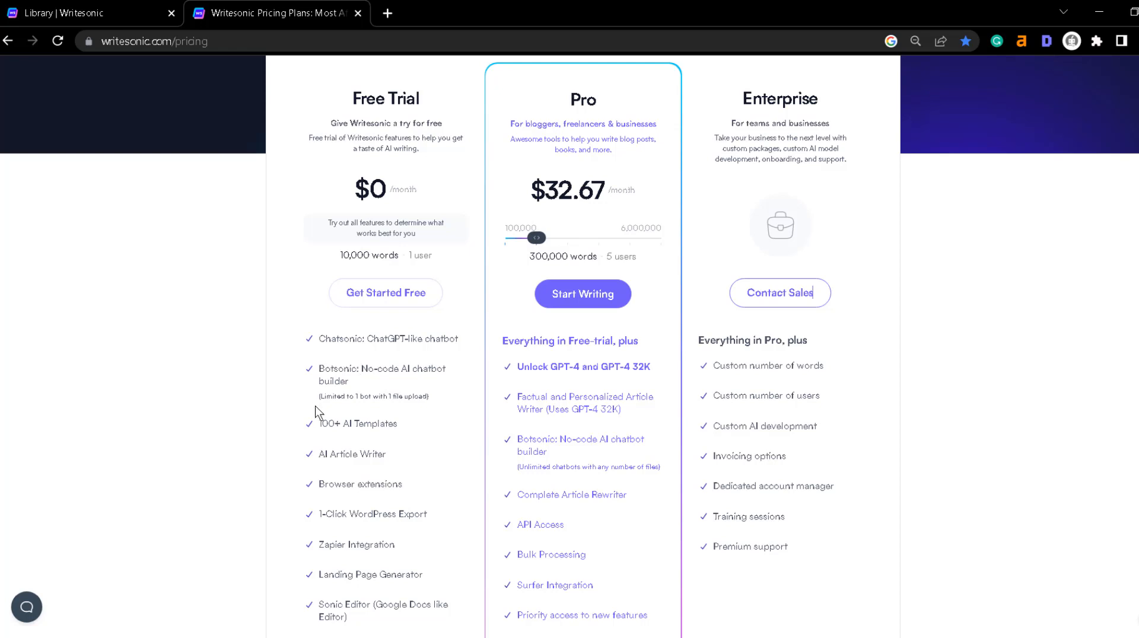
scroll("down", 3)
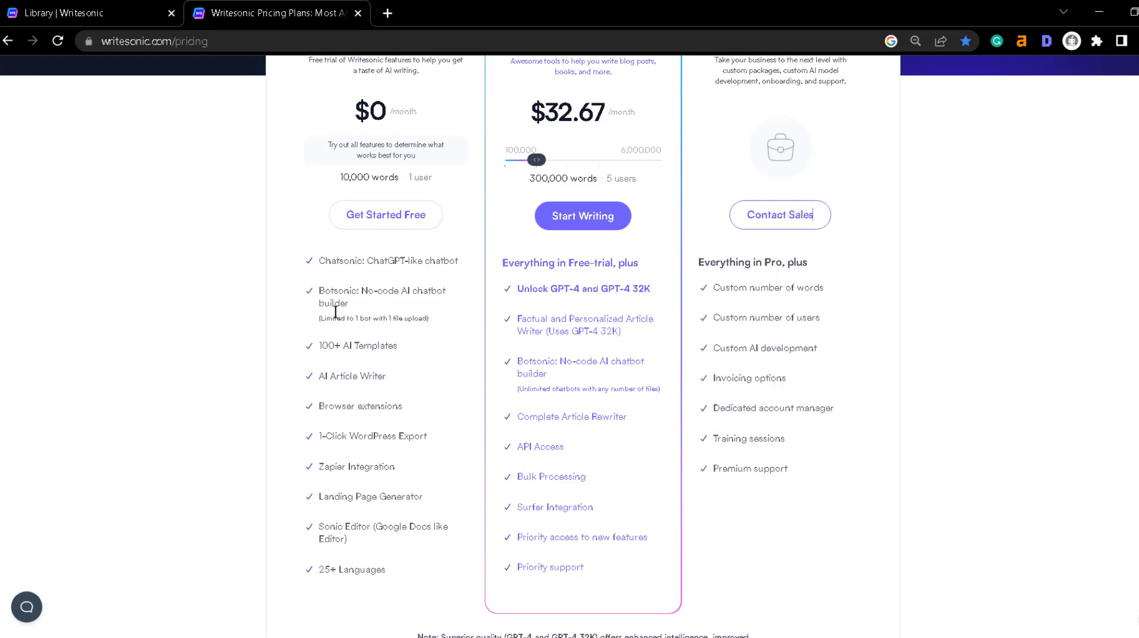
mouse_move(344, 496)
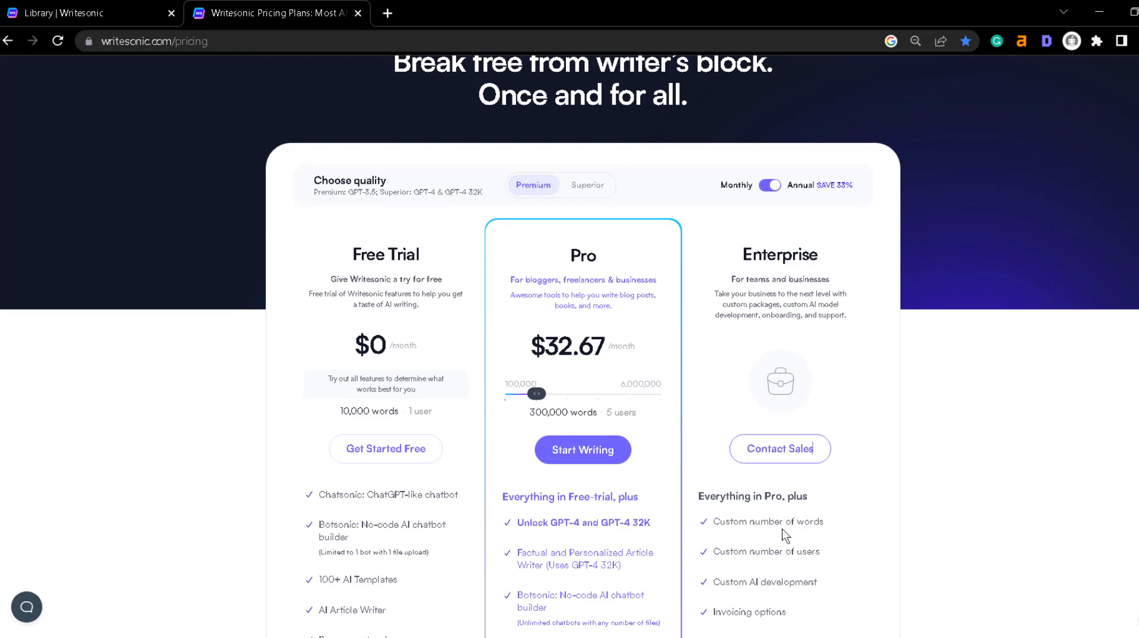
mouse_move(808, 581)
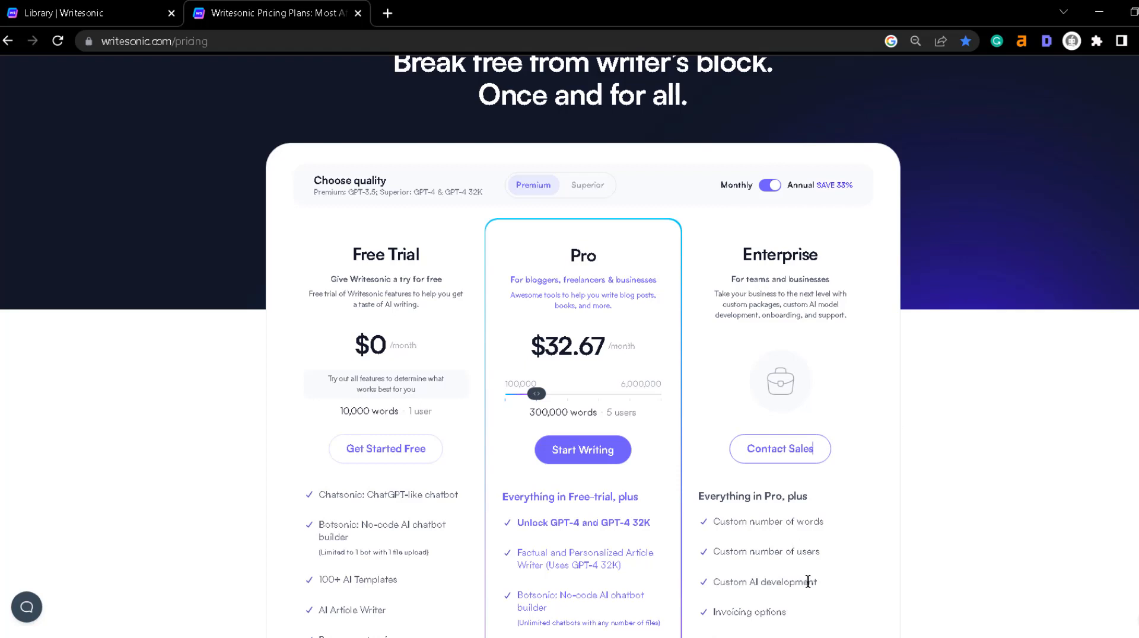
mouse_move(706, 496)
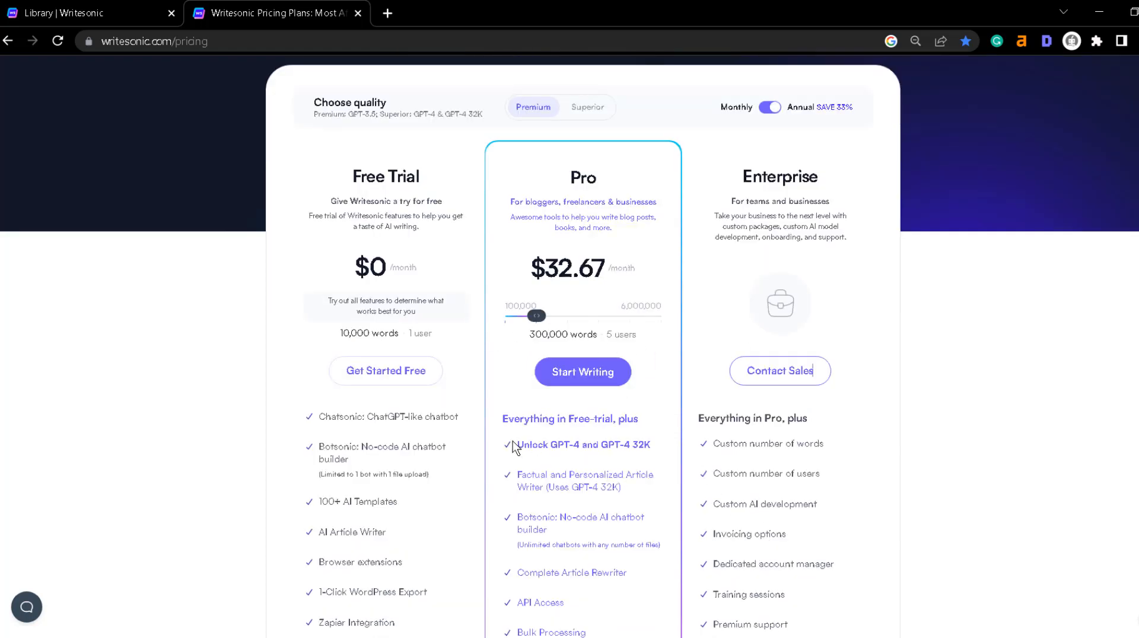
Step: Slide the Pro plan to 100,000 words ($12.67/month), then scroll to the Superior-quality words and student discount notes
left_click_drag(537, 316, 505, 316)
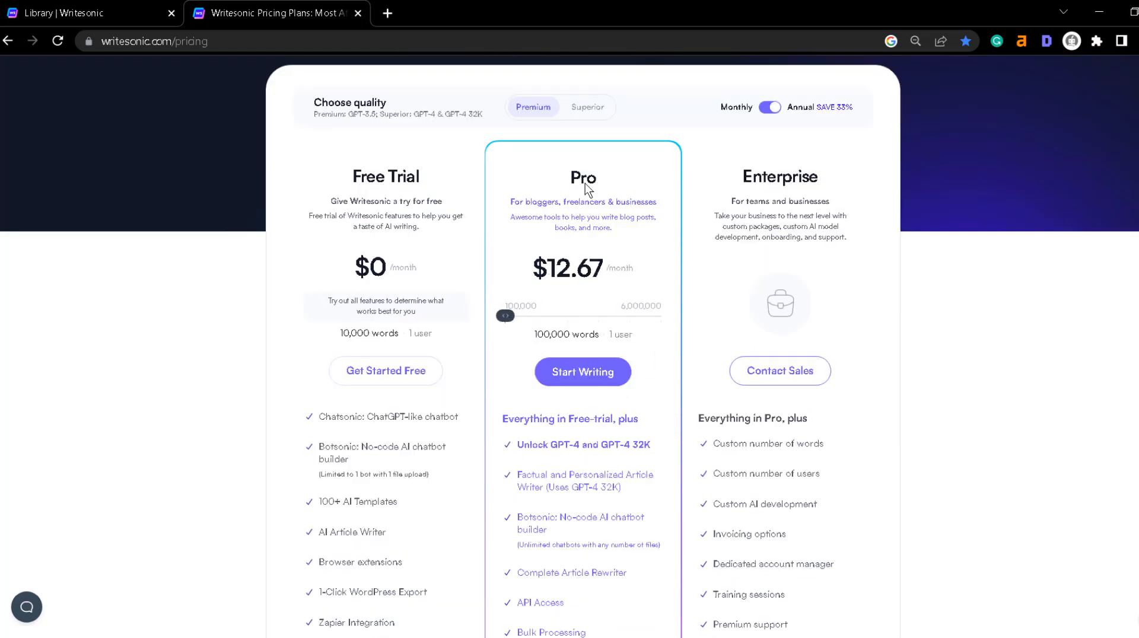
scroll("down", 3)
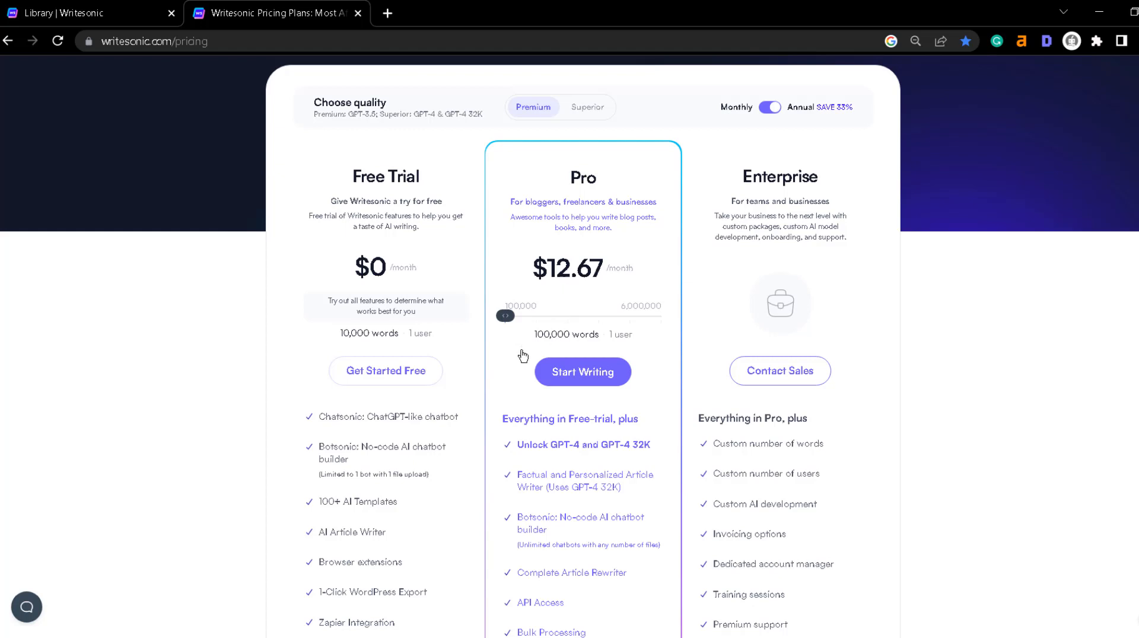
mouse_move(569, 389)
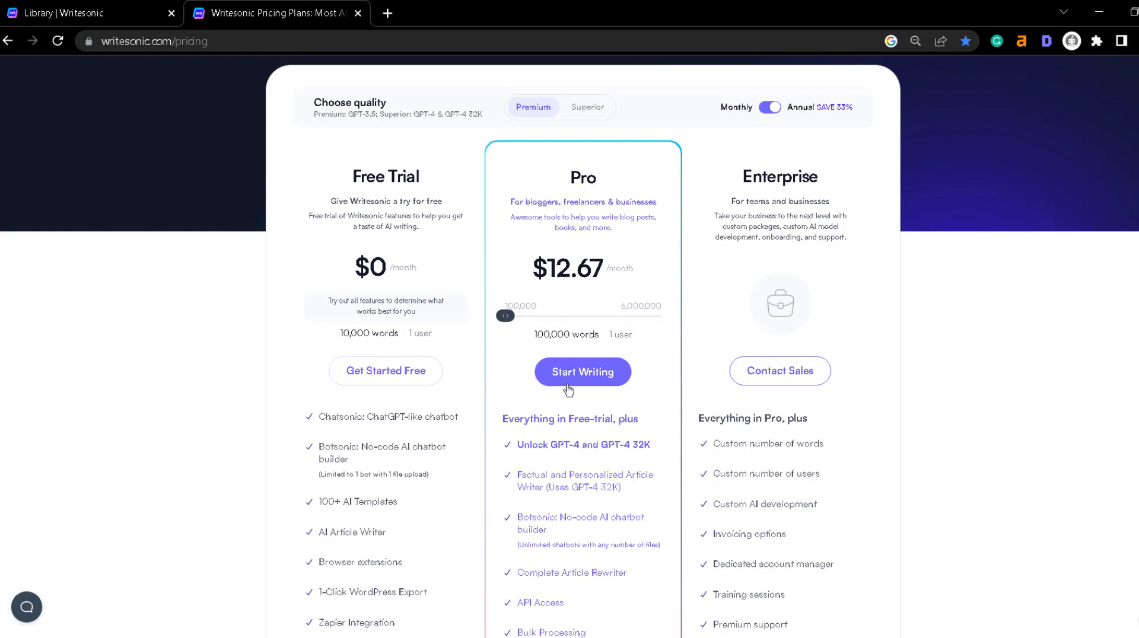
scroll("down", 3)
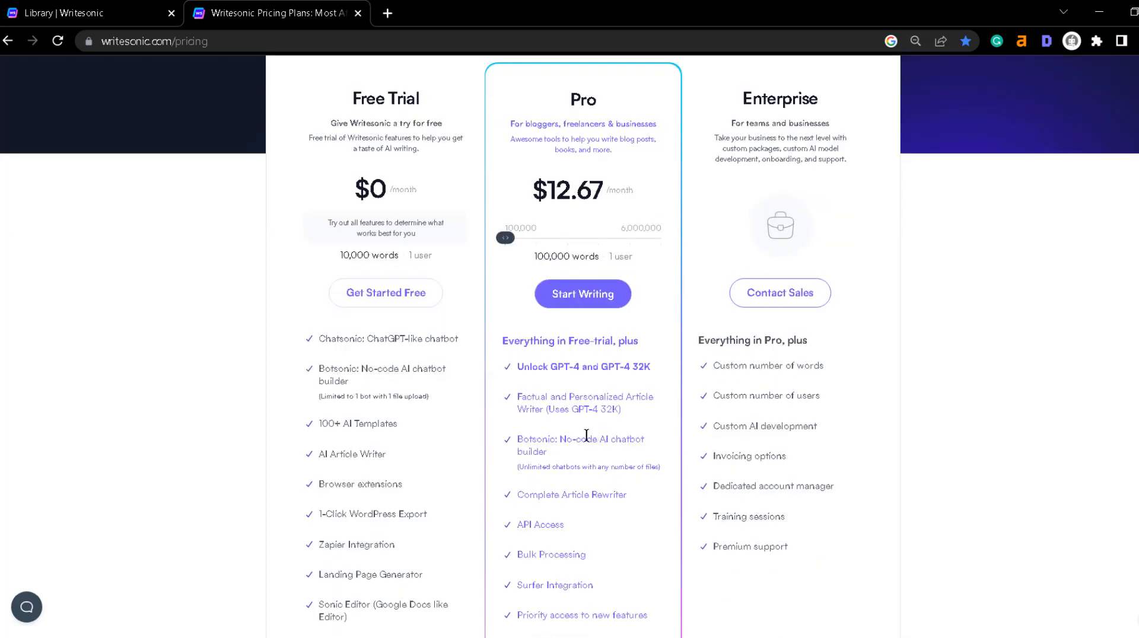
mouse_move(583, 397)
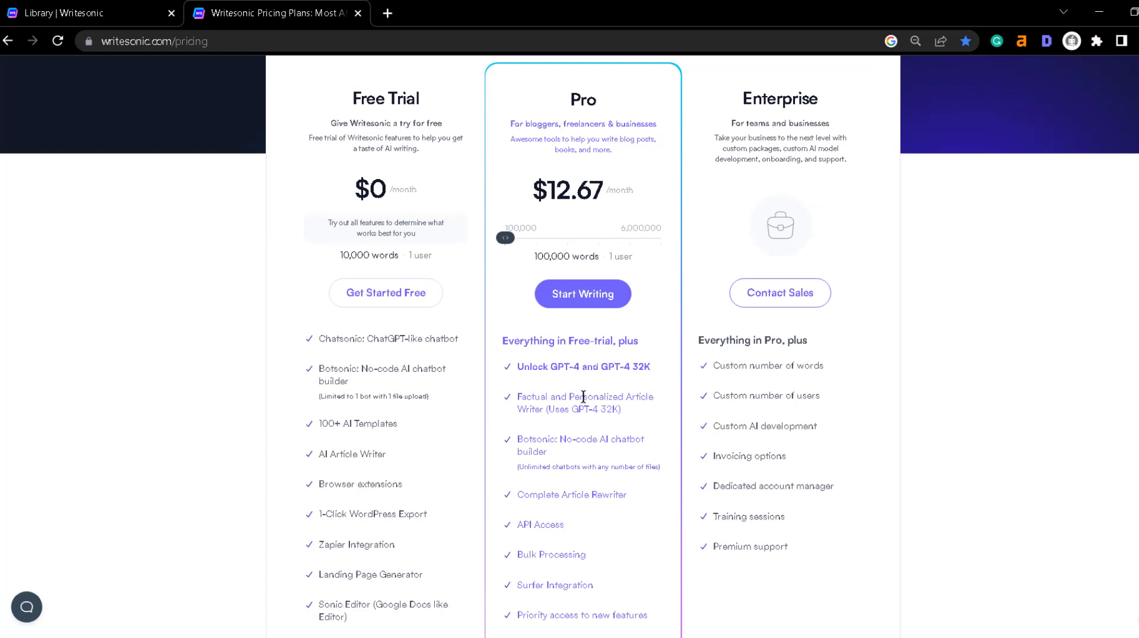
mouse_move(585, 390)
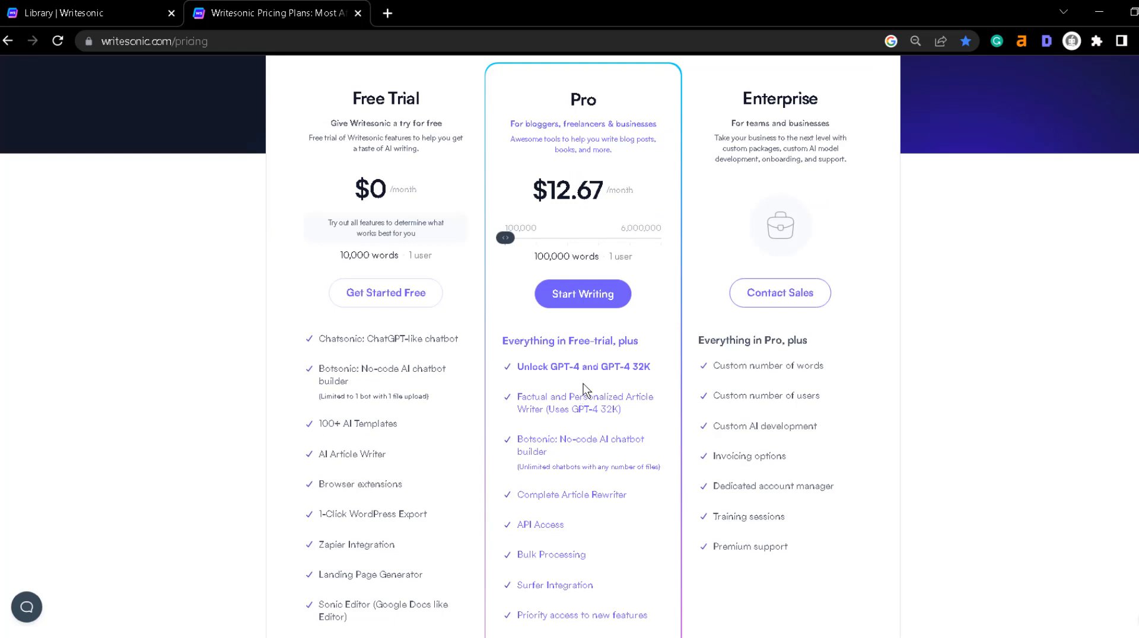
mouse_move(587, 386)
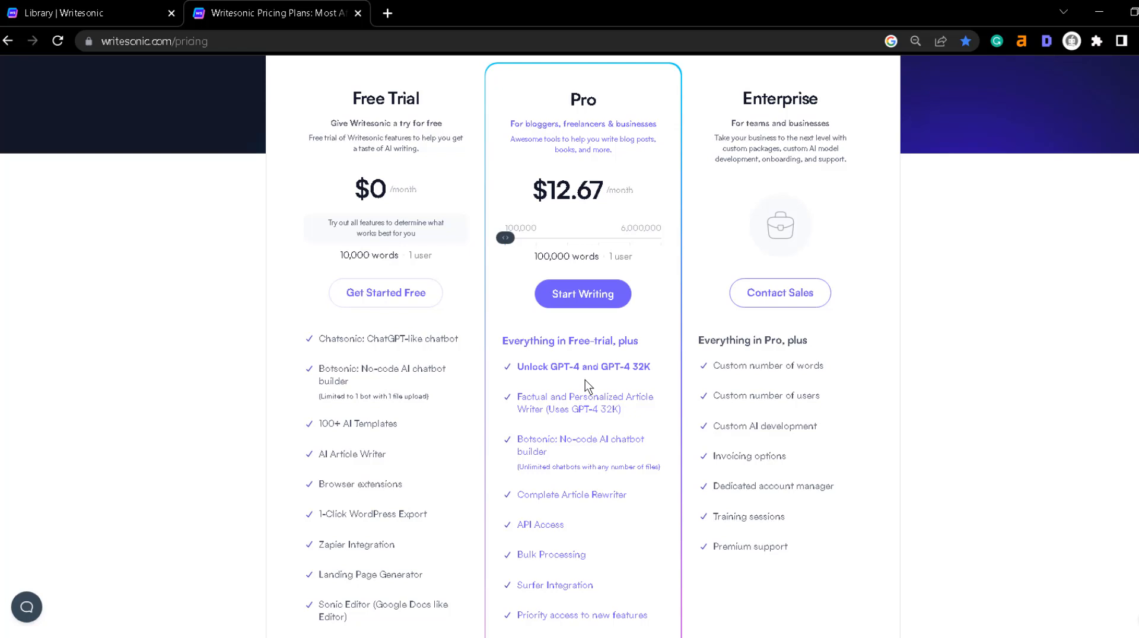
mouse_move(569, 385)
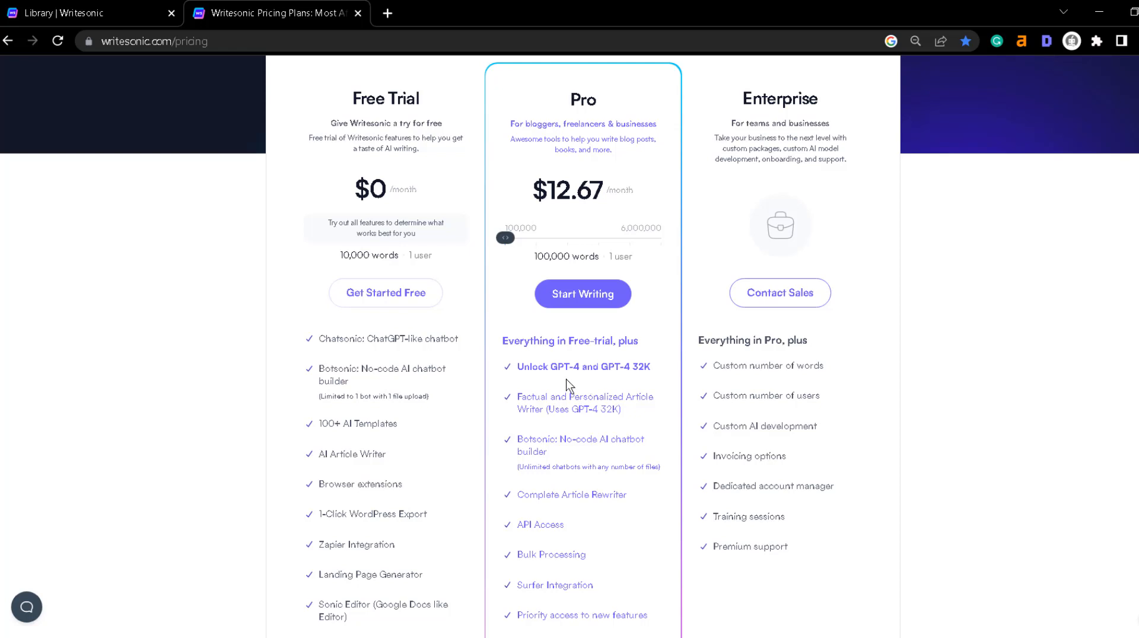
scroll("down", 3)
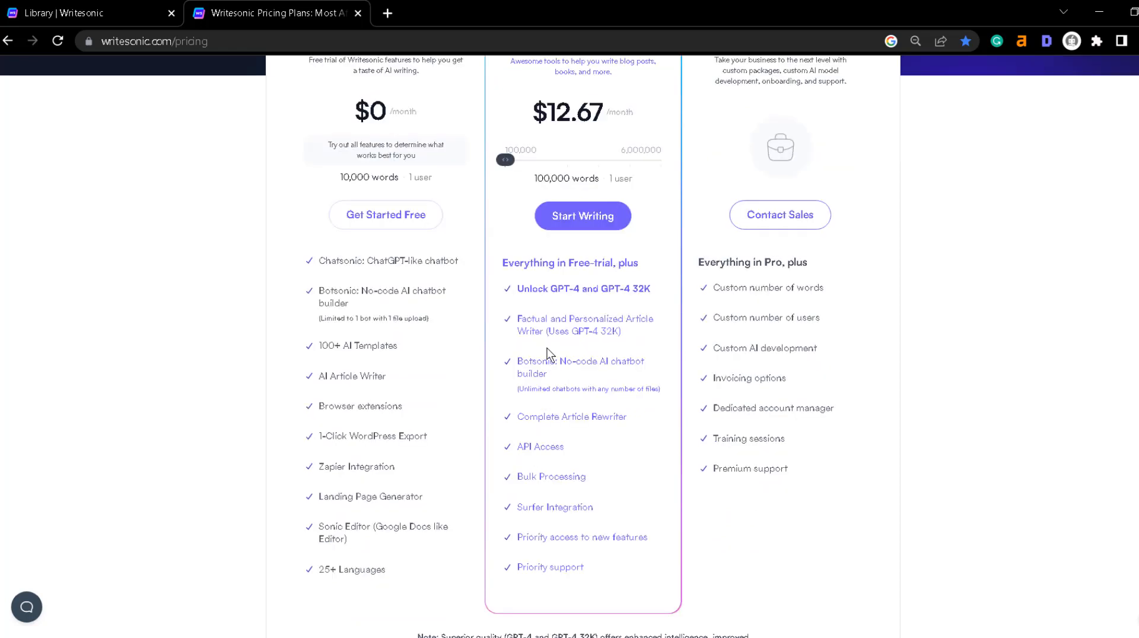
mouse_move(644, 337)
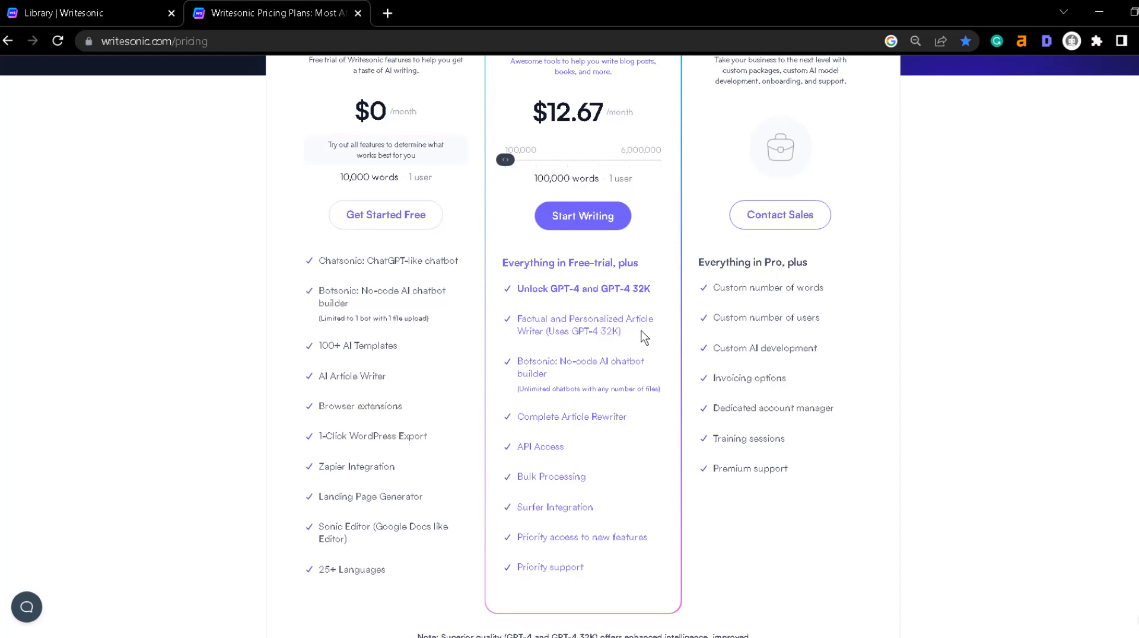
mouse_move(589, 350)
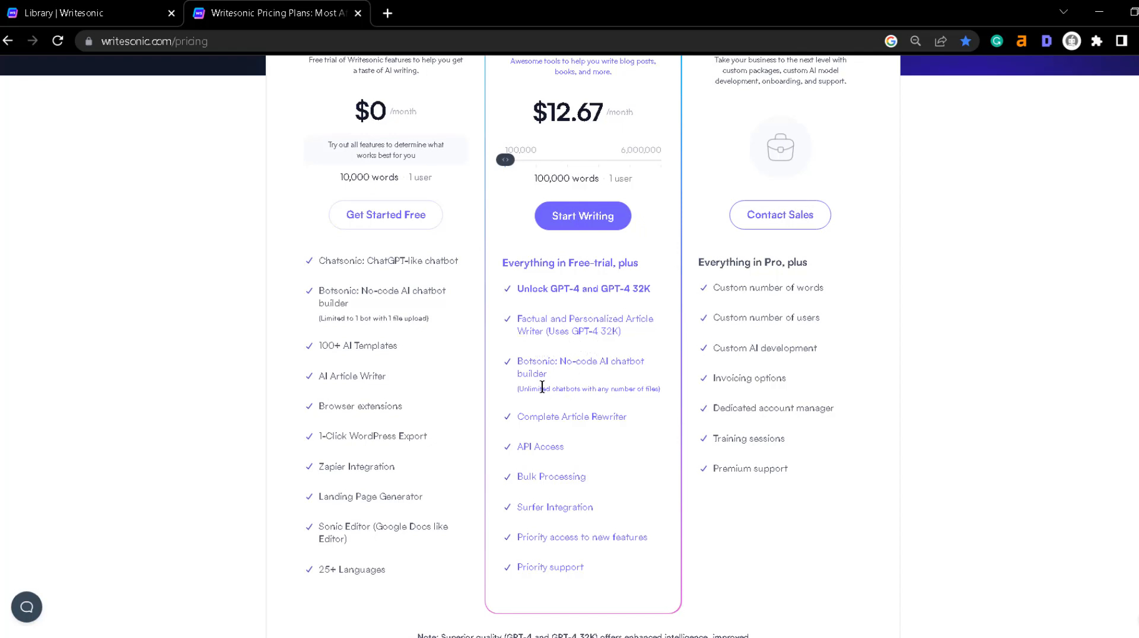
scroll("down", 3)
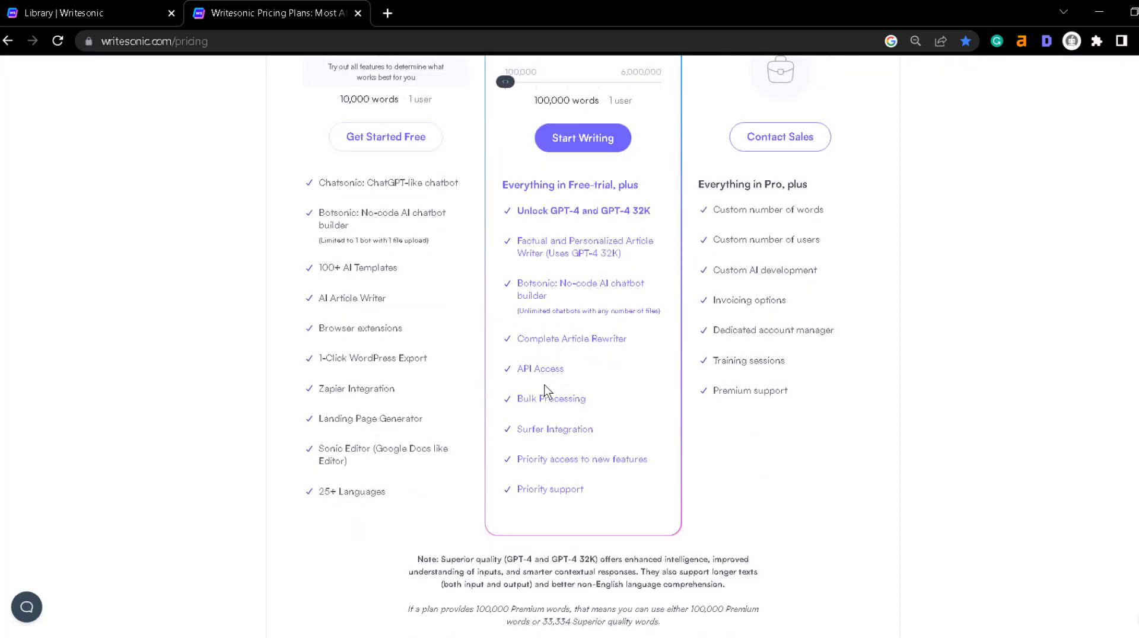
mouse_move(532, 423)
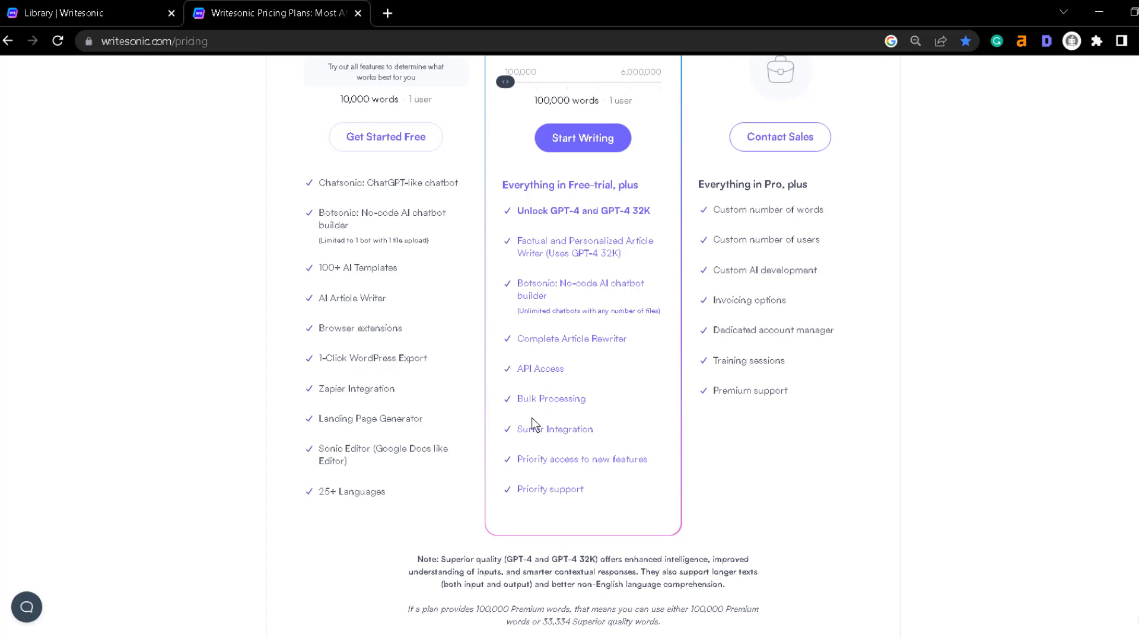
mouse_move(585, 456)
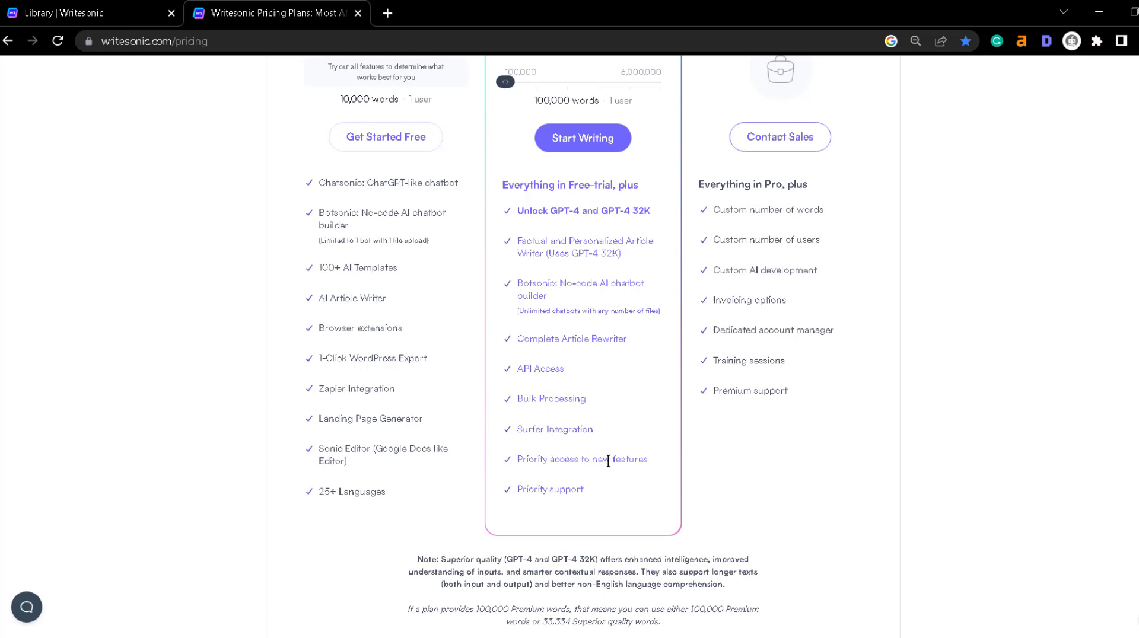
mouse_move(608, 459)
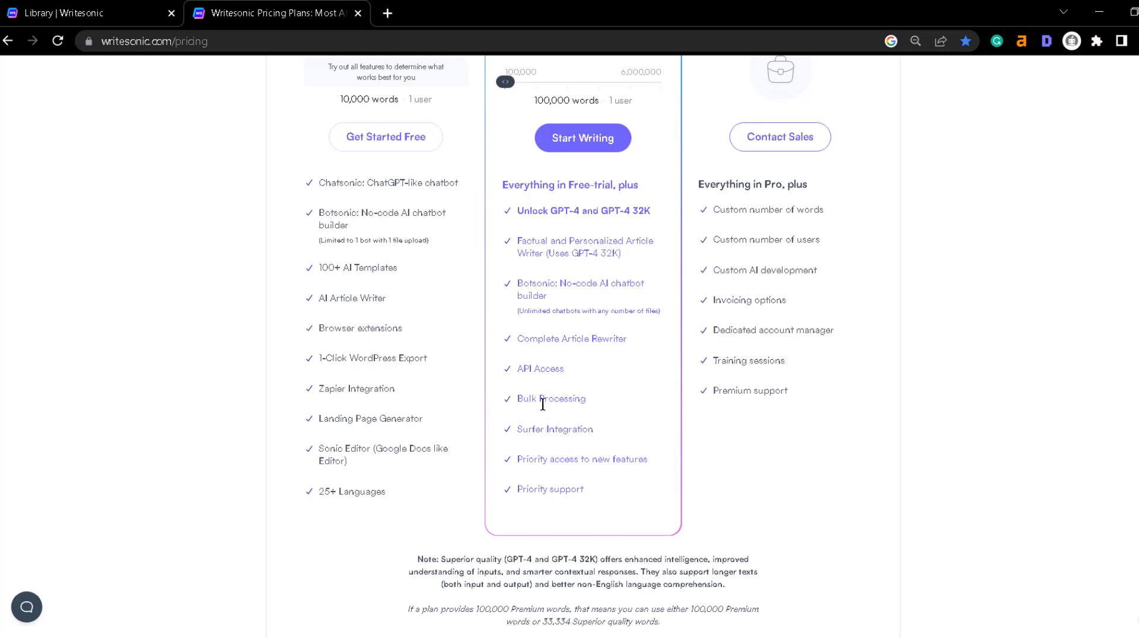
scroll("down", 3)
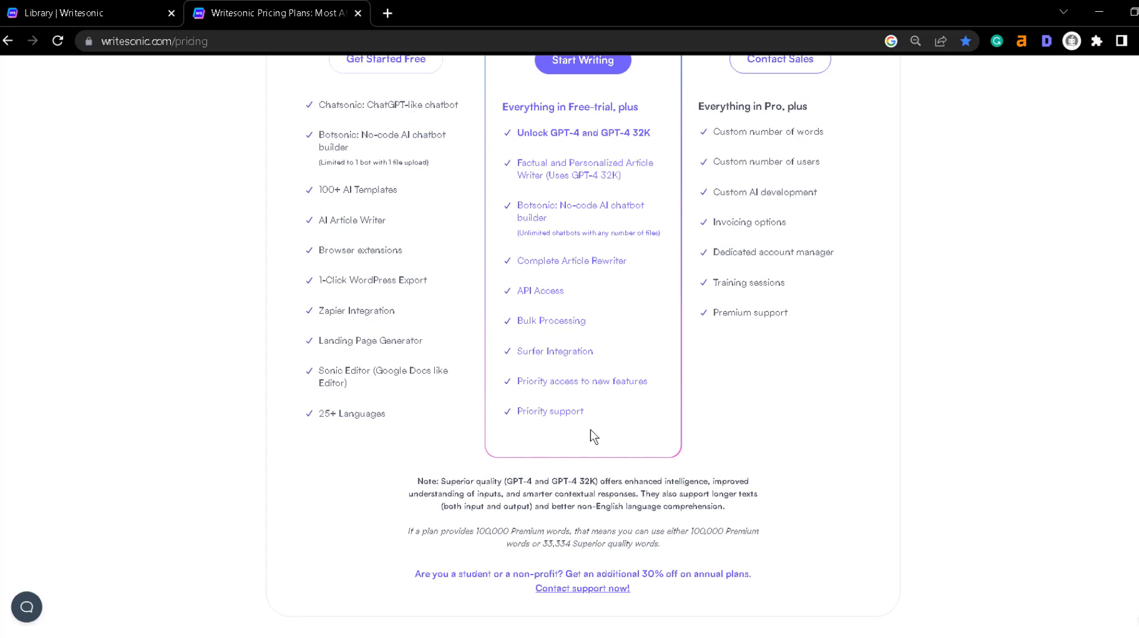